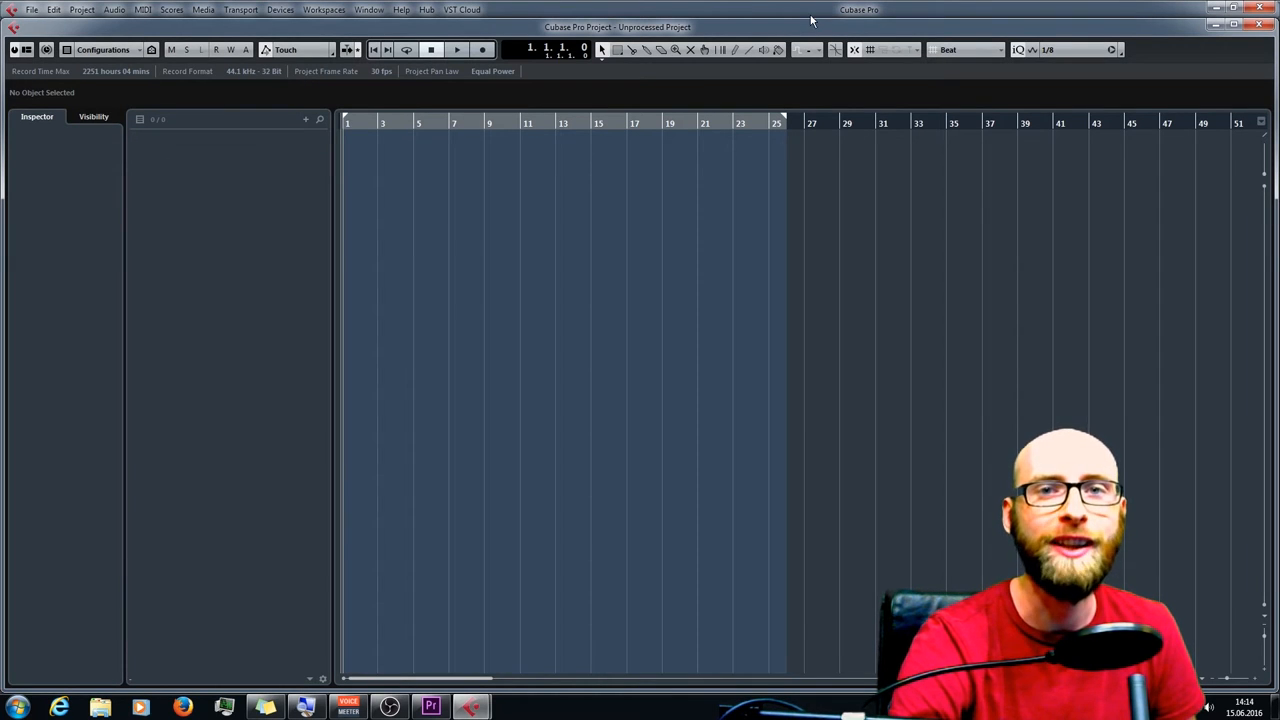
# Step: Start File > Import > Audio File with all Unprocessed drum WAVs selected
pyautogui.click(31, 11)
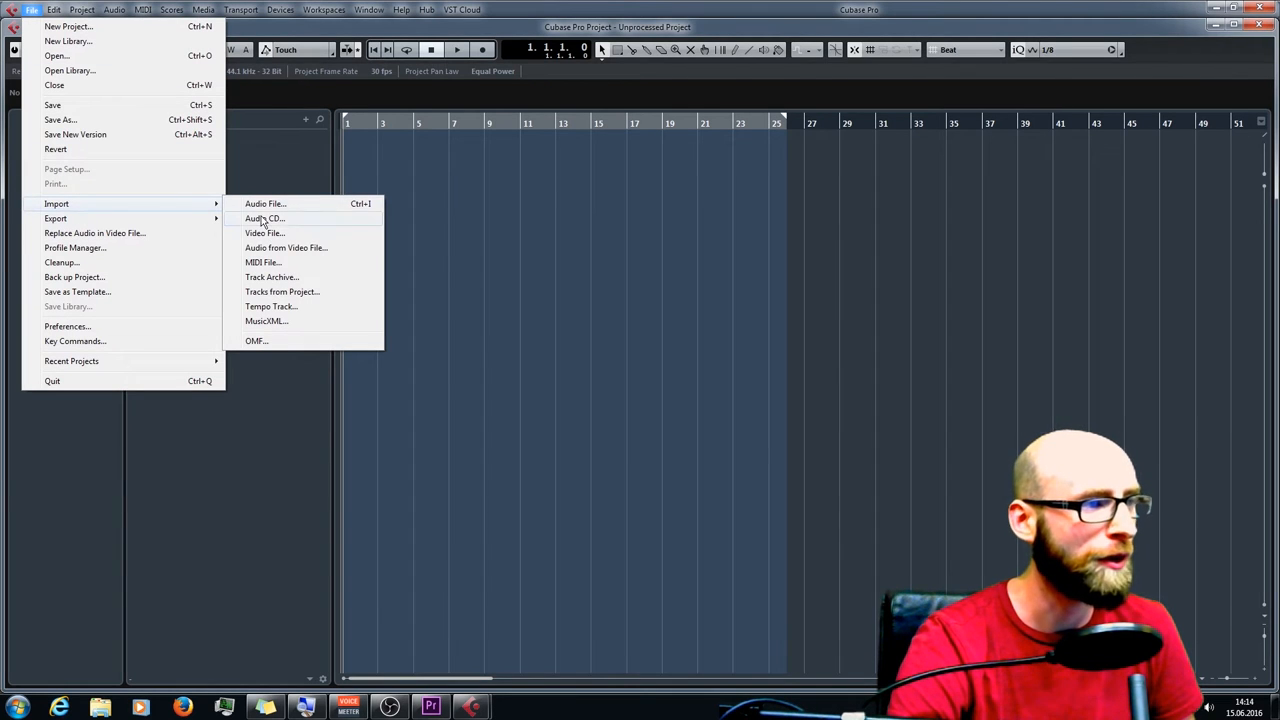
pyautogui.click(265, 203)
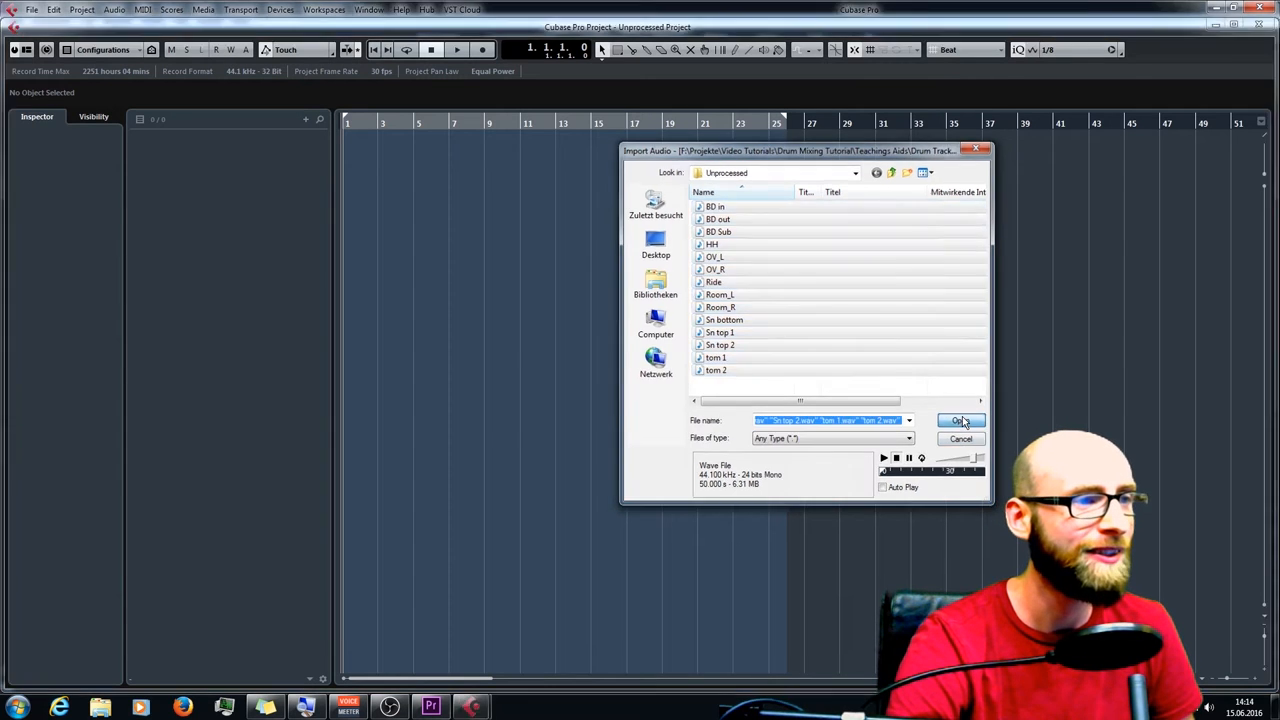
# Step: Import the drum files onto different tracks, copying them to the working directory
pyautogui.click(960, 420)
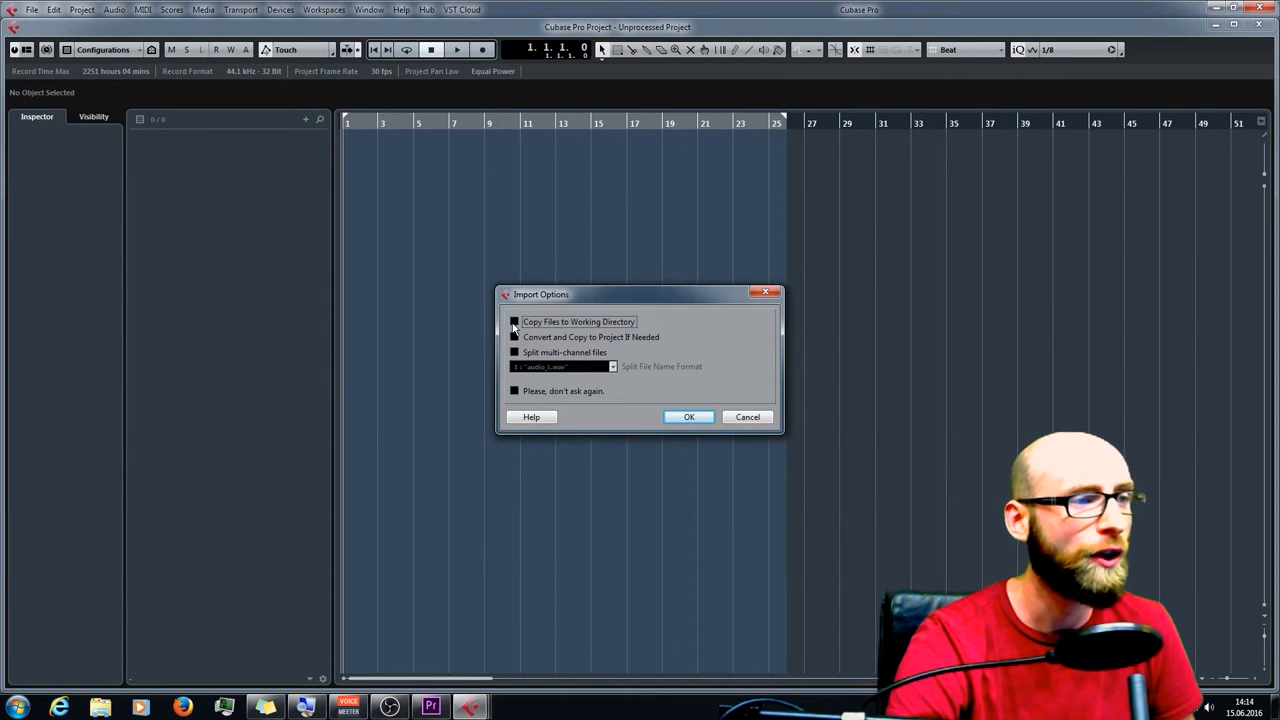
pyautogui.click(514, 321)
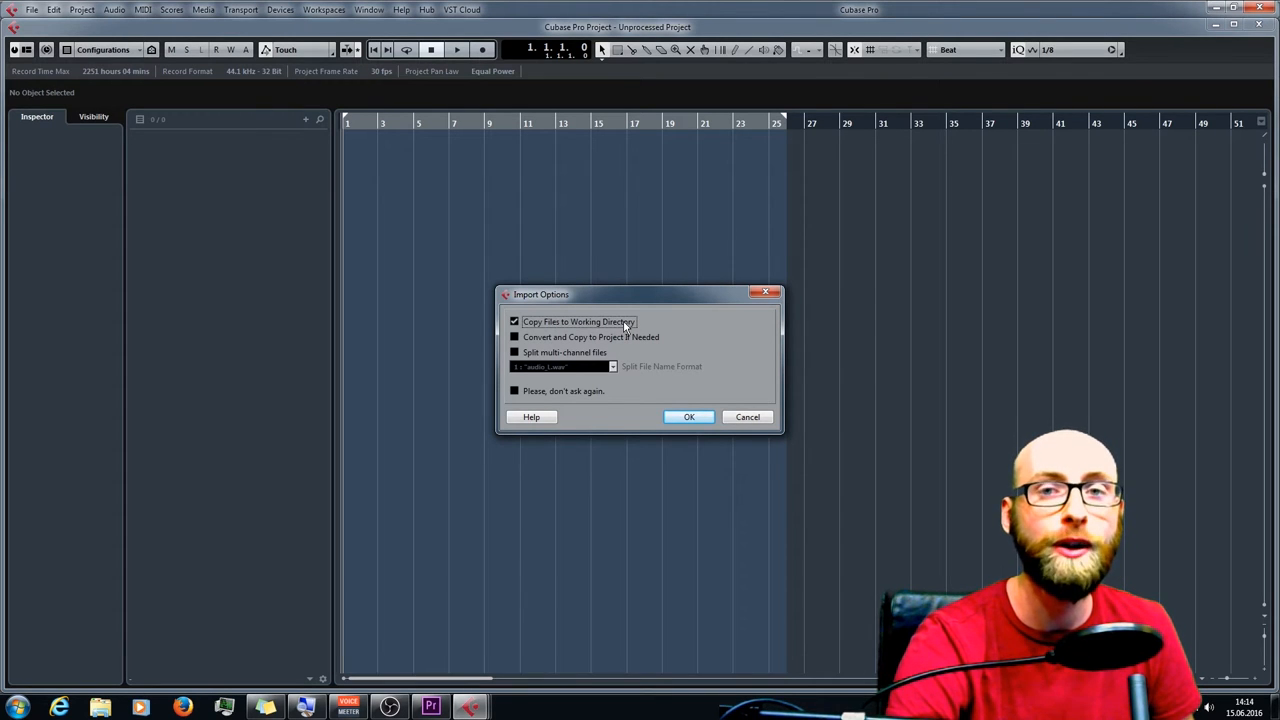
pyautogui.moveTo(713, 374)
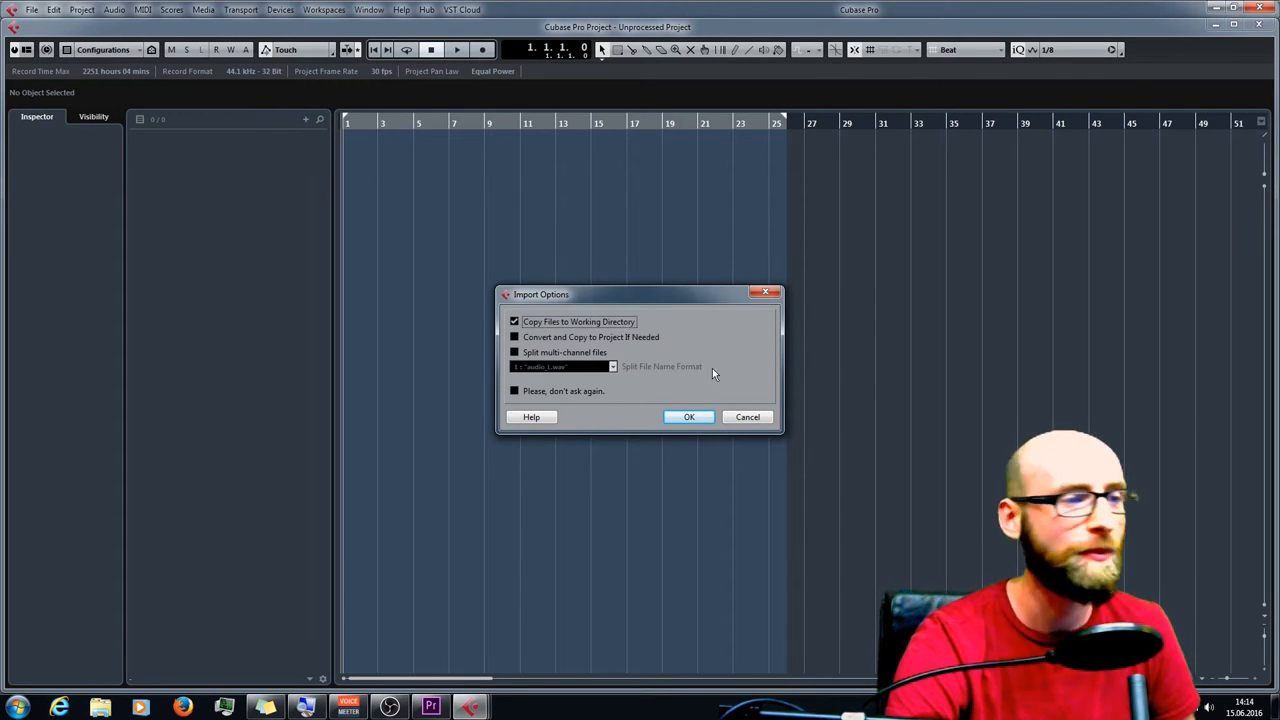
pyautogui.click(689, 416)
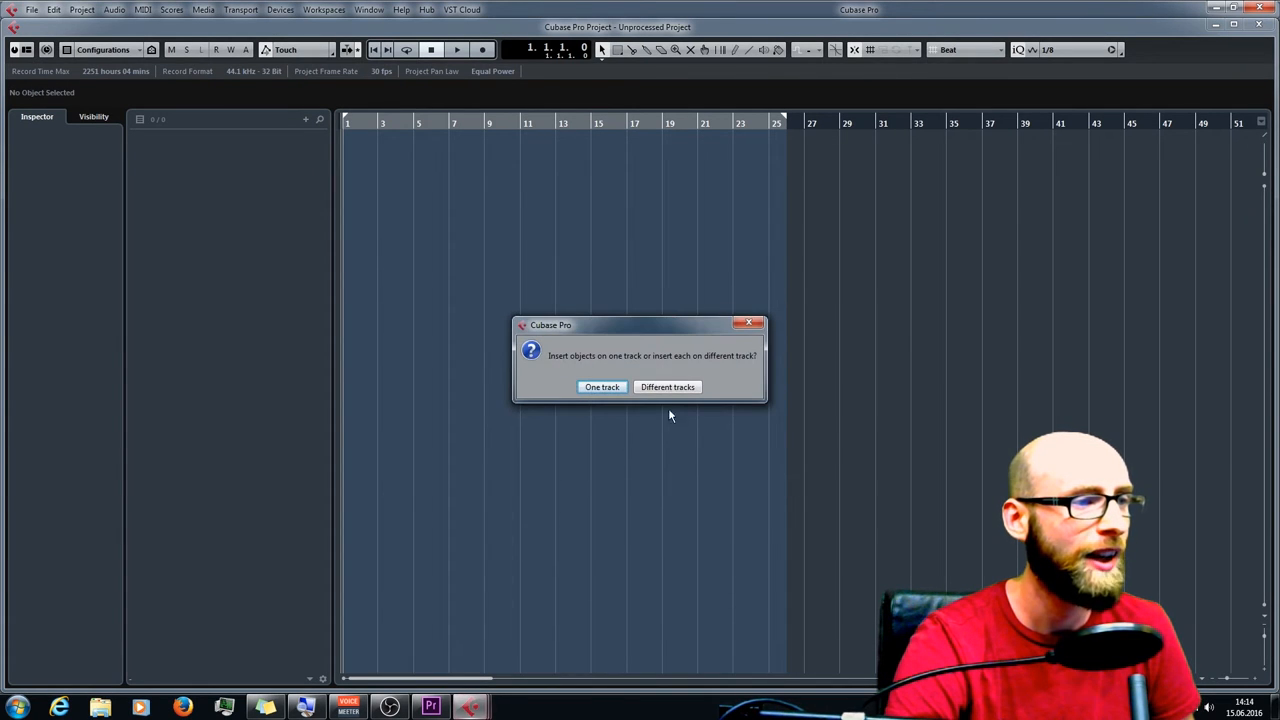
pyautogui.click(667, 386)
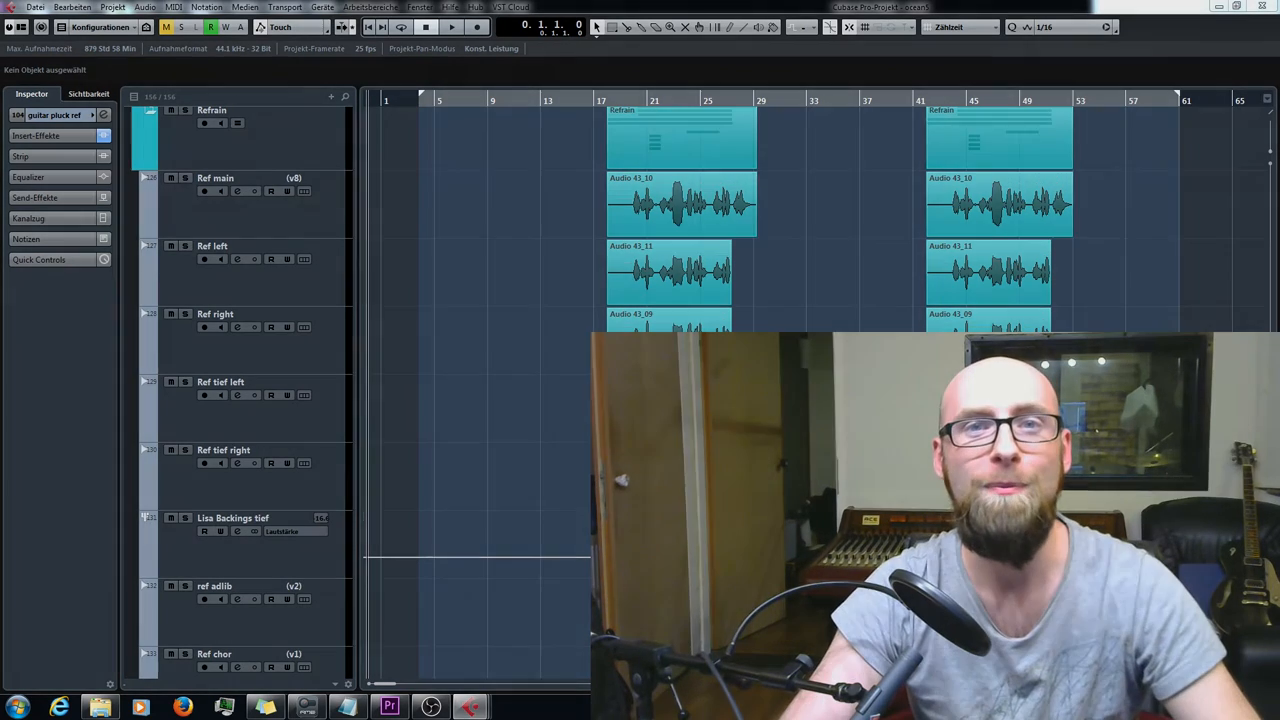
# Step: Open the Rock_120_fur tutorial 3_edit project with its Drums folder
pyautogui.press('F3')
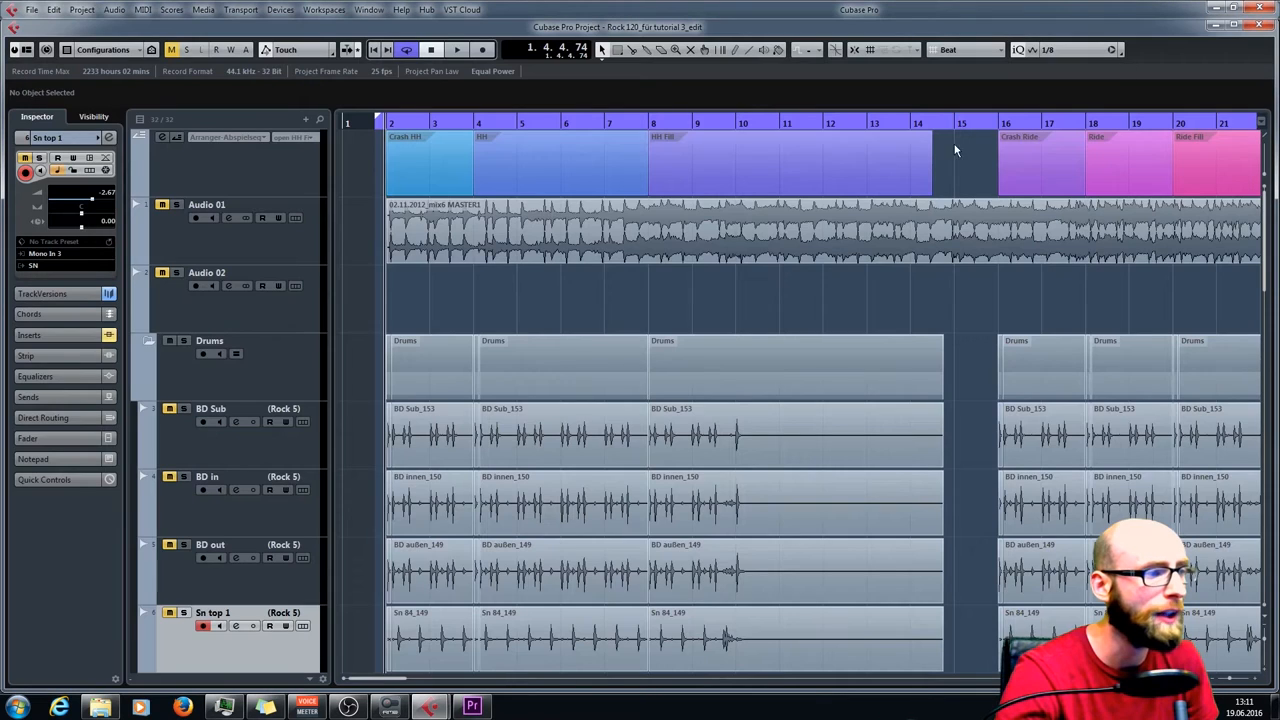
# Step: Inspect the snare tracks' options, checking Sn top 2 and selecting Sn top 1
pyautogui.rightClick(256, 642)
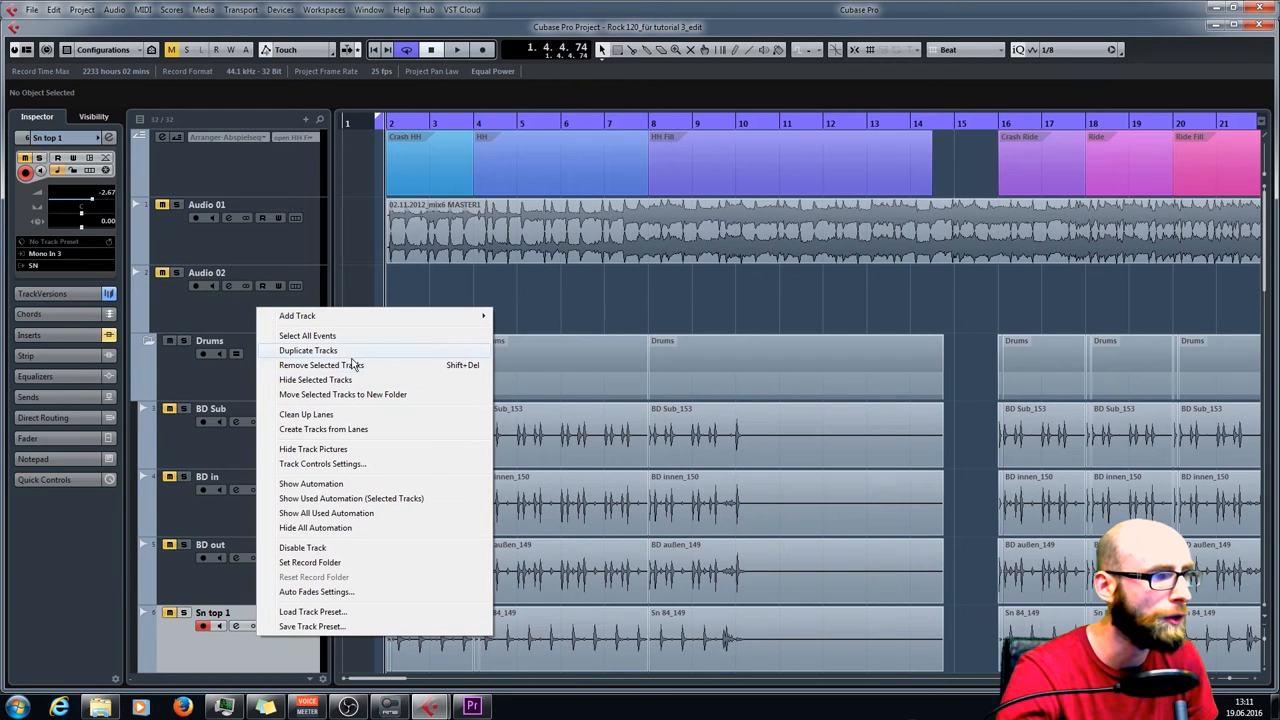
pyautogui.click(313, 626)
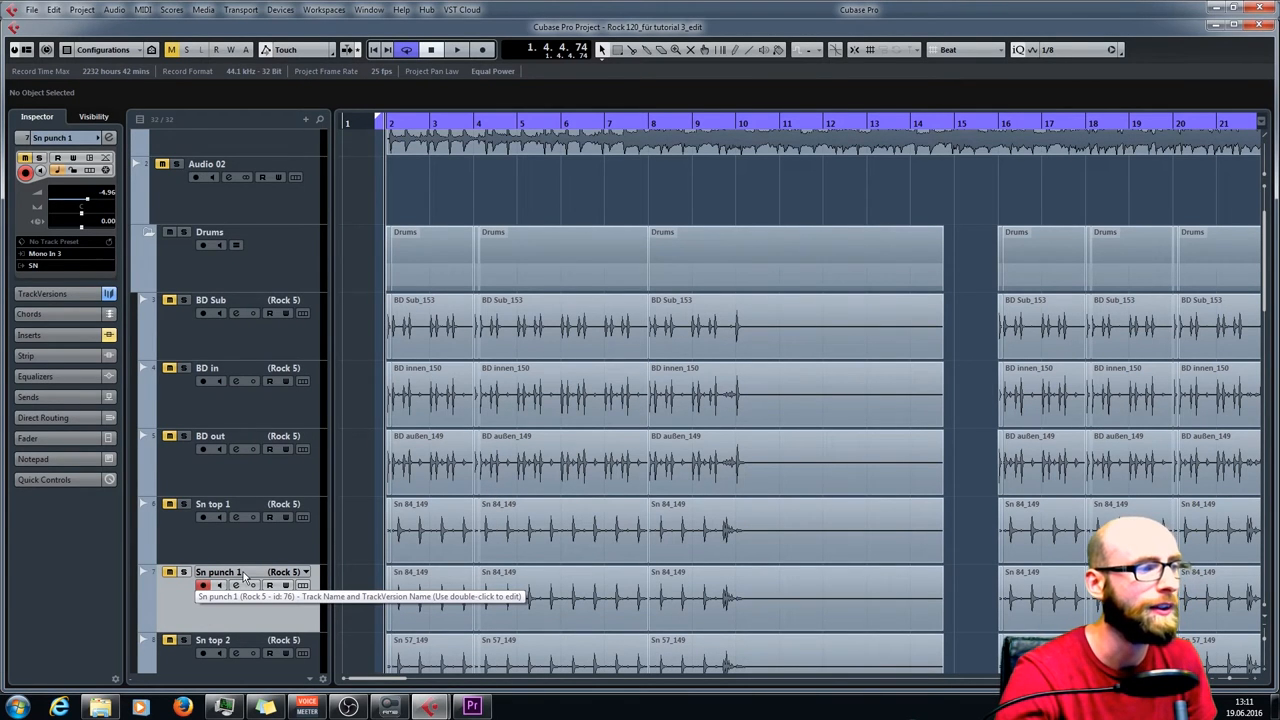
pyautogui.scroll(-3)
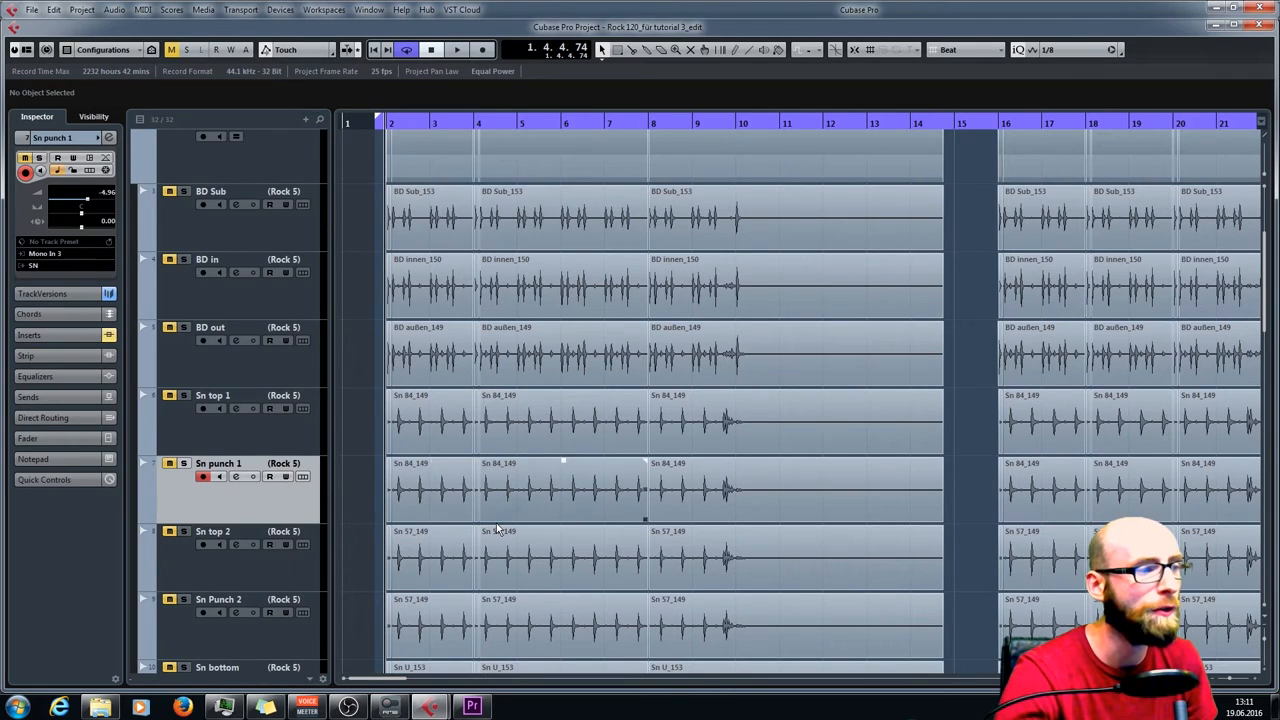
pyautogui.click(213, 532)
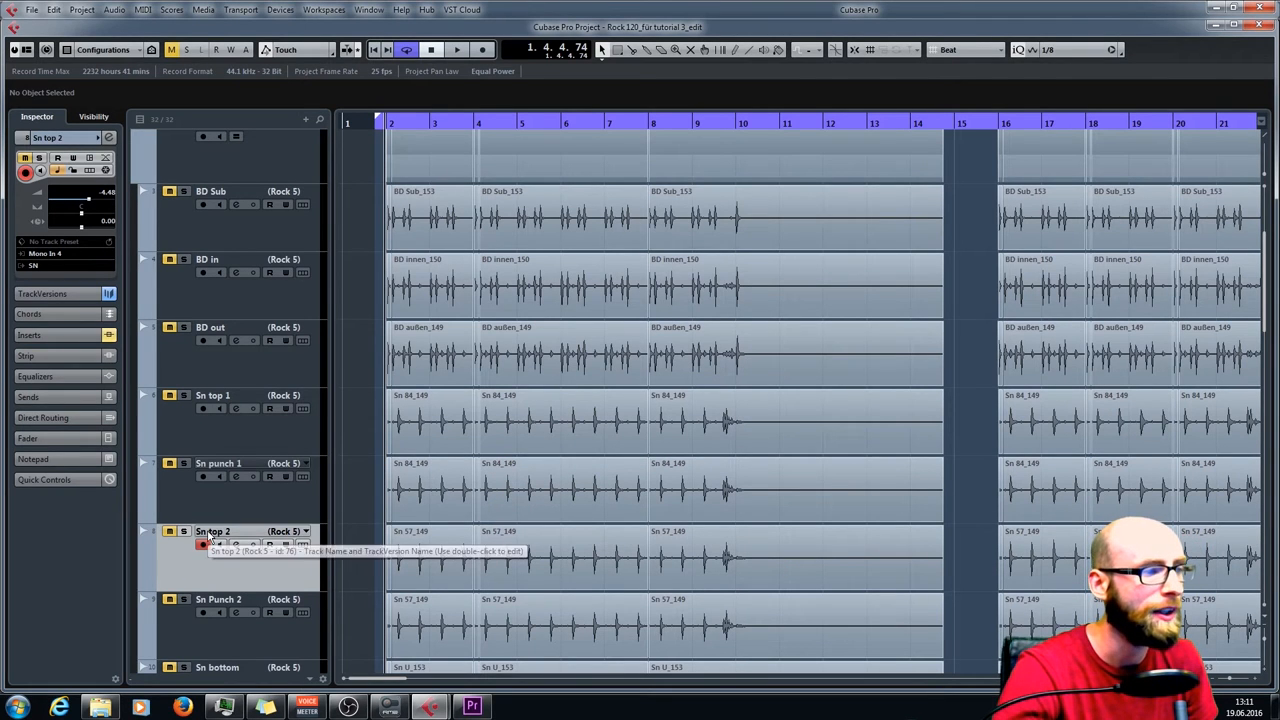
pyautogui.rightClick(240, 545)
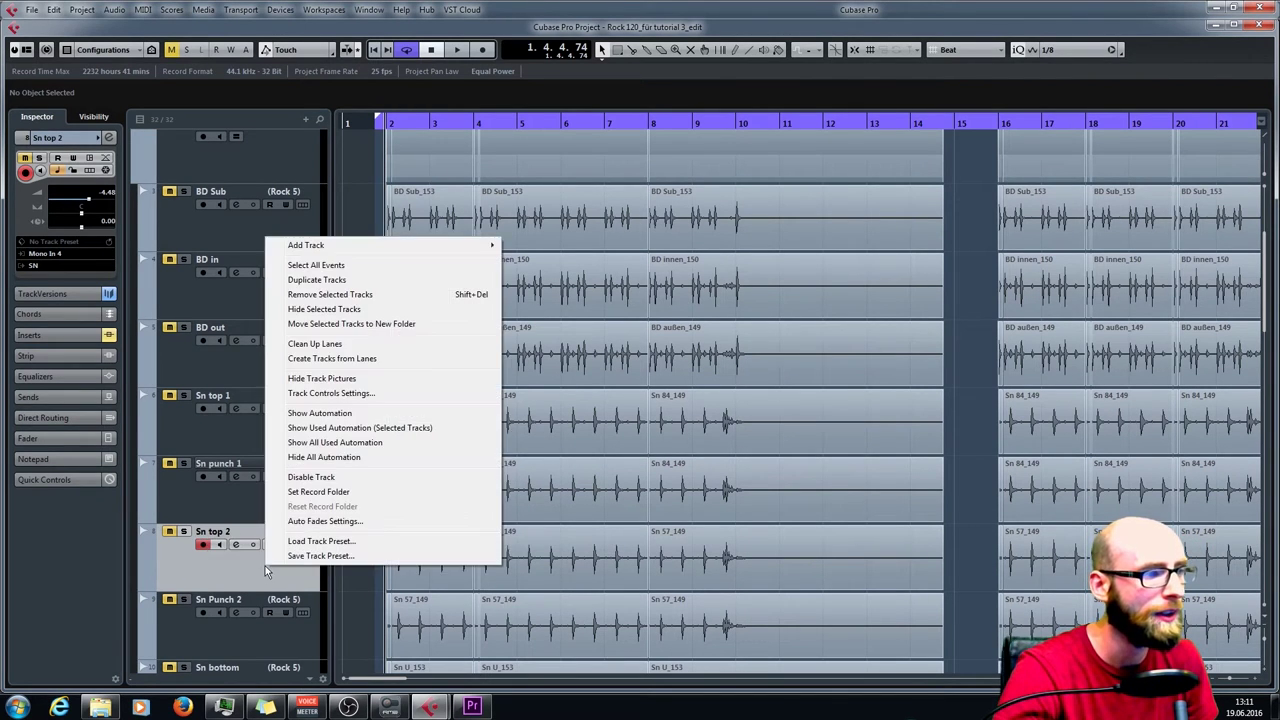
pyautogui.click(341, 621)
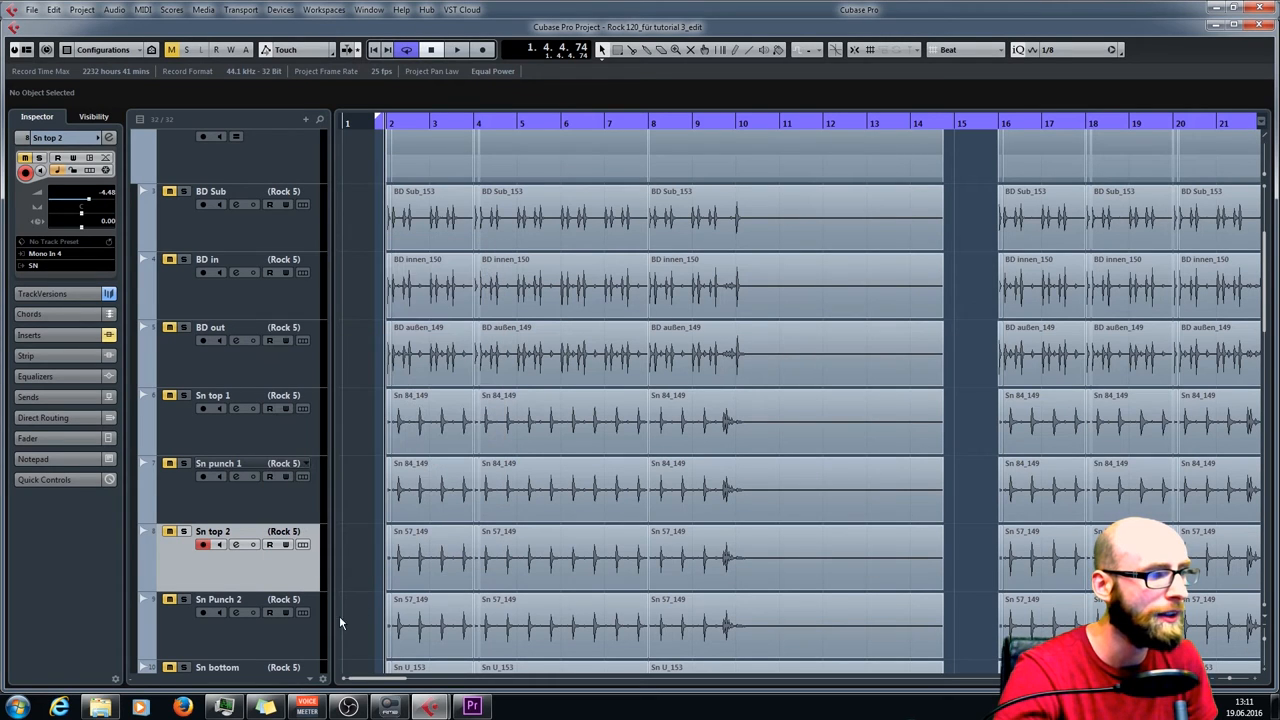
pyautogui.moveTo(216, 600)
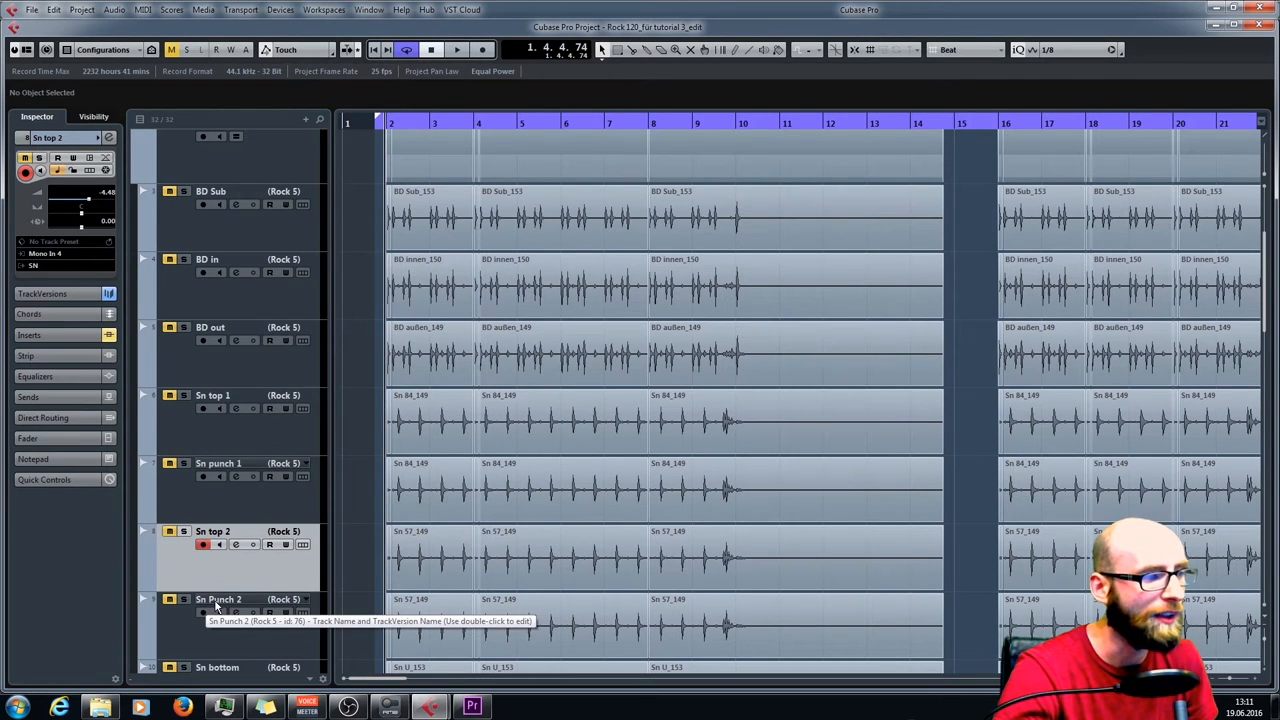
pyautogui.click(213, 395)
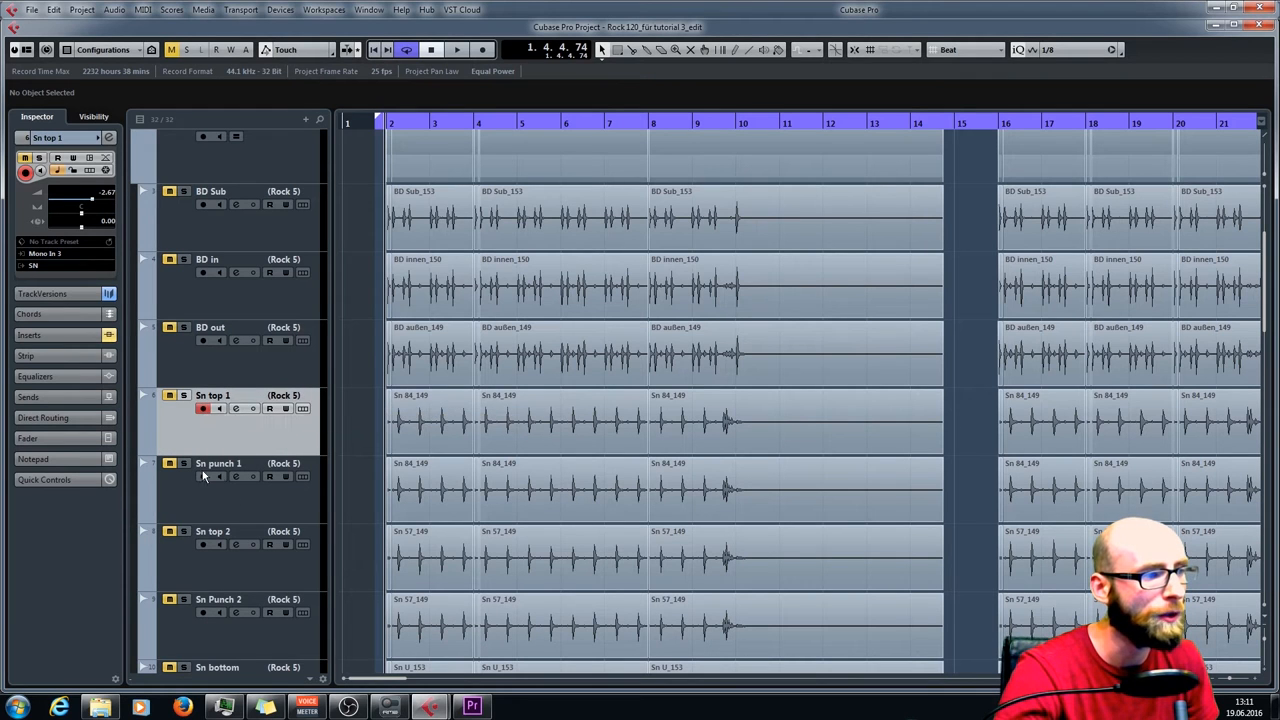
pyautogui.moveTo(225, 515)
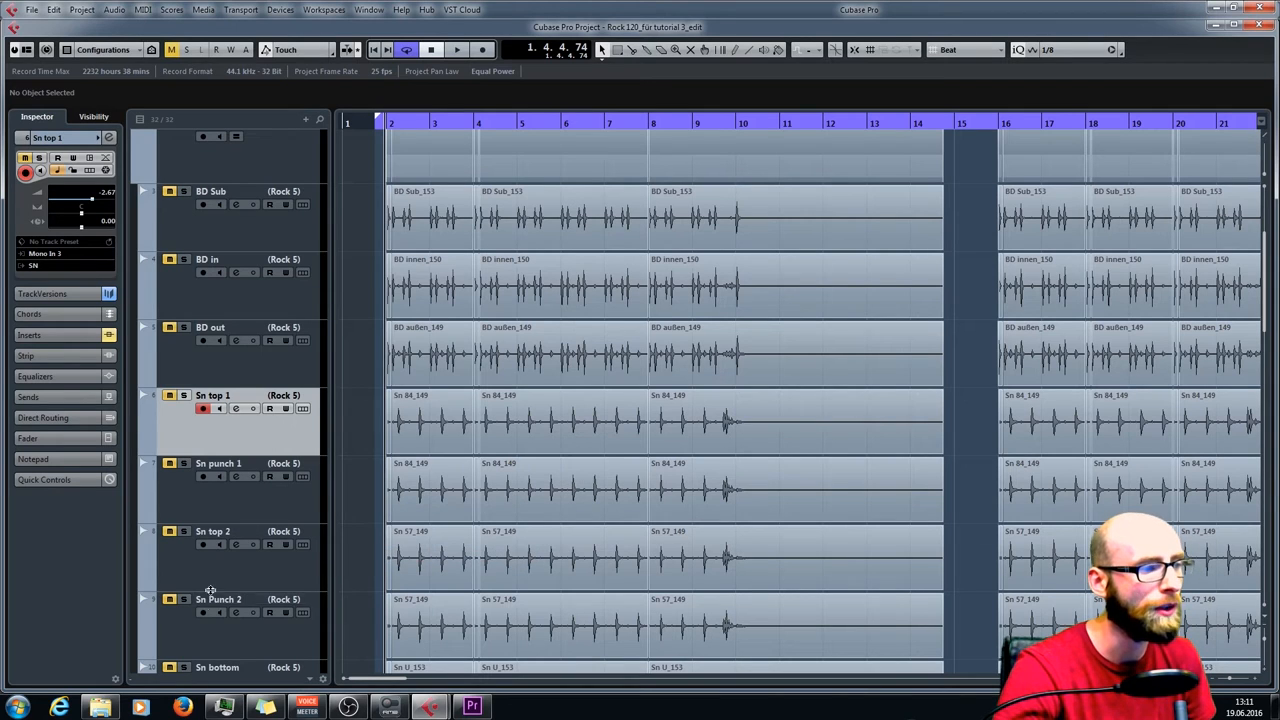
pyautogui.moveTo(240, 602)
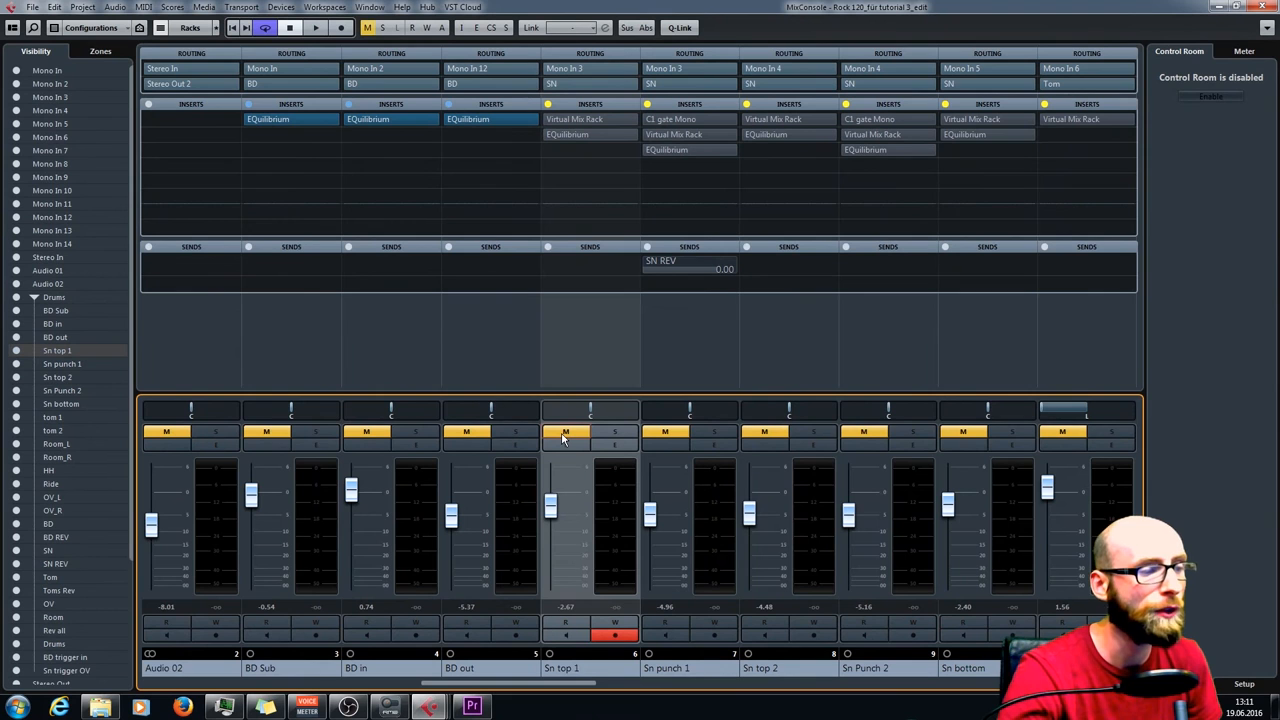
# Step: Open the snare channel's Virtual Mix Rack insert showing FG-N, Revival and FG-S
pyautogui.click(614, 432)
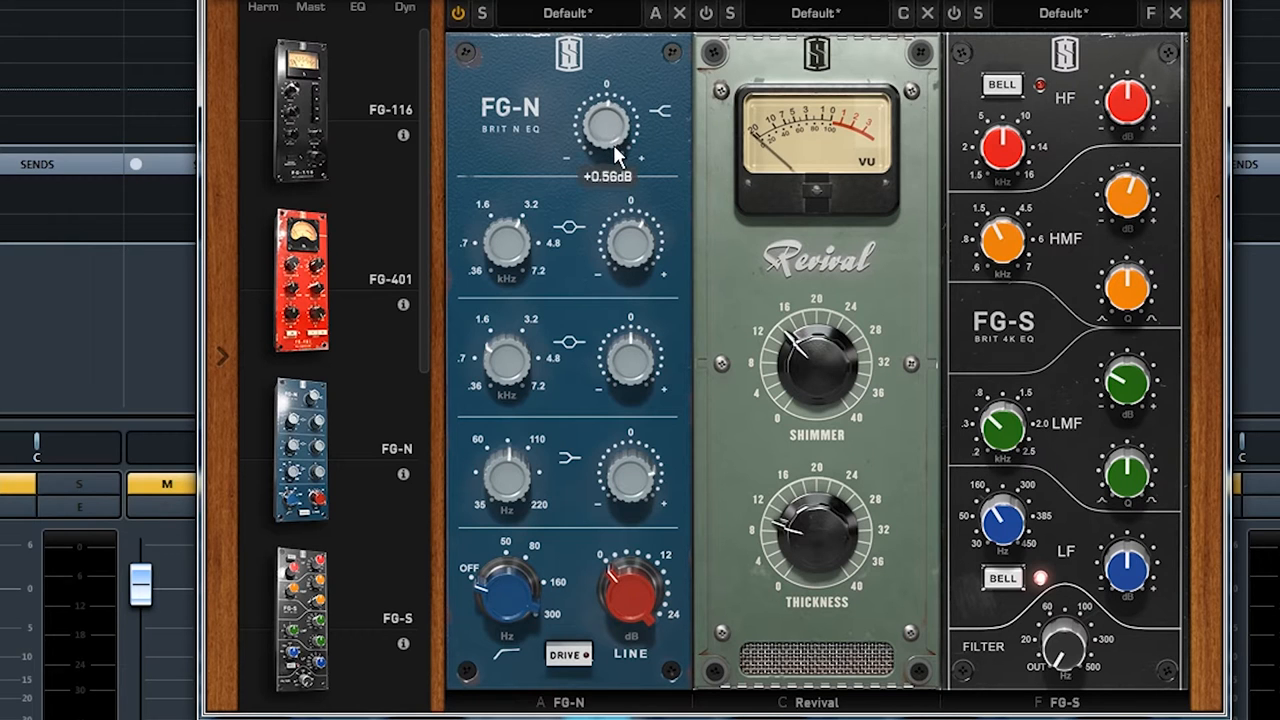
# Step: Sweep the FG-N high band gain to about 3 dB, 2 dB, then back to zero
pyautogui.moveTo(603, 125); pyautogui.dragTo(603, 105)
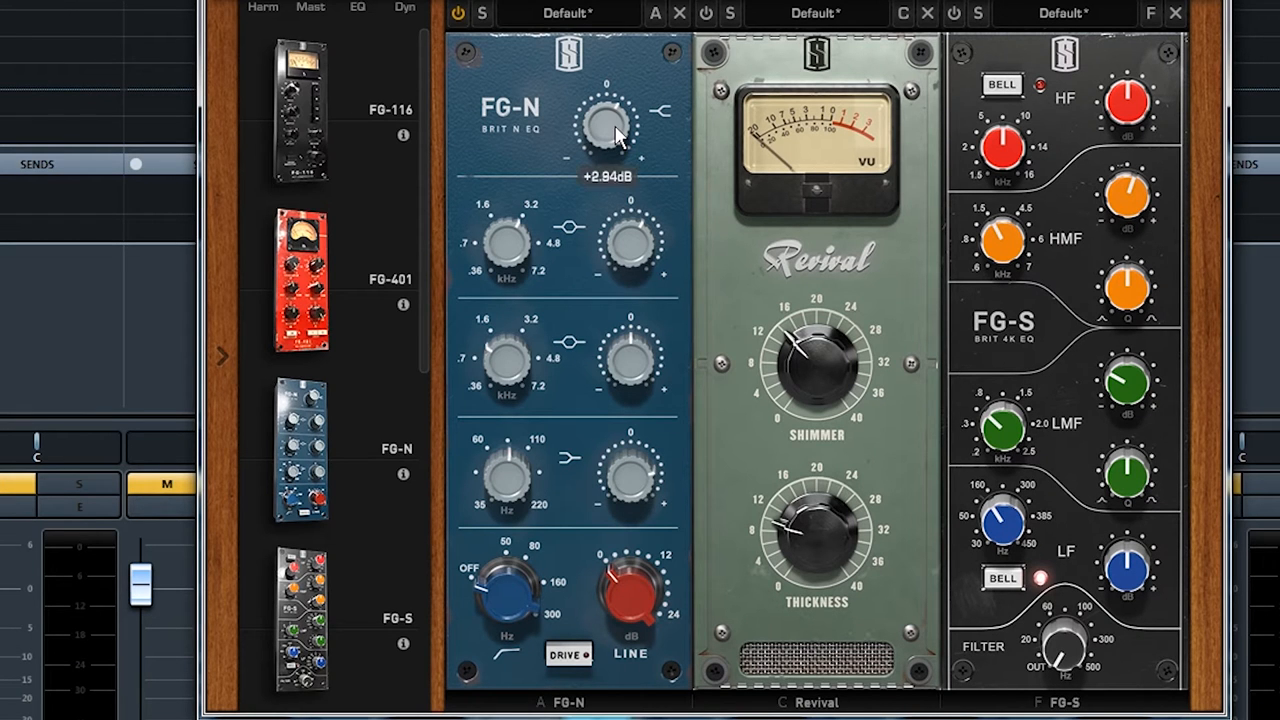
pyautogui.moveTo(603, 120); pyautogui.dragTo(608, 140)
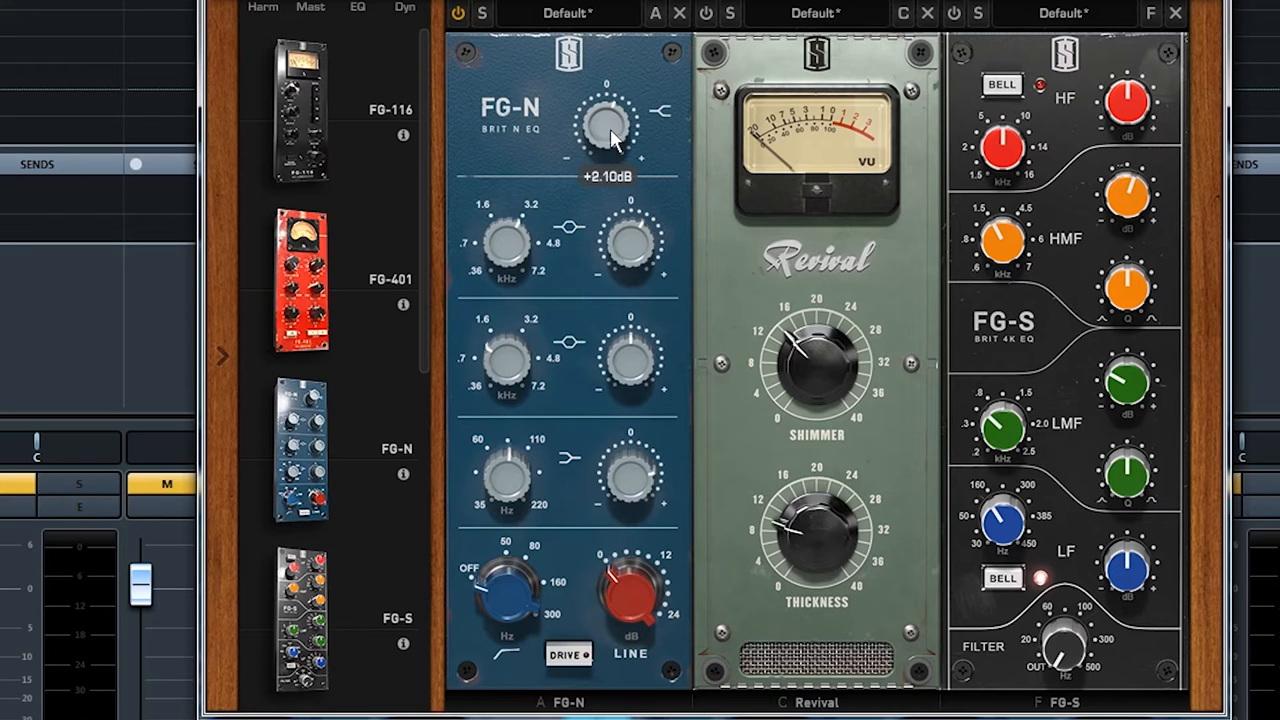
pyautogui.moveTo(604, 124); pyautogui.dragTo(604, 100)
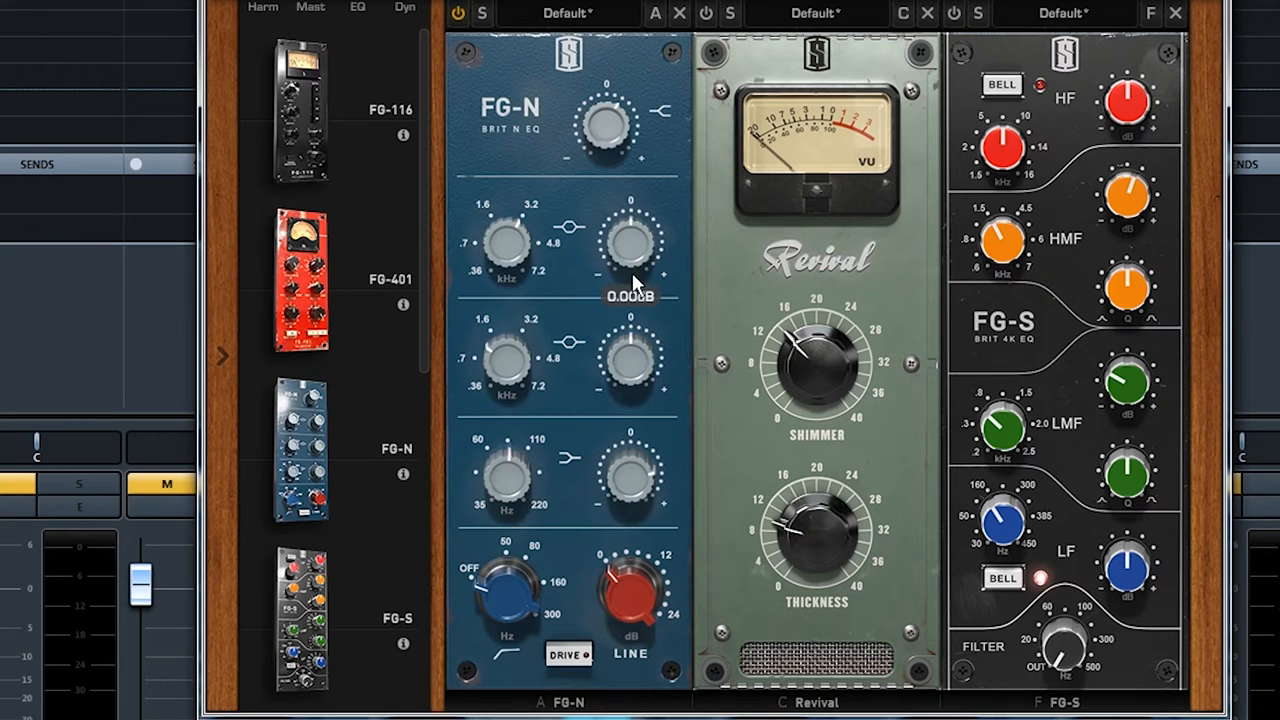
# Step: Boost the FG-N upper mid about 3 dB and raise the low band to about +4.5 dB
pyautogui.moveTo(630, 250); pyautogui.dragTo(630, 230)
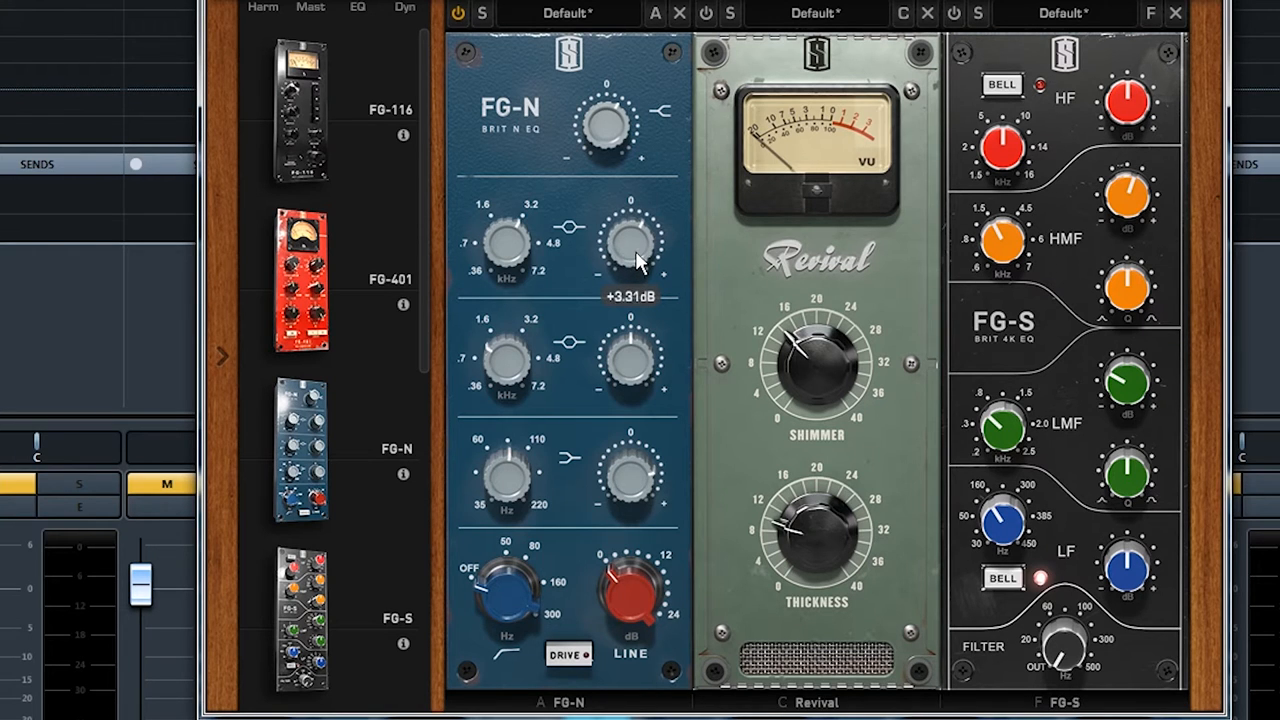
pyautogui.moveTo(421, 33)
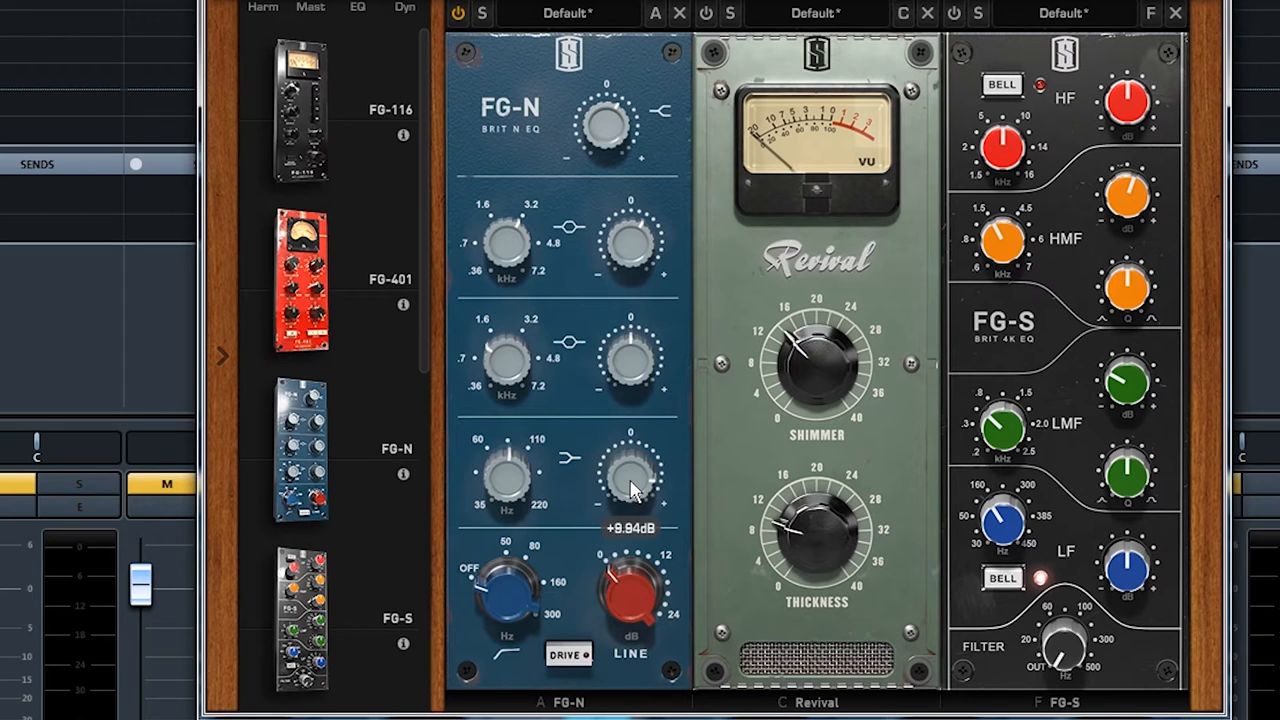
pyautogui.moveTo(630, 480); pyautogui.dragTo(632, 470)
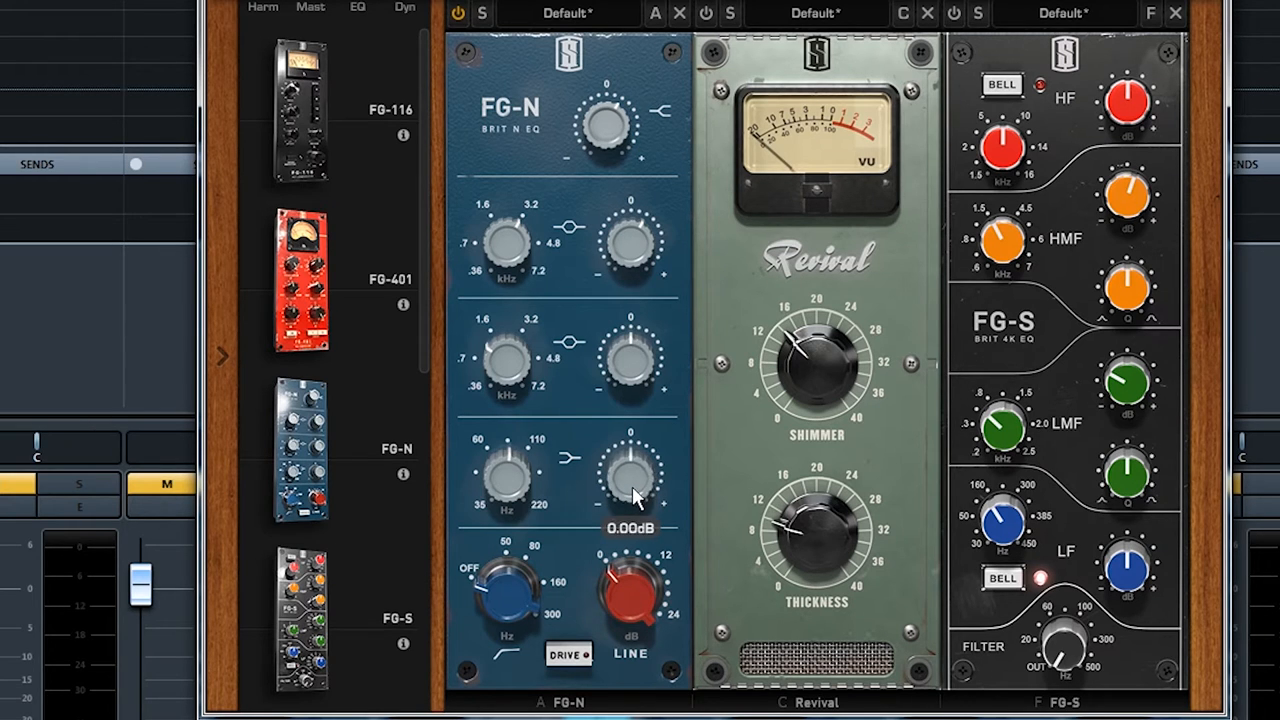
pyautogui.moveTo(631, 480); pyautogui.dragTo(640, 460)
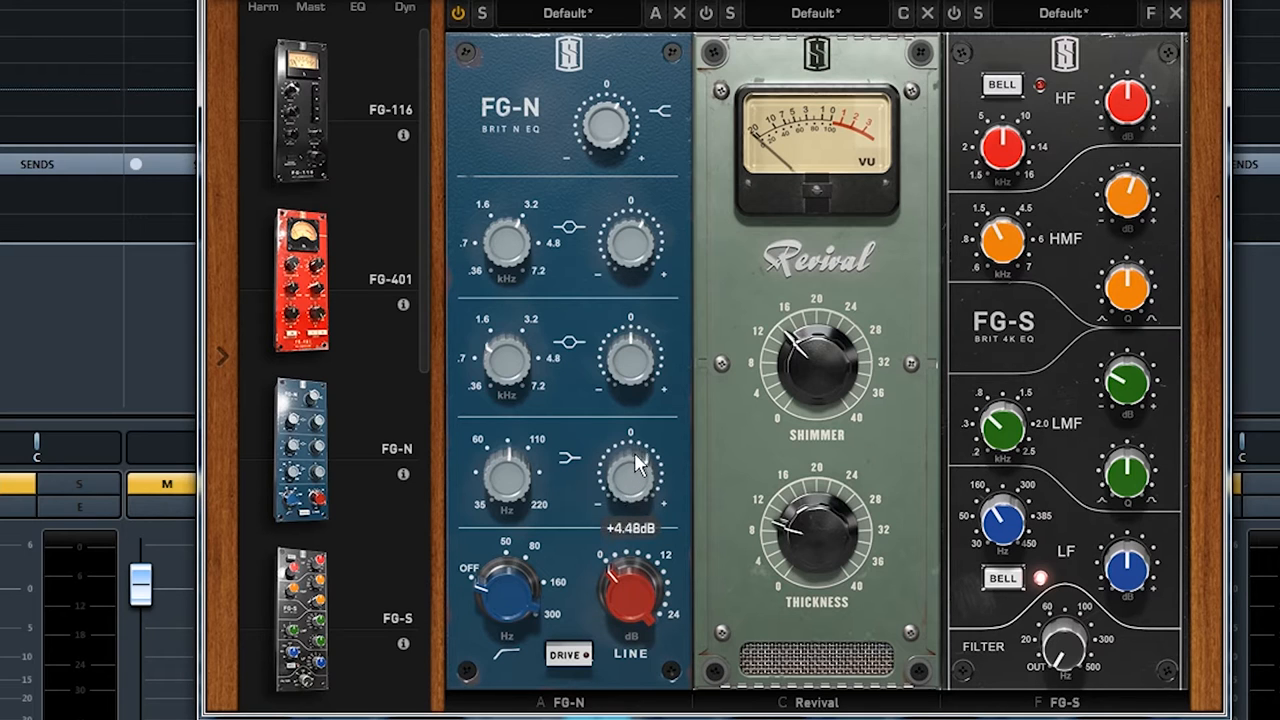
pyautogui.moveTo(630, 470); pyautogui.dragTo(640, 420)
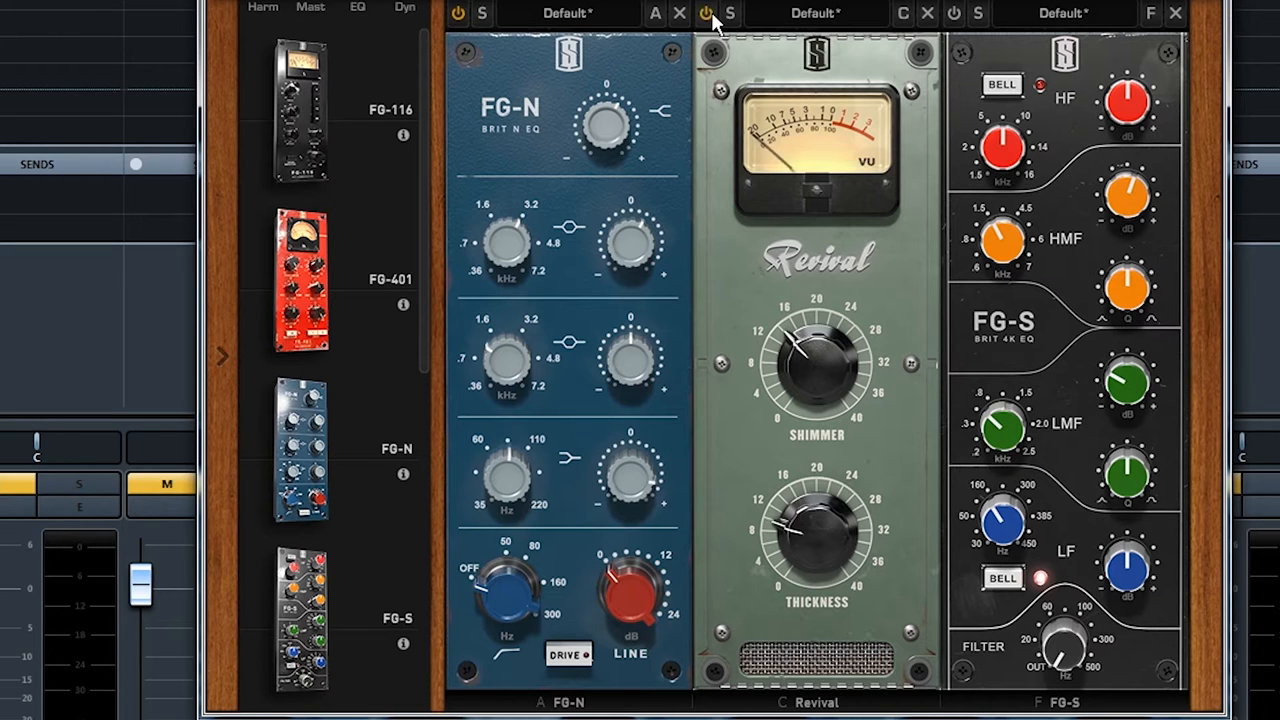
pyautogui.moveTo(820, 397)
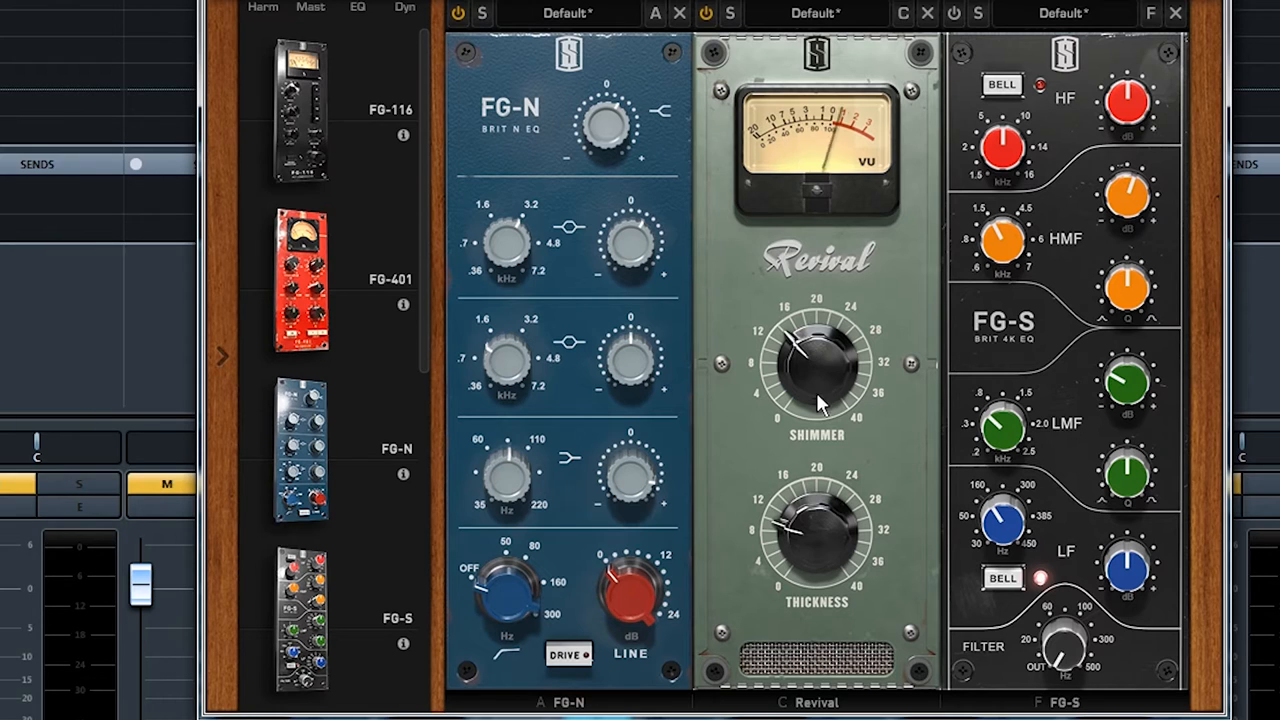
pyautogui.moveTo(816, 376)
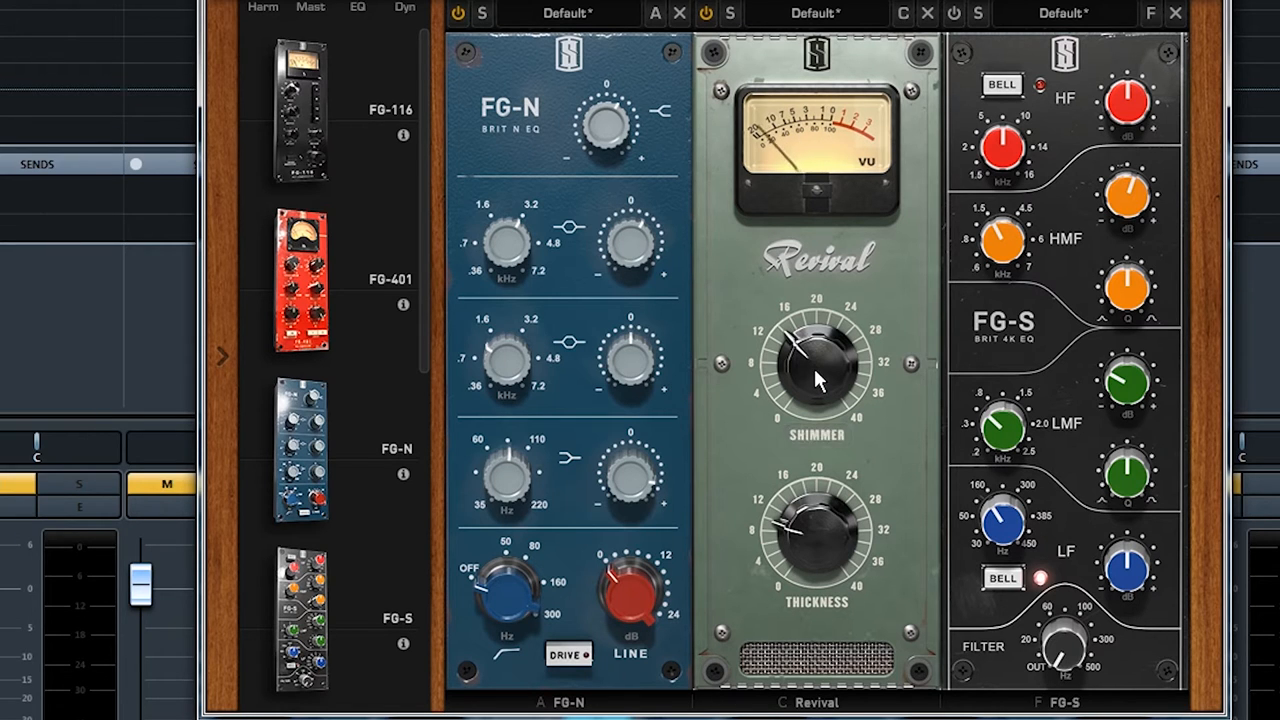
# Step: Set Revival's Shimmer from 0 to about 12.9 and adjust its Thickness amount
pyautogui.moveTo(815, 360); pyautogui.dragTo(817, 400)
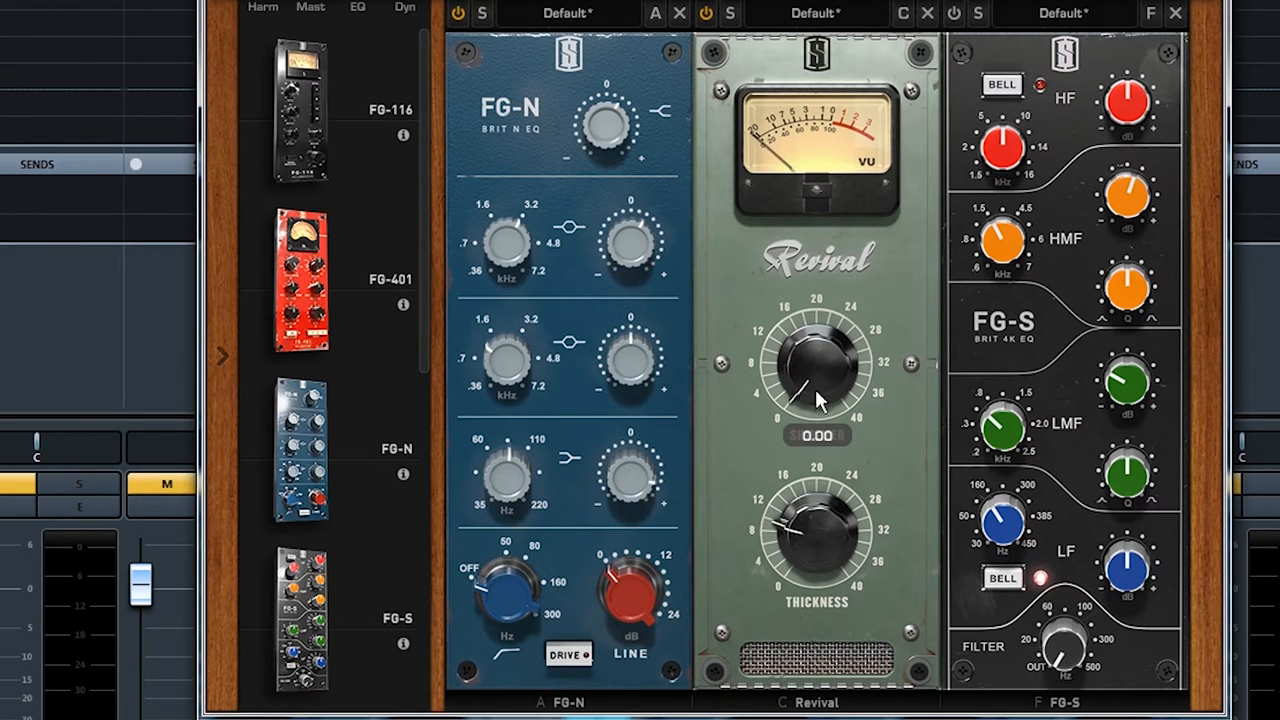
pyautogui.moveTo(815, 360); pyautogui.dragTo(815, 340)
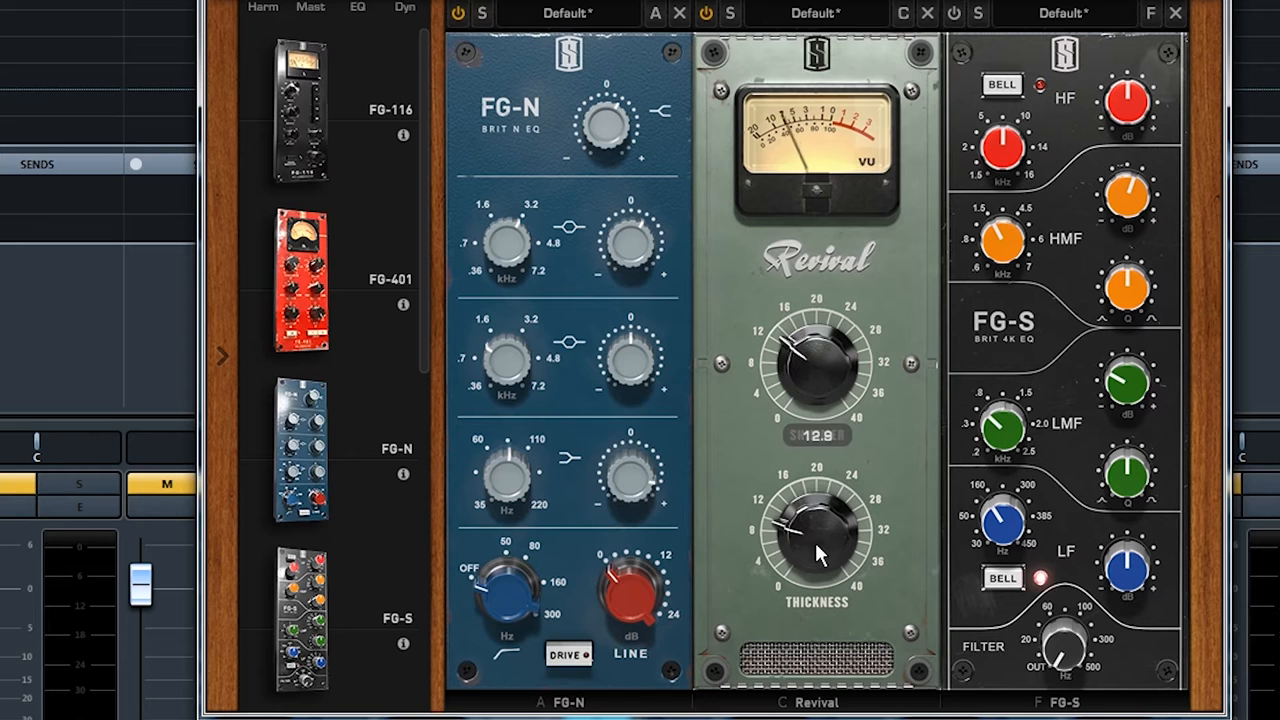
pyautogui.moveTo(815, 545); pyautogui.dragTo(815, 560)
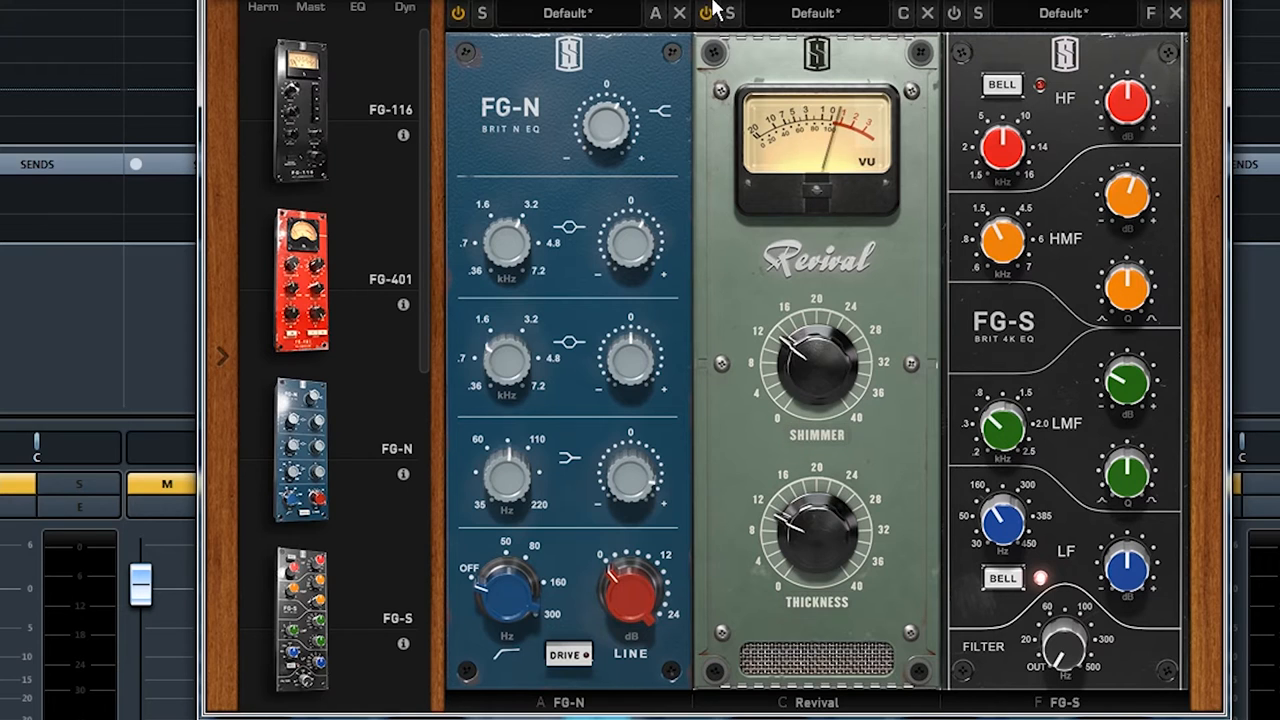
pyautogui.click(704, 12)
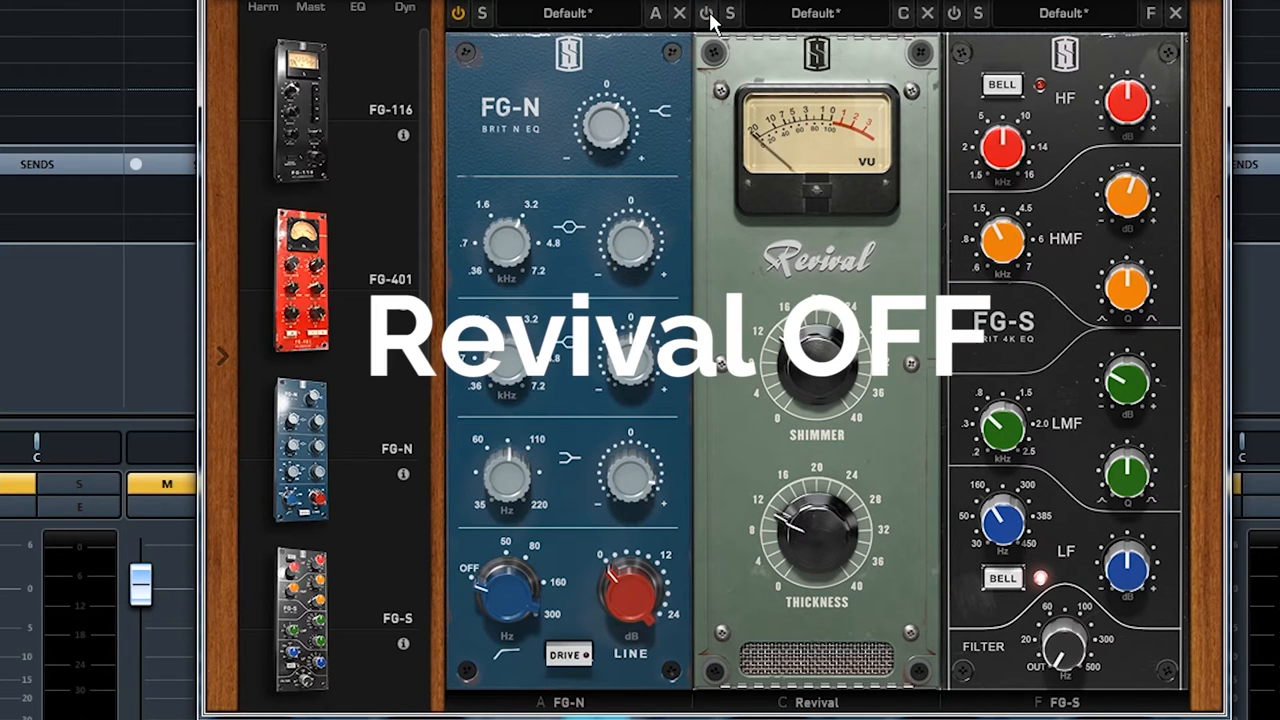
pyautogui.click(699, 13)
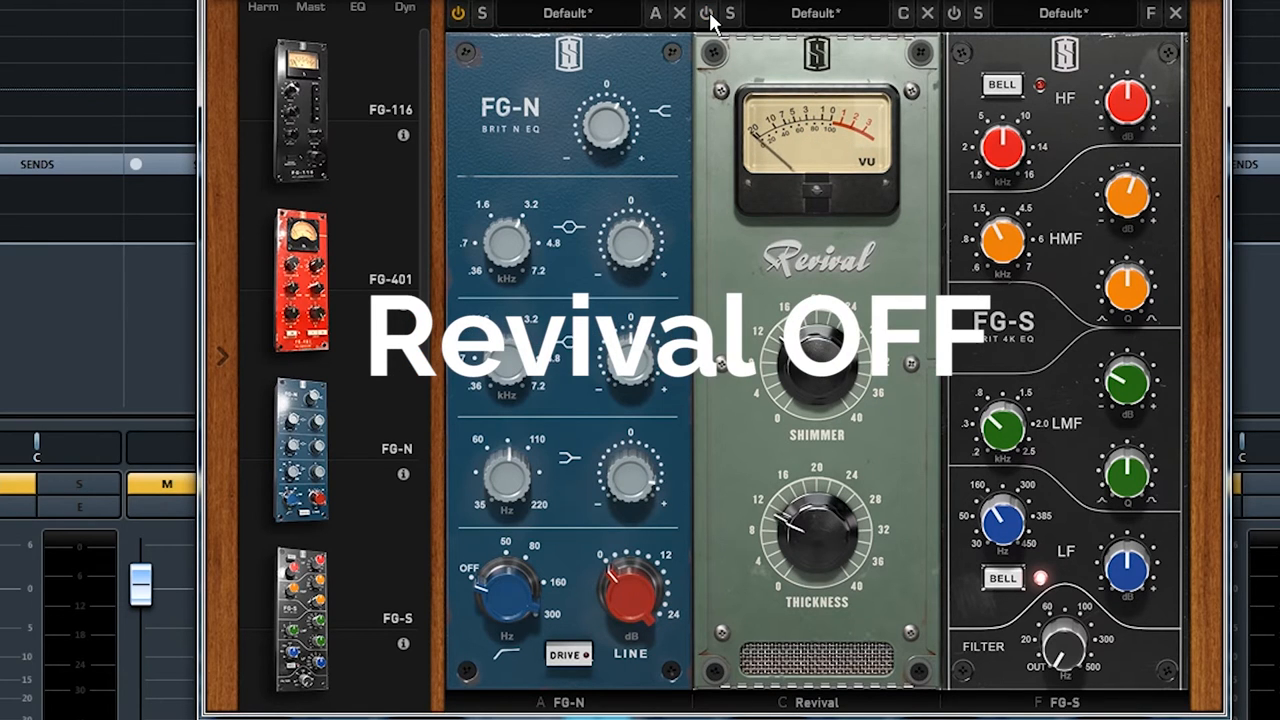
pyautogui.click(702, 13)
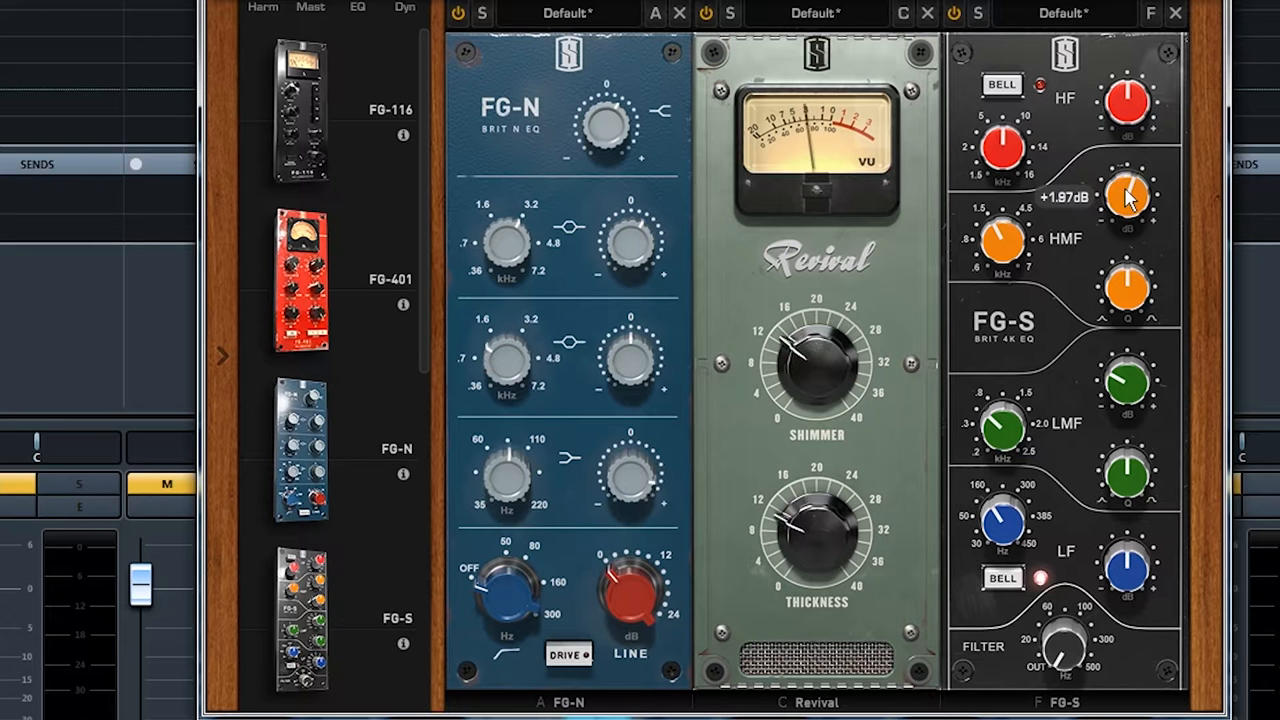
# Step: Boost the FG-S upper-mid band to about +1.8 dB and adjust its low-mid gain
pyautogui.moveTo(1128, 197); pyautogui.dragTo(1128, 205)
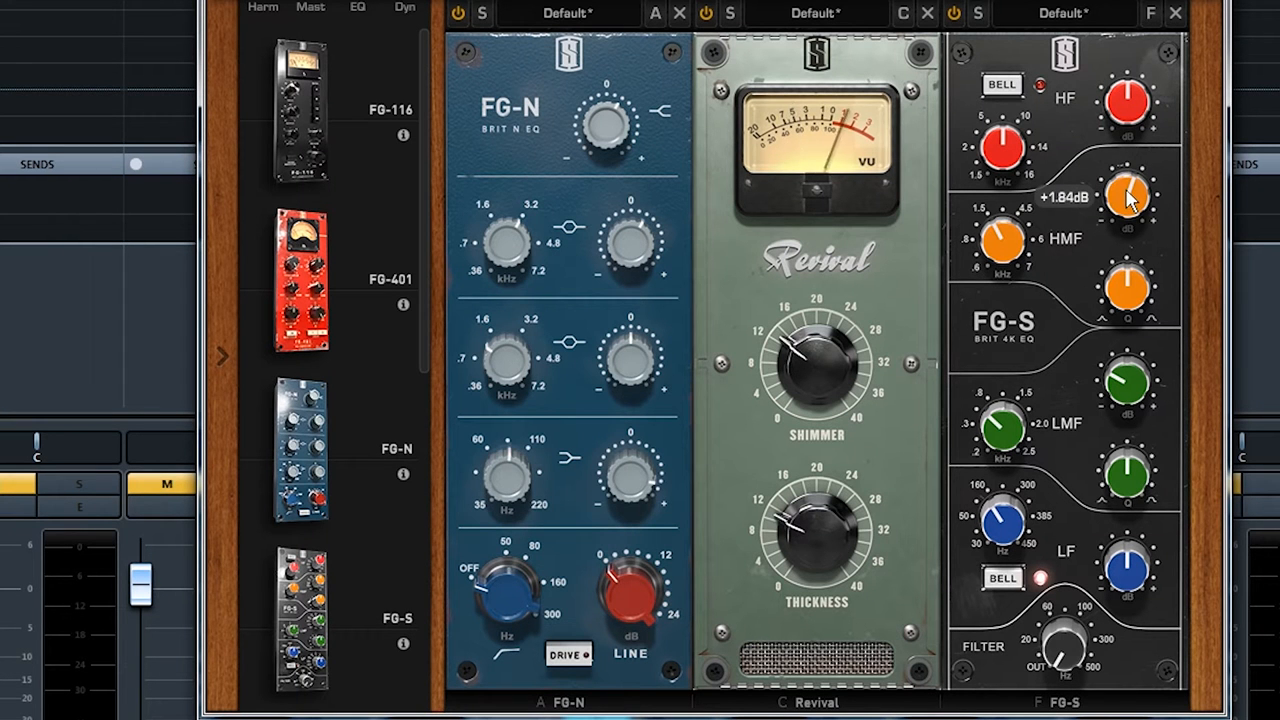
pyautogui.moveTo(1127, 197); pyautogui.dragTo(1127, 210)
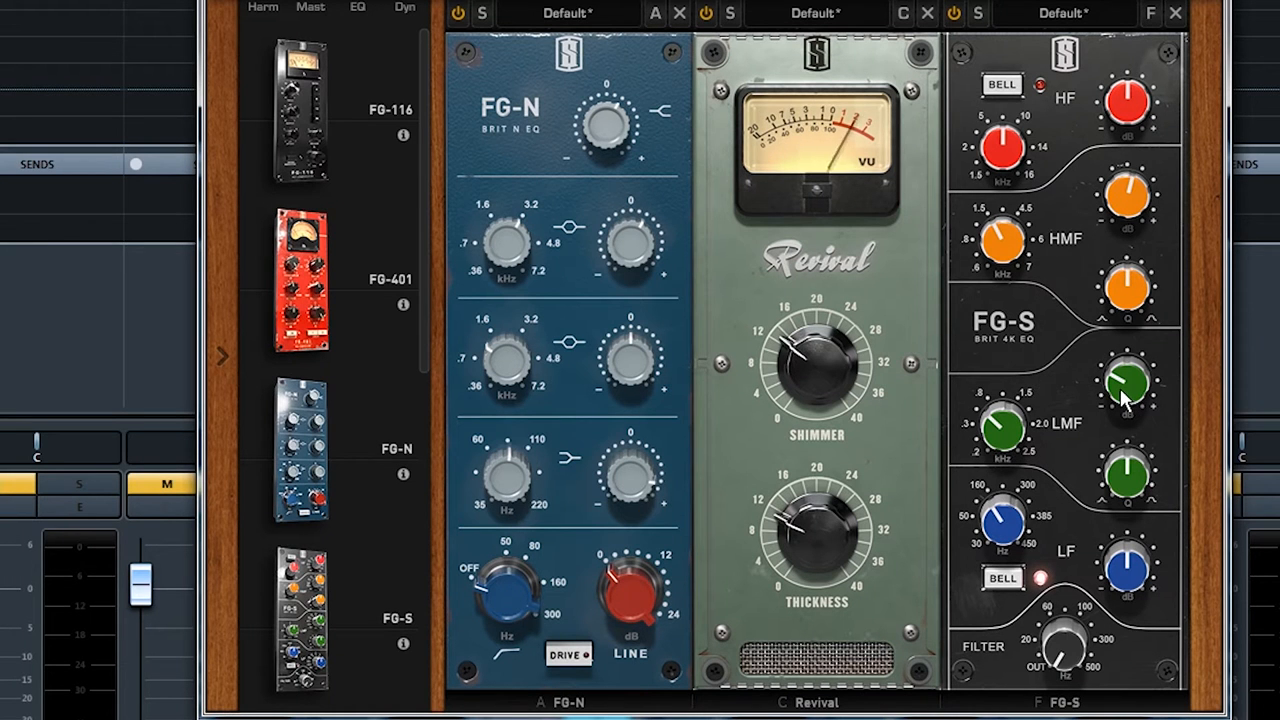
pyautogui.moveTo(1128, 385); pyautogui.dragTo(1128, 395)
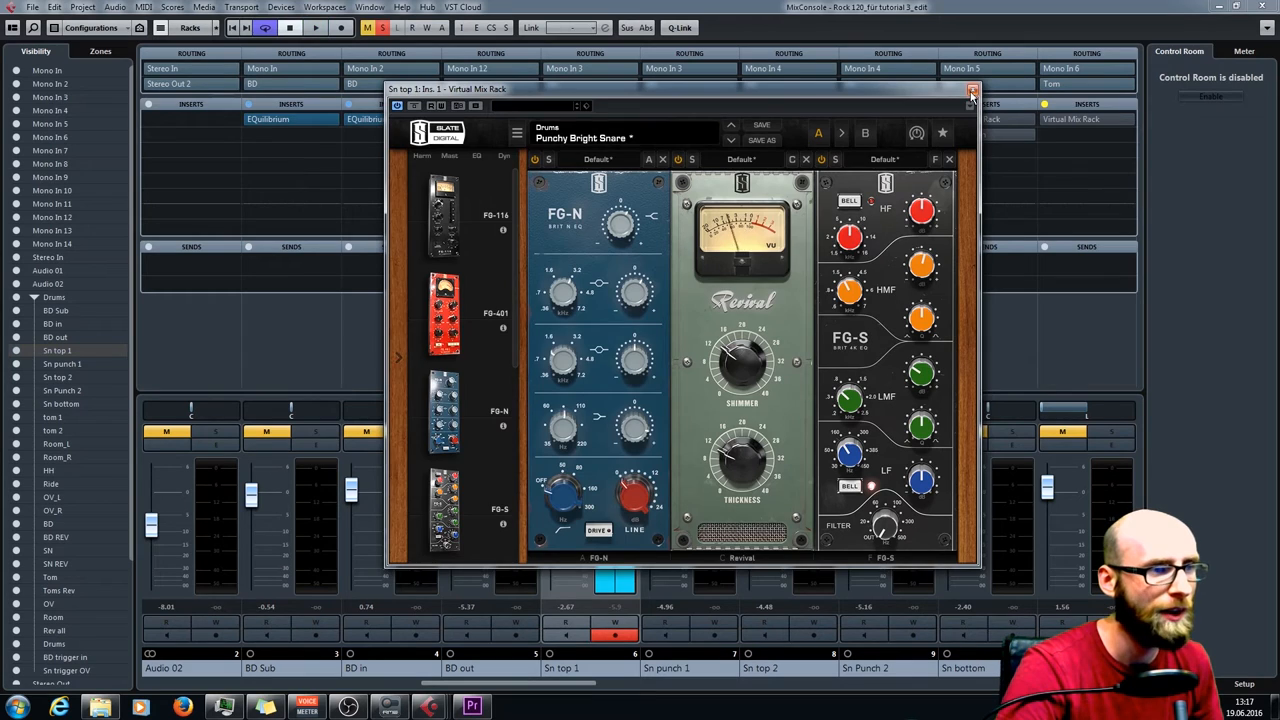
# Step: Close the rack, open Sn top 1's EQuilibrium, and compare the 85 Hz low cut, leaving it on
pyautogui.click(972, 94)
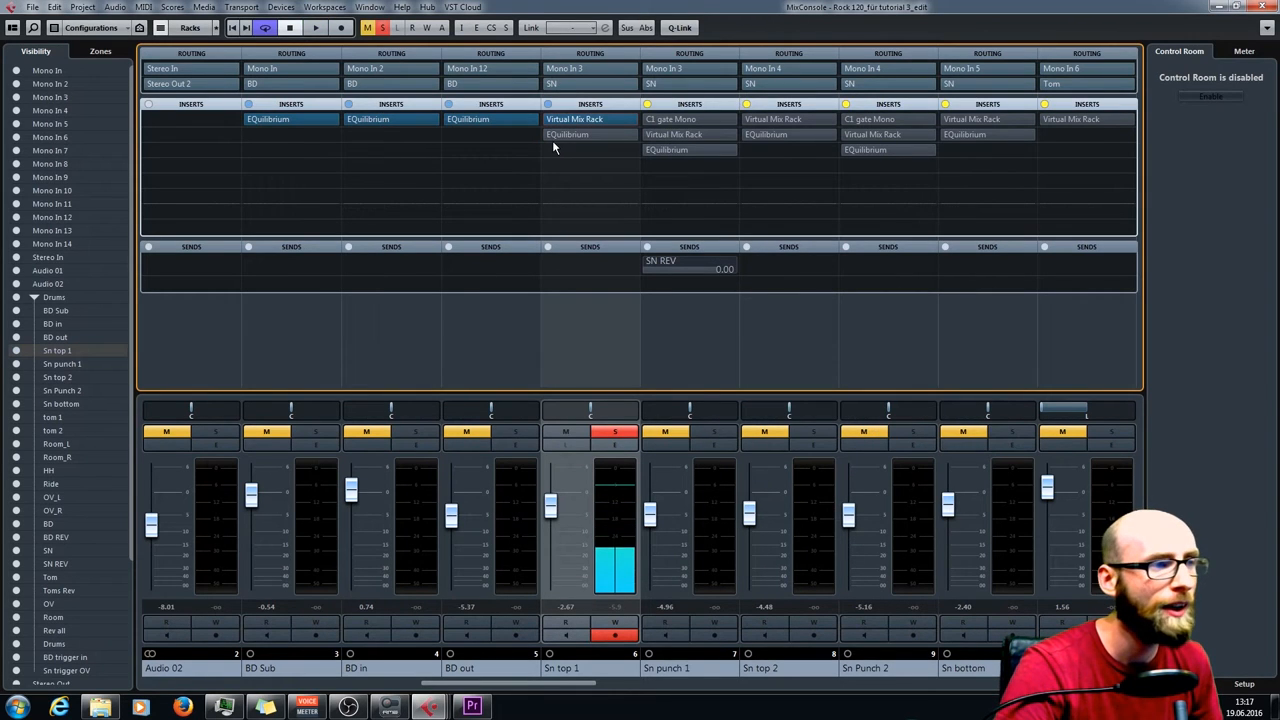
pyautogui.moveTo(562, 135)
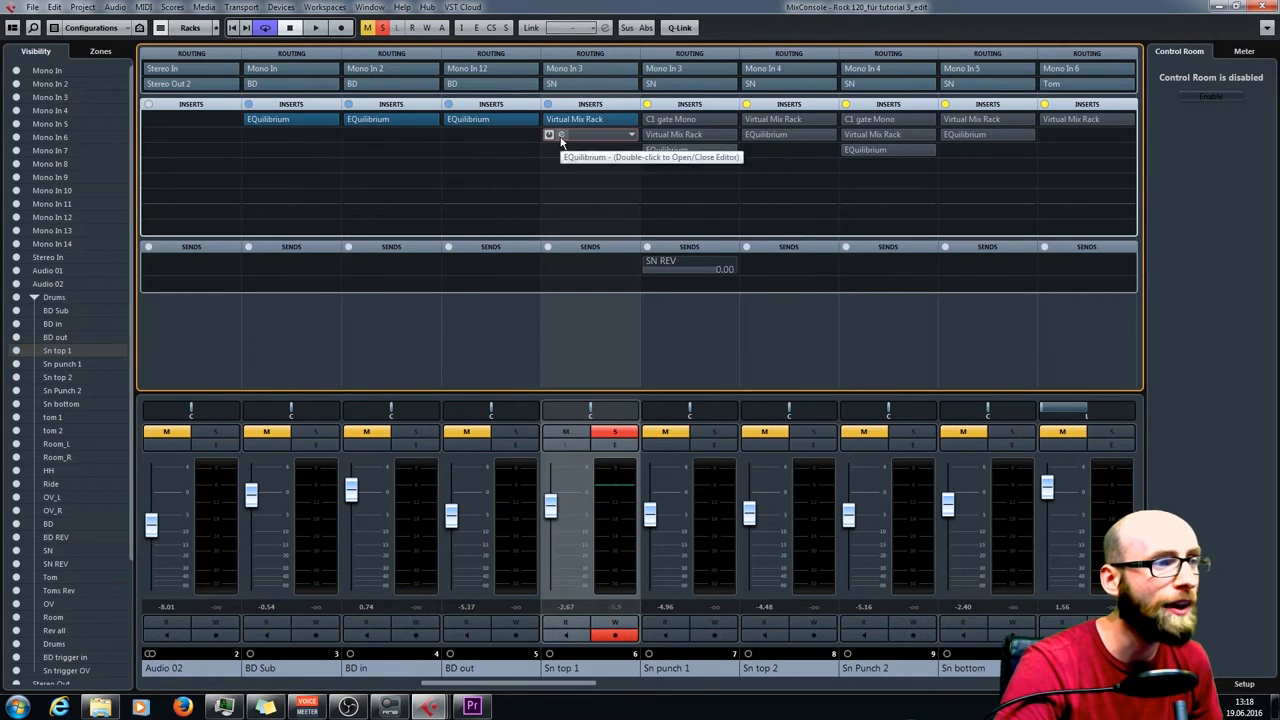
pyautogui.doubleClick(590, 134)
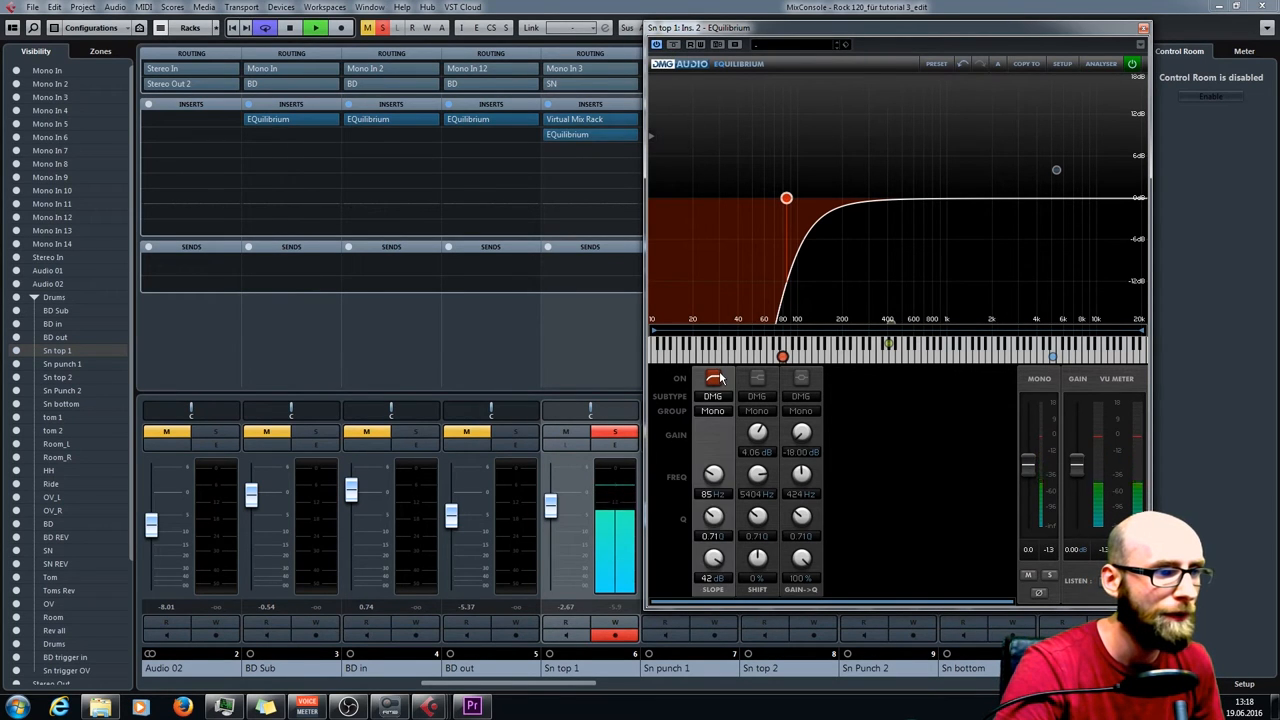
pyautogui.click(712, 380)
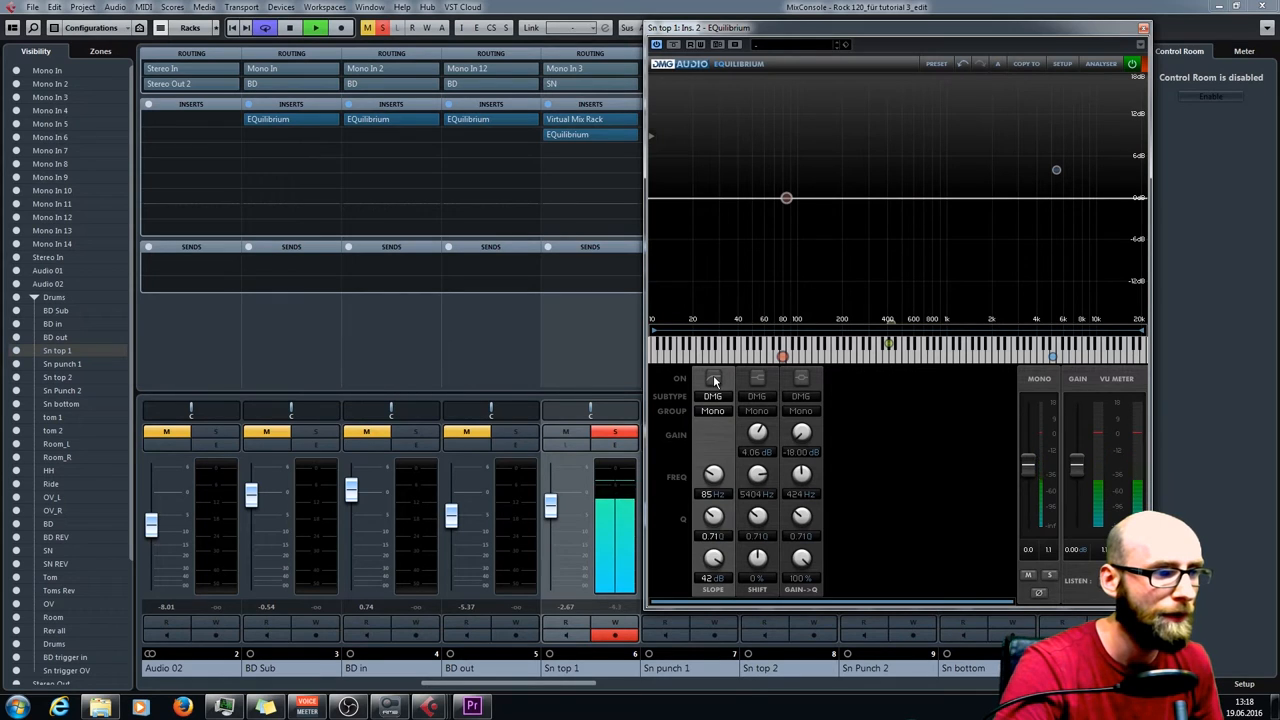
pyautogui.click(712, 379)
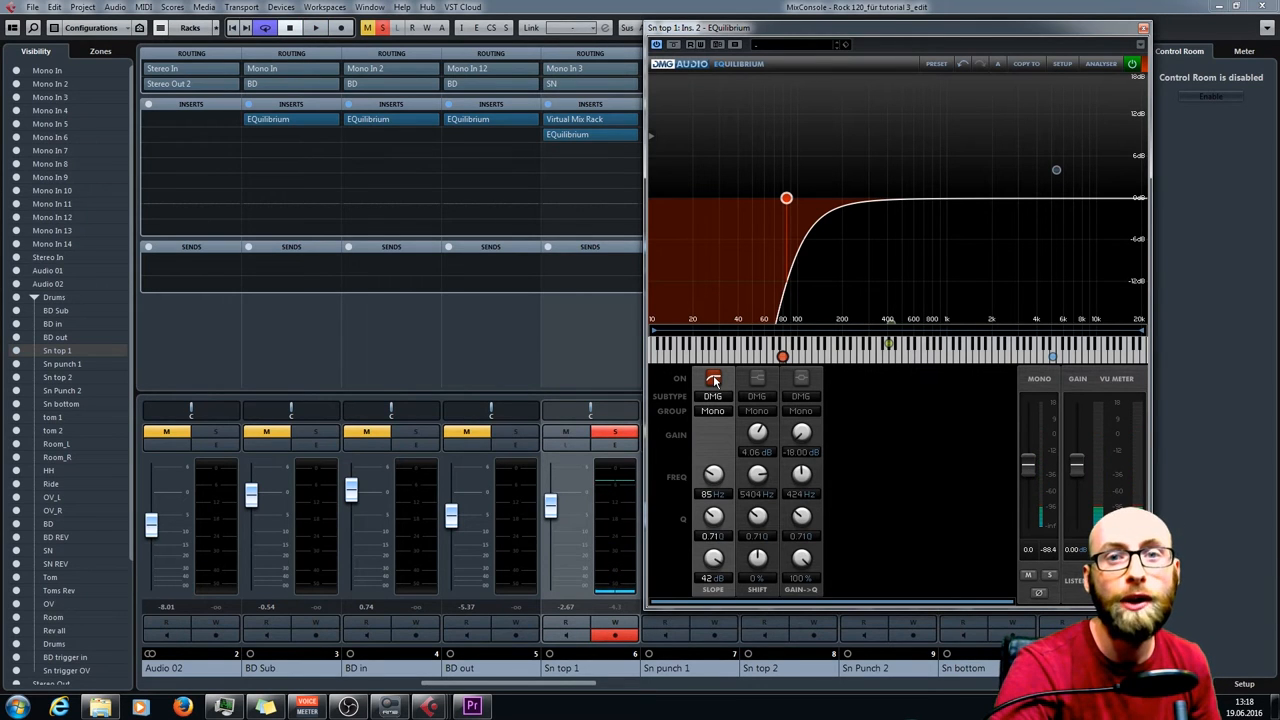
pyautogui.click(322, 28)
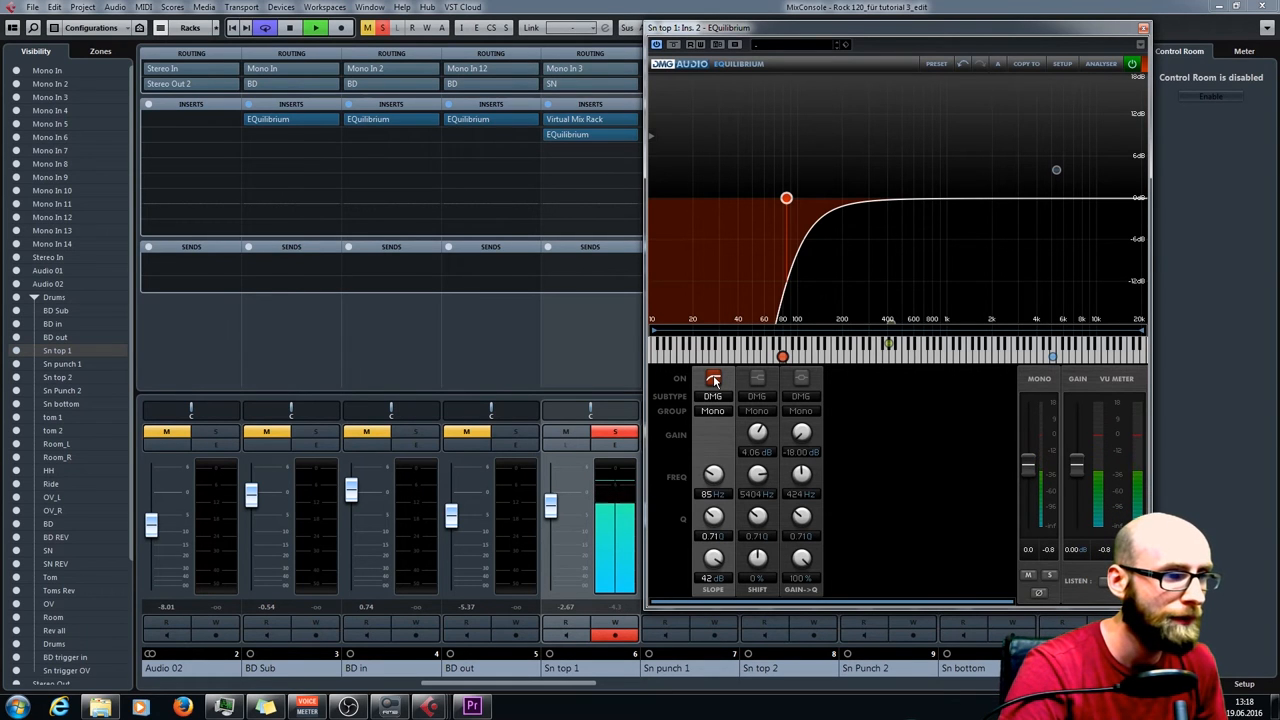
pyautogui.click(713, 383)
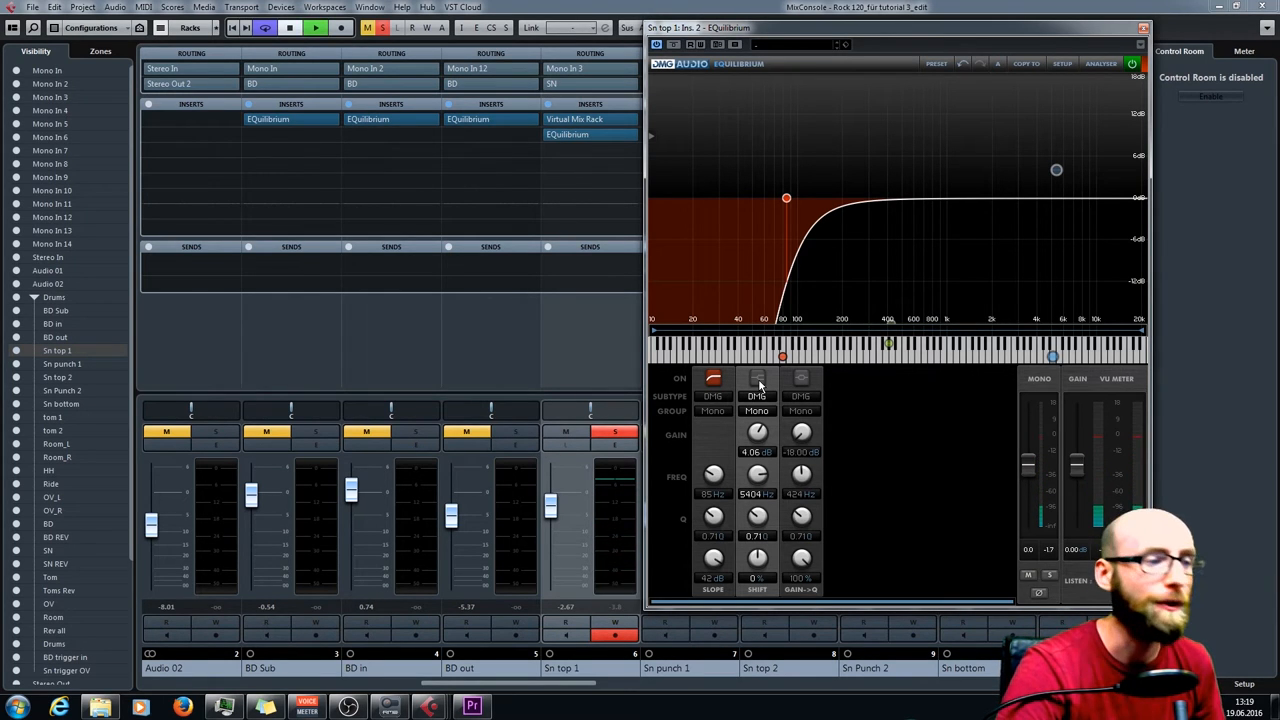
# Step: Activate EQuilibrium band 2's high shelf boosting +4.06 dB at 5404 Hz
pyautogui.click(756, 381)
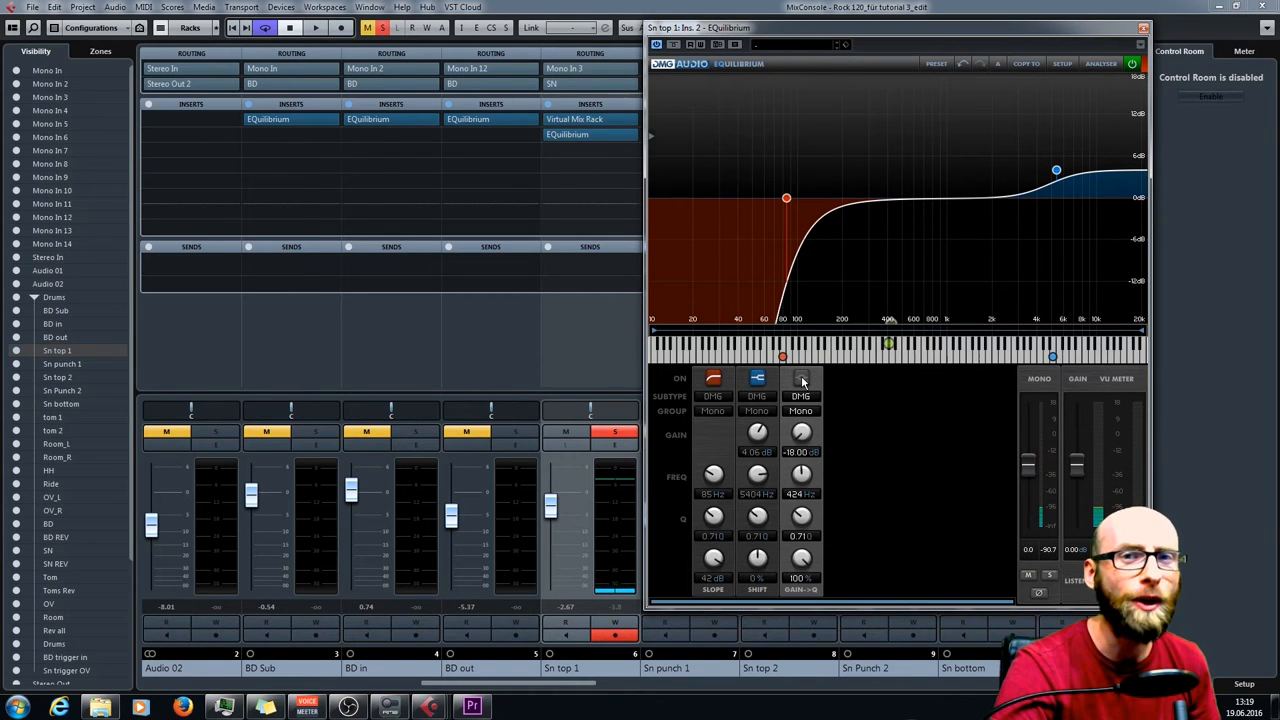
# Step: Enable EQuilibrium band 3 as a narrow −18 dB notch at 424 Hz, A/B comparing it, left on
pyautogui.click(310, 28)
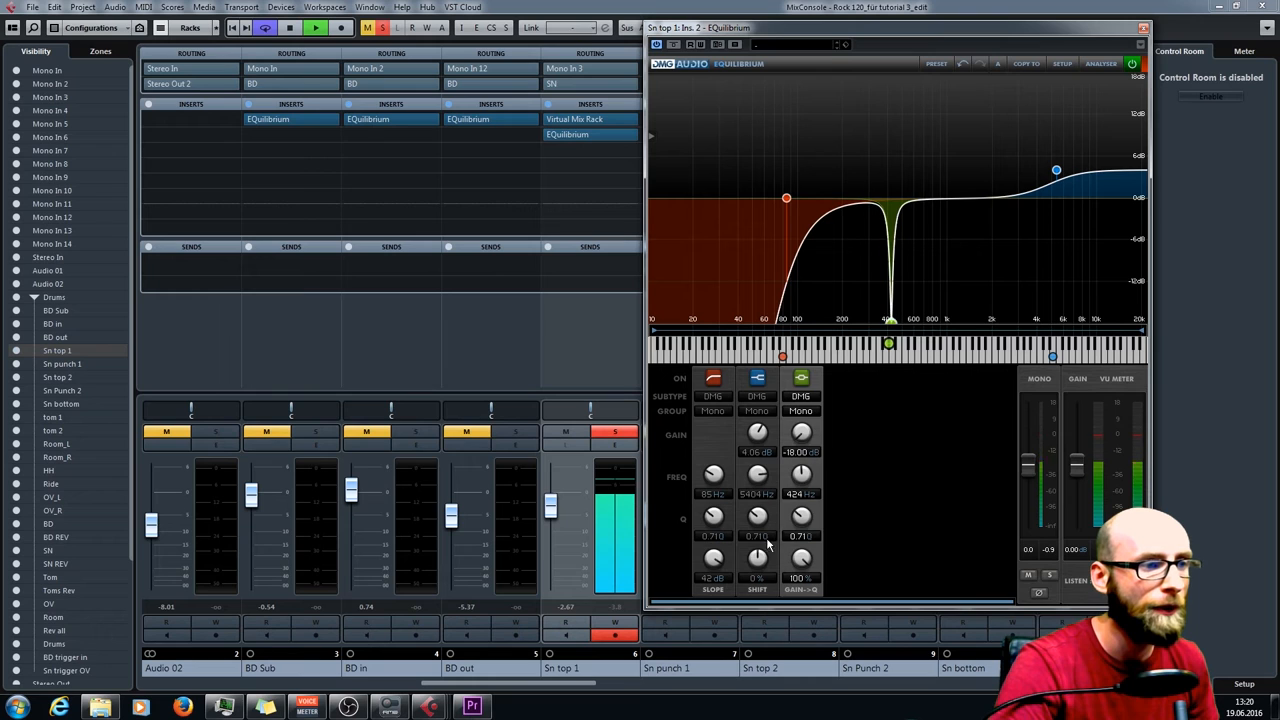
pyautogui.click(801, 378)
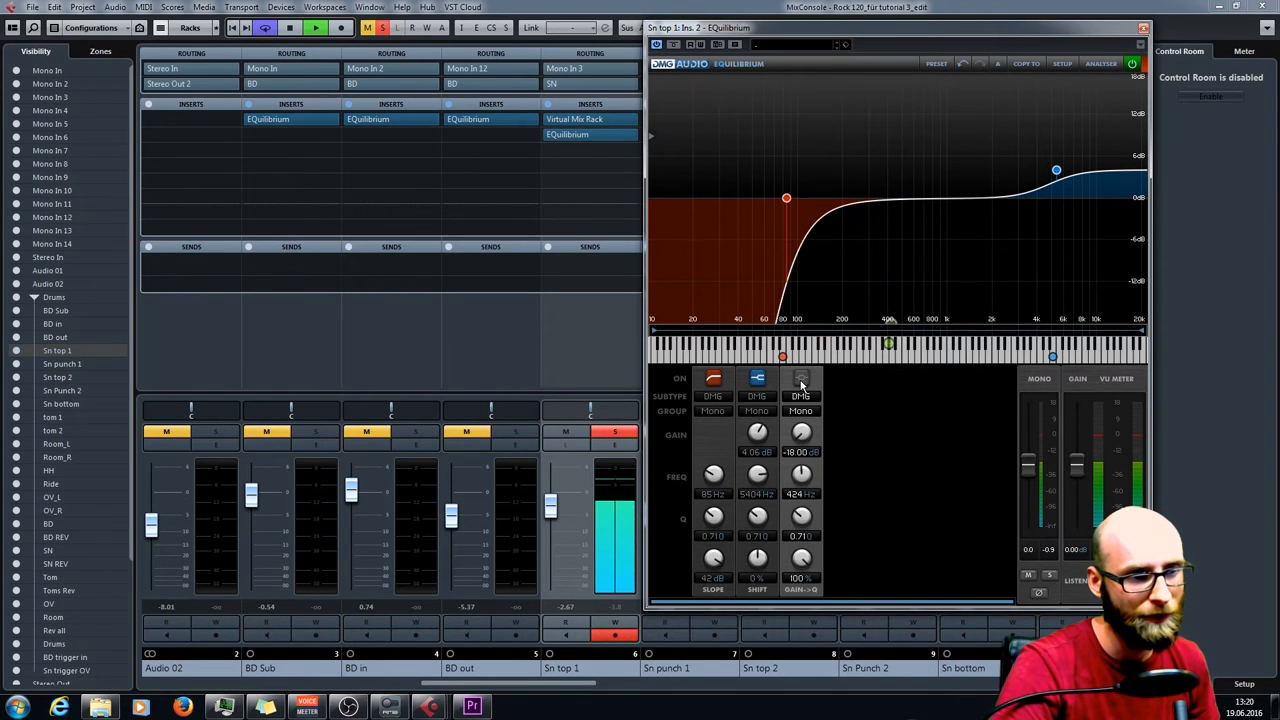
pyautogui.click(801, 378)
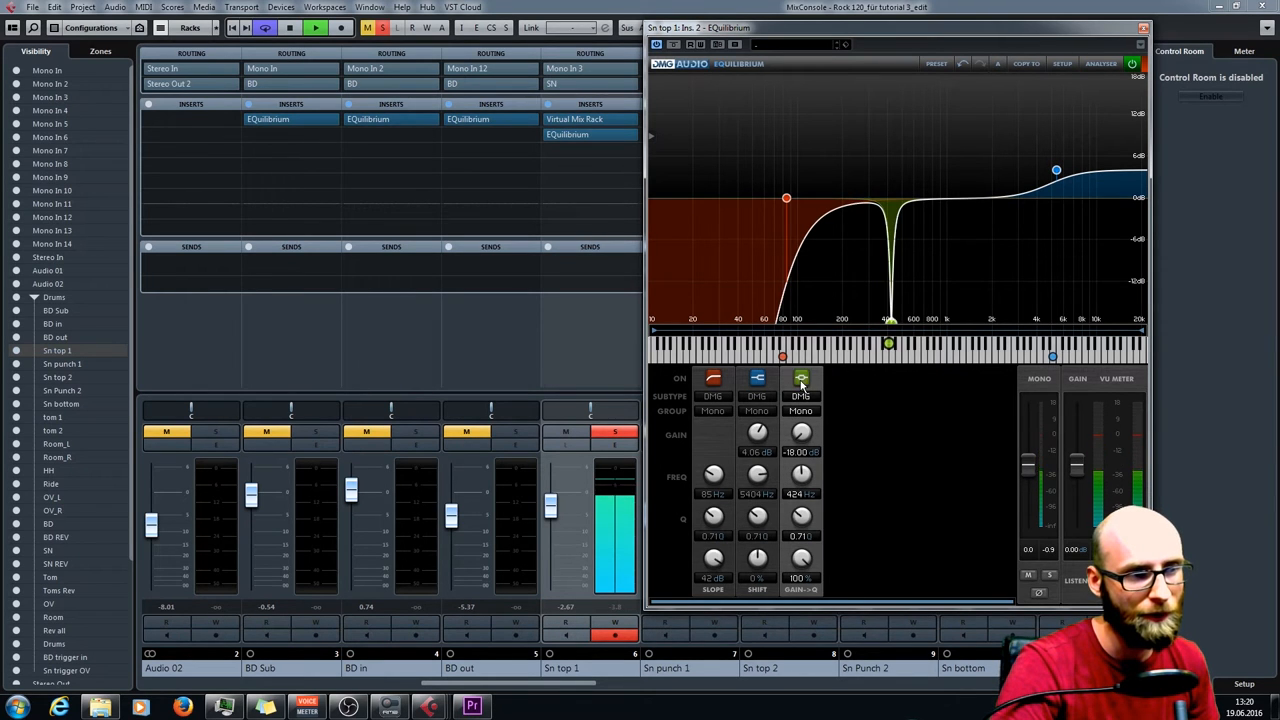
pyautogui.click(801, 378)
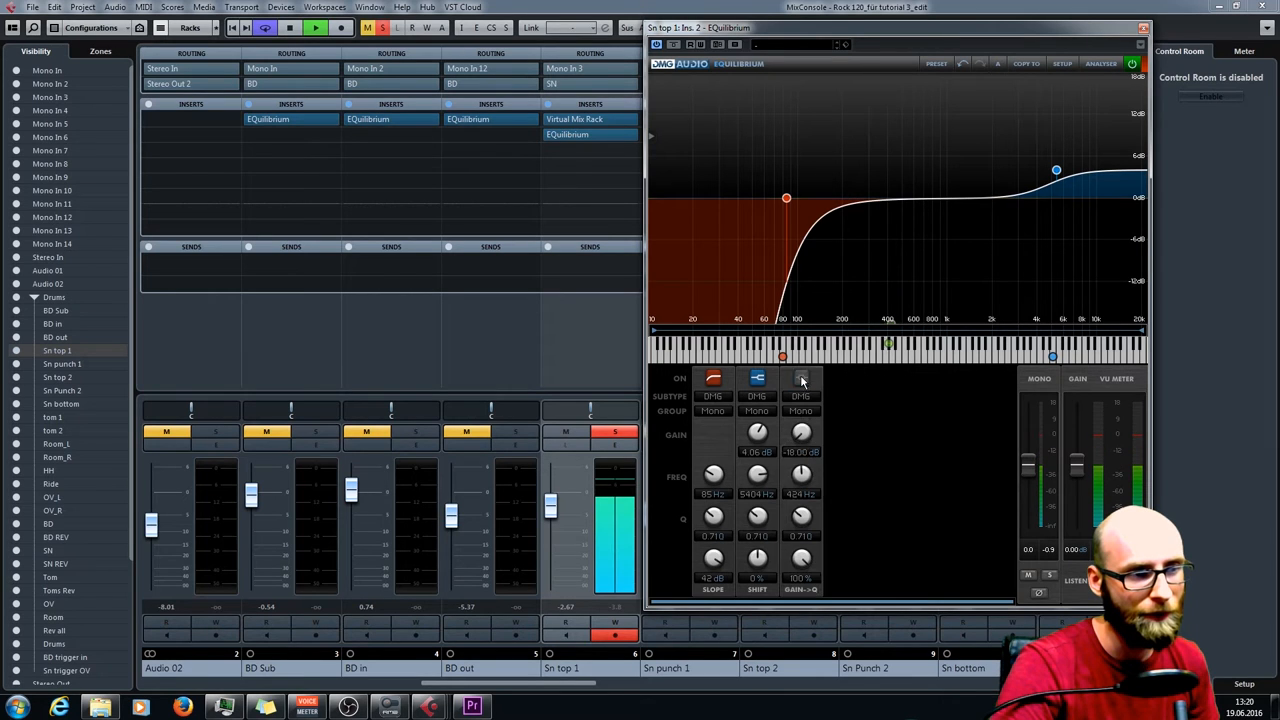
pyautogui.click(801, 379)
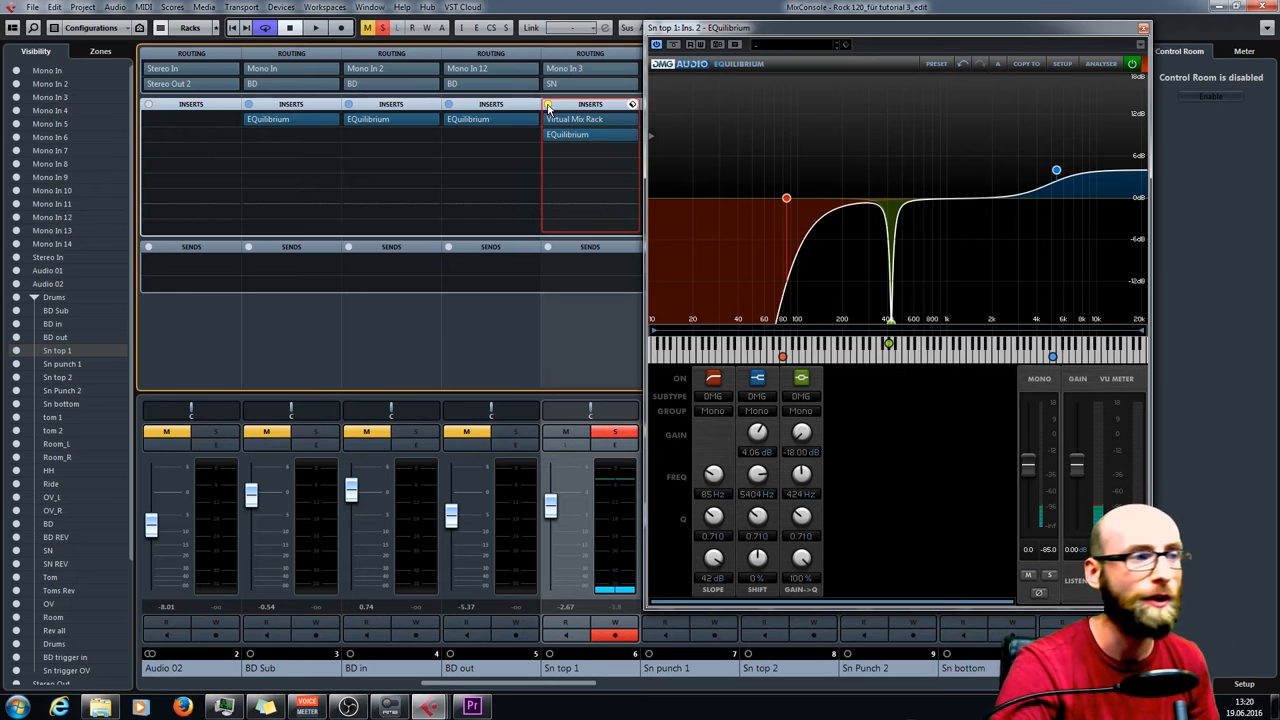
# Step: Toggle the bypass on all of Sn top 1's insert effects
pyautogui.click(317, 27)
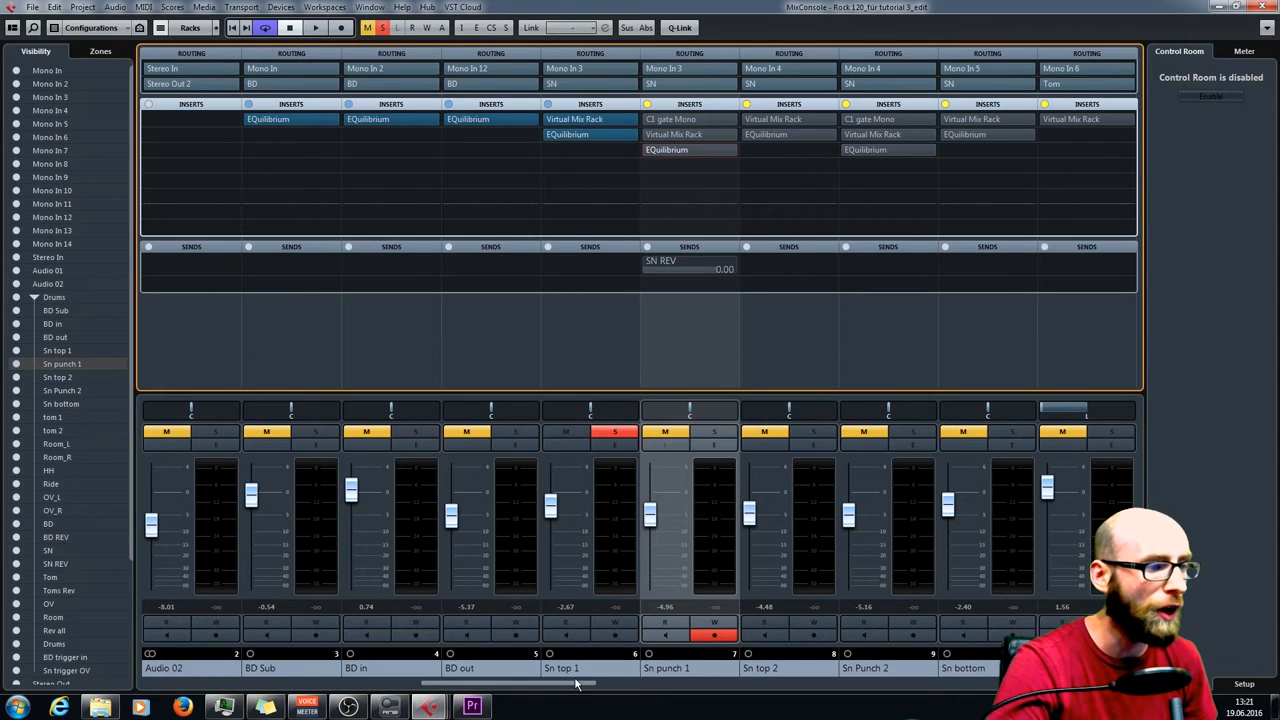
pyautogui.moveTo(680, 669)
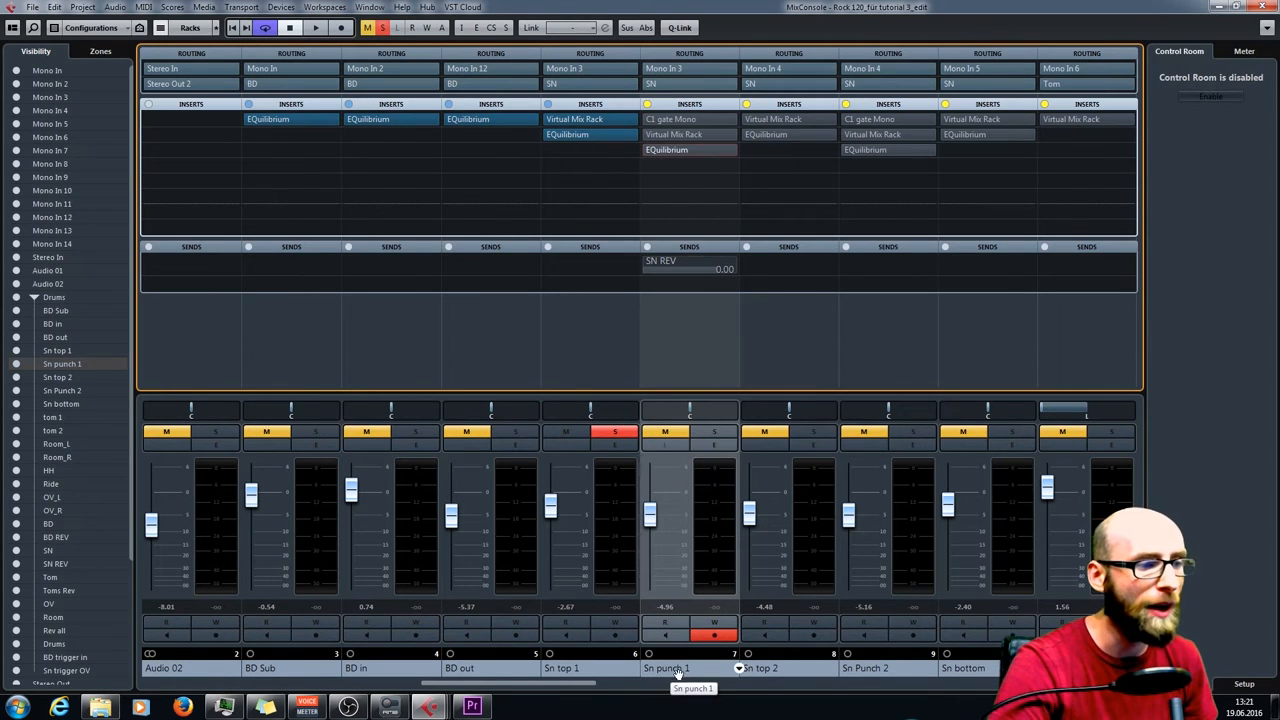
pyautogui.moveTo(772, 678)
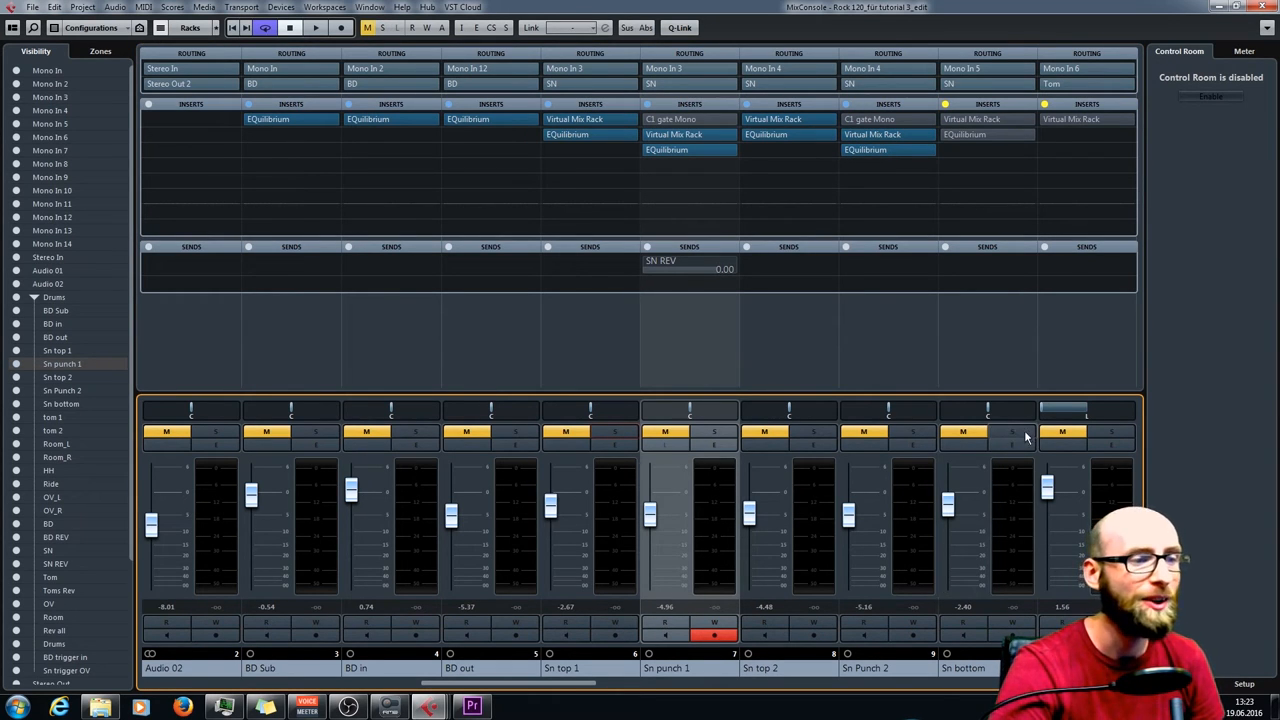
# Step: Open Sn bottom's Virtual Mix Rack and adjust the FG-N upper and lower mid band gains
pyautogui.click(1011, 431)
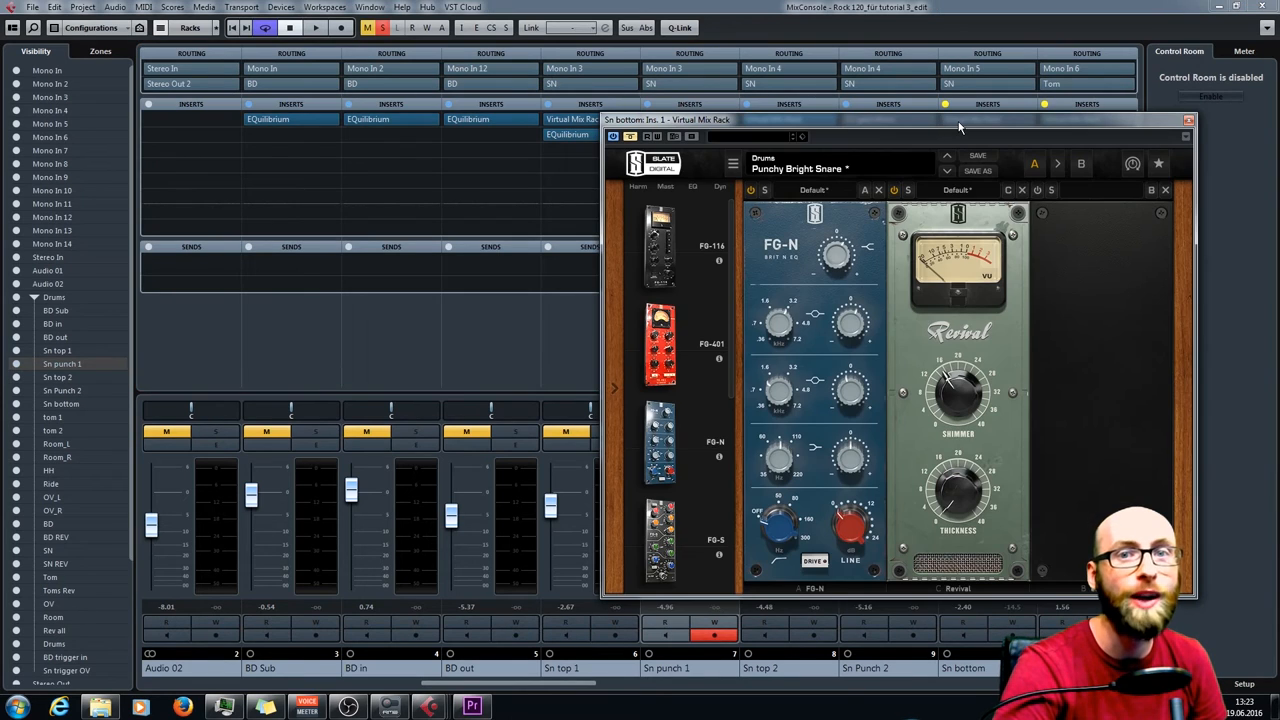
pyautogui.moveTo(960, 120); pyautogui.dragTo(808, 85)
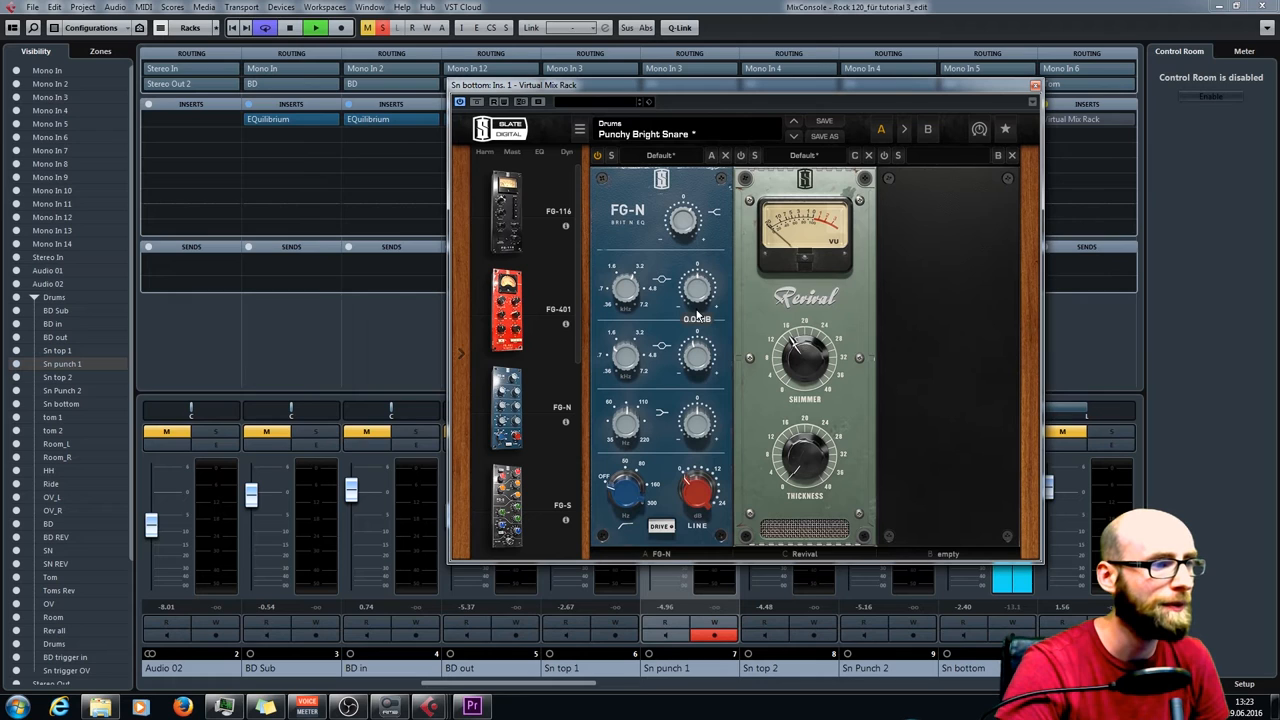
pyautogui.moveTo(697, 290); pyautogui.dragTo(697, 280)
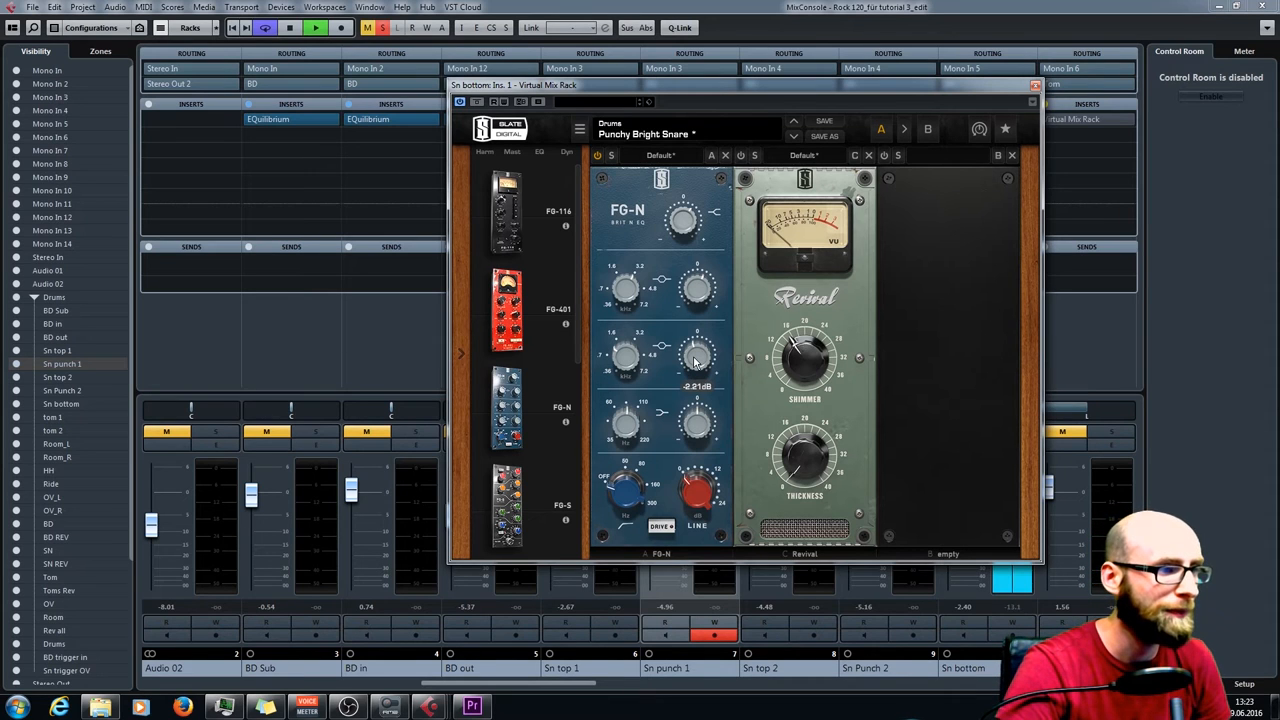
pyautogui.moveTo(698, 355); pyautogui.dragTo(698, 420)
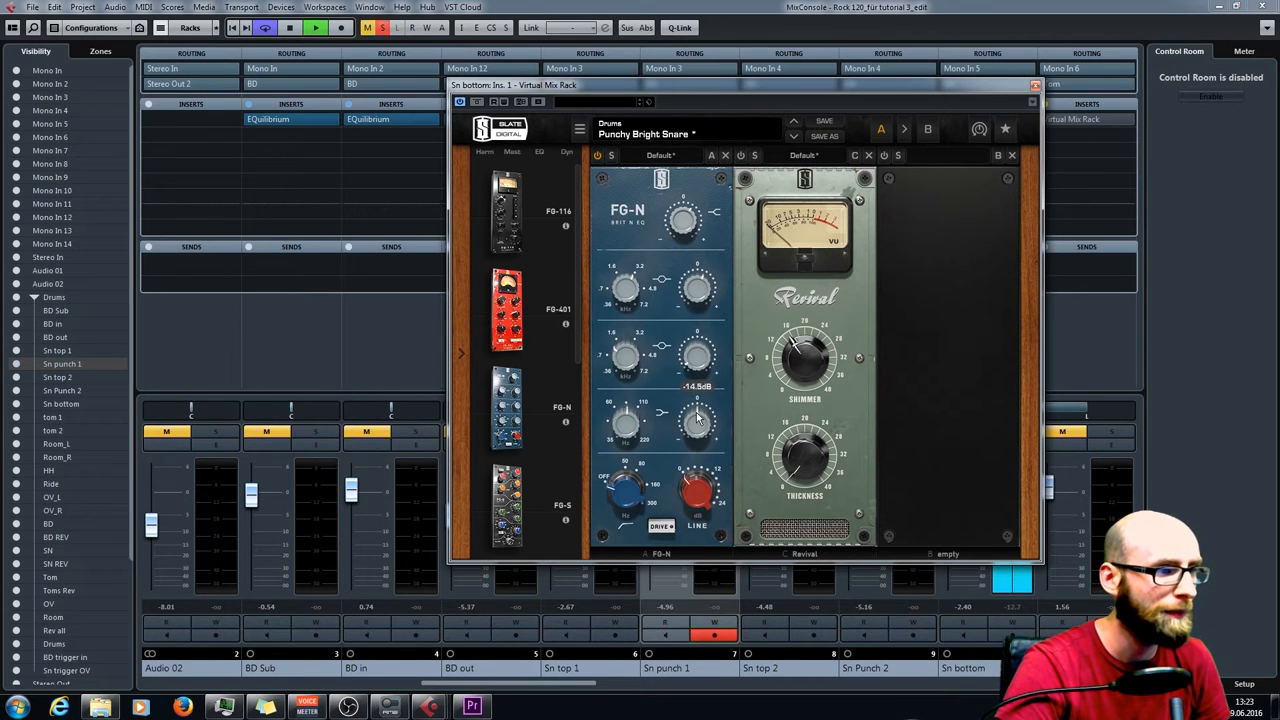
pyautogui.moveTo(697, 360); pyautogui.dragTo(697, 340)
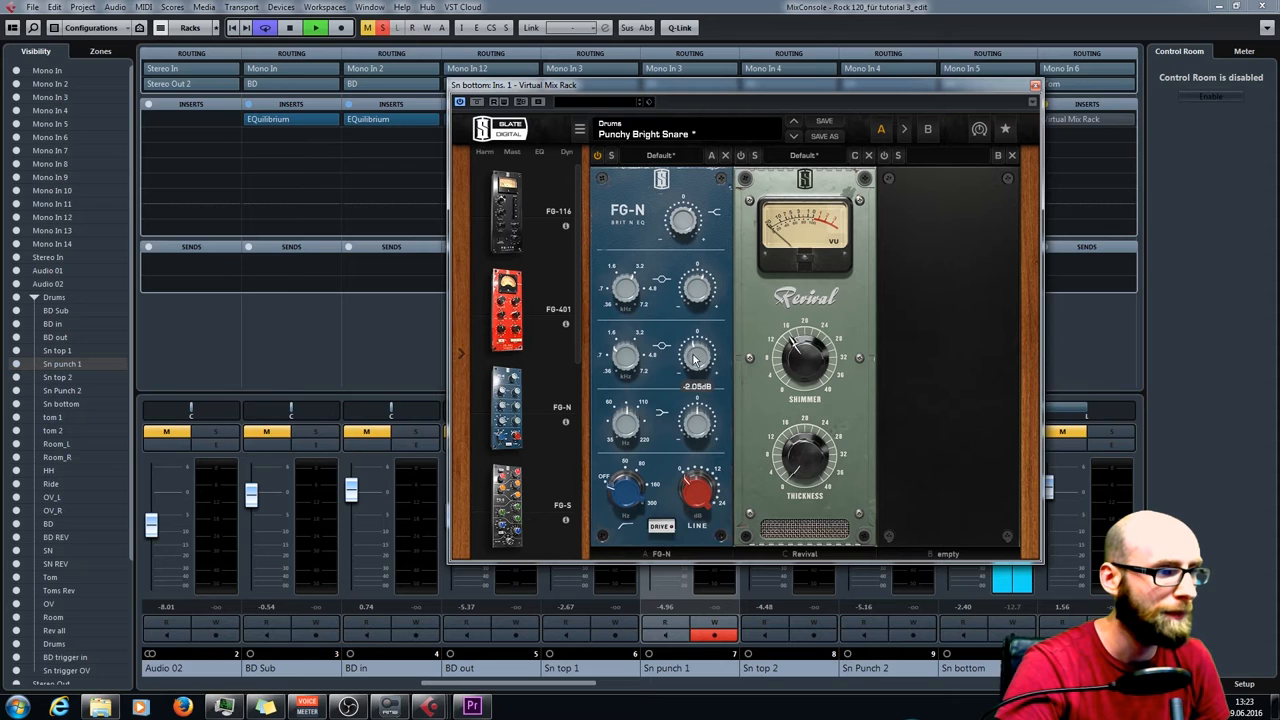
pyautogui.moveTo(697, 355); pyautogui.dragTo(697, 375)
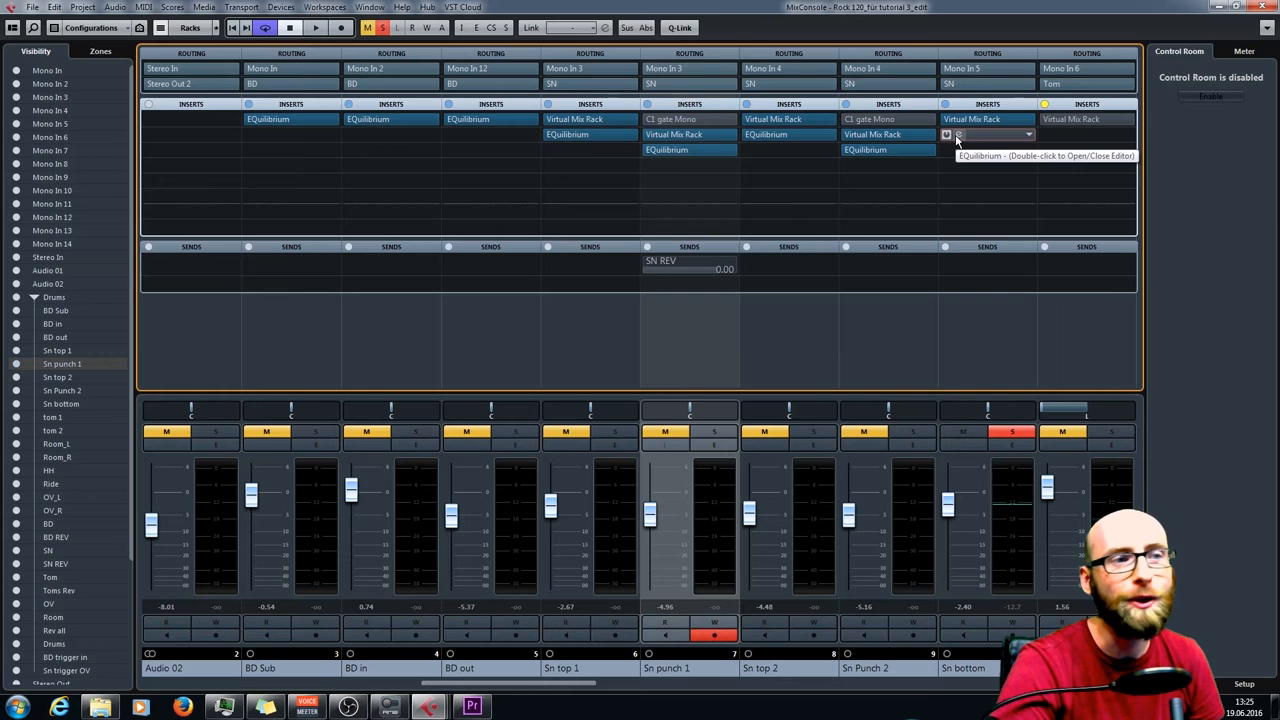
# Step: Enable band 2 in Sn bottom's EQuilibrium as a −18 dB notch near 424 Hz
pyautogui.doubleClick(986, 149)
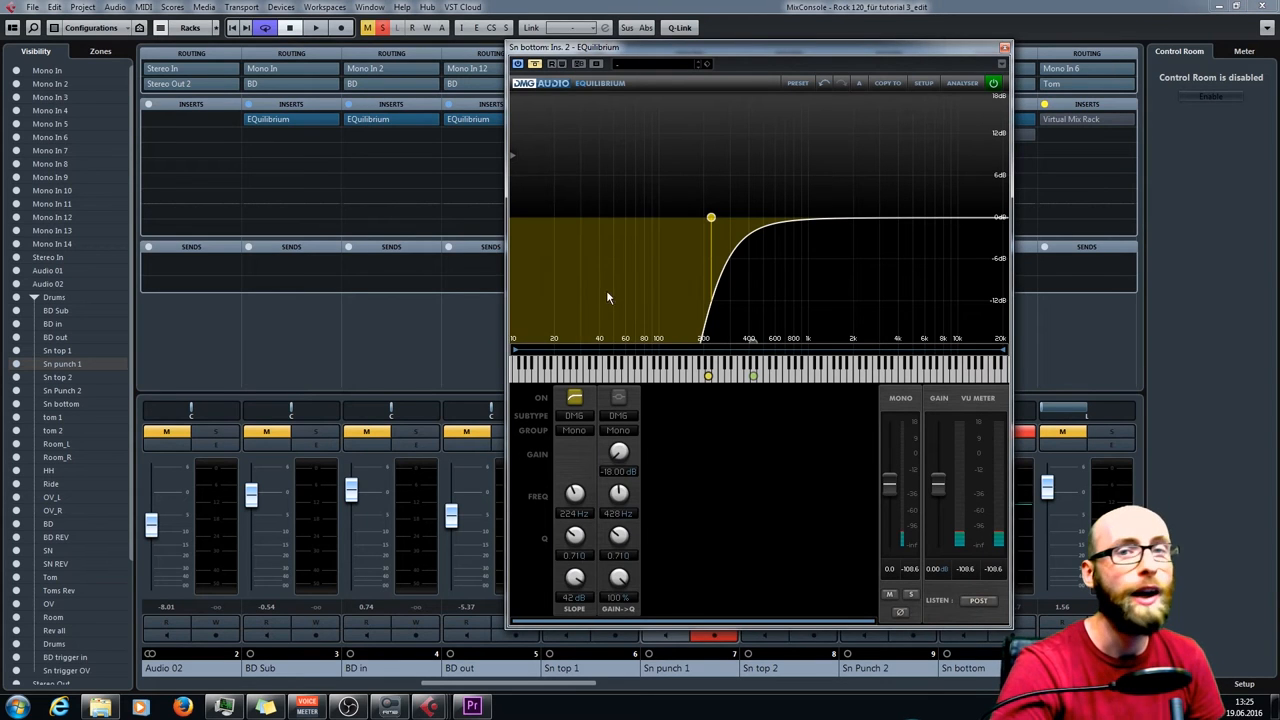
pyautogui.moveTo(665, 286)
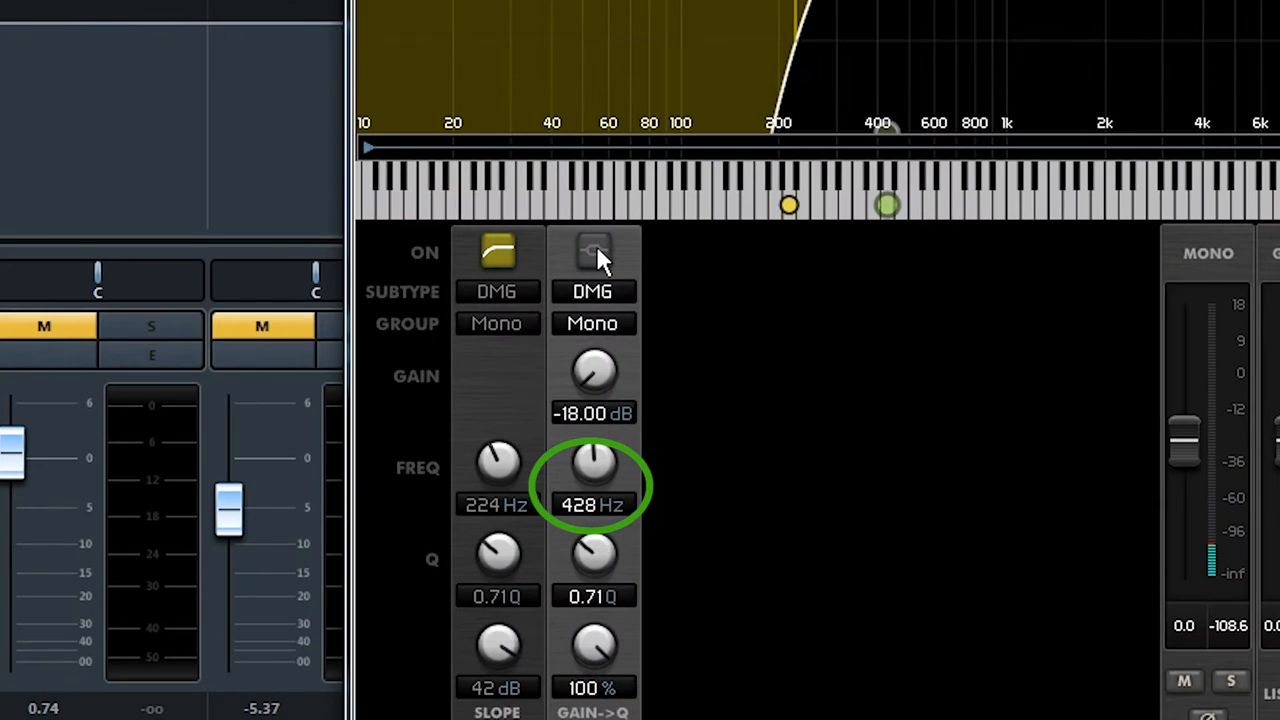
pyautogui.click(592, 250)
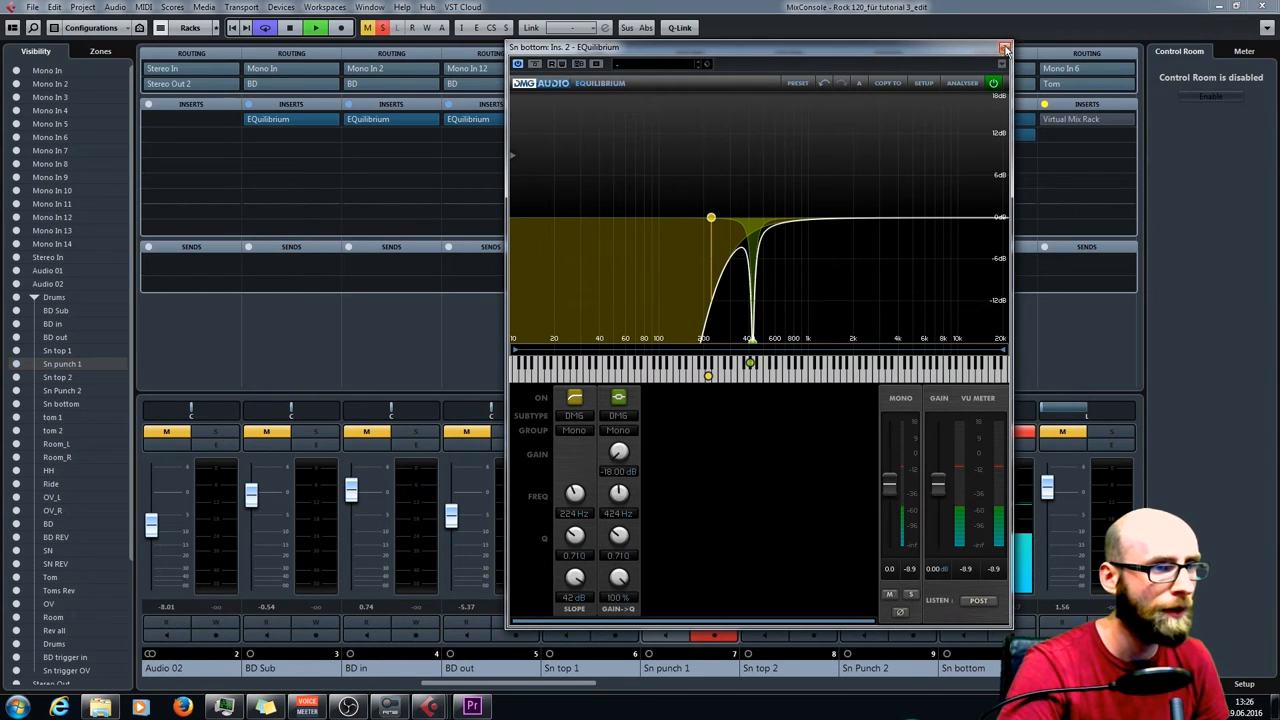
pyautogui.click(1005, 42)
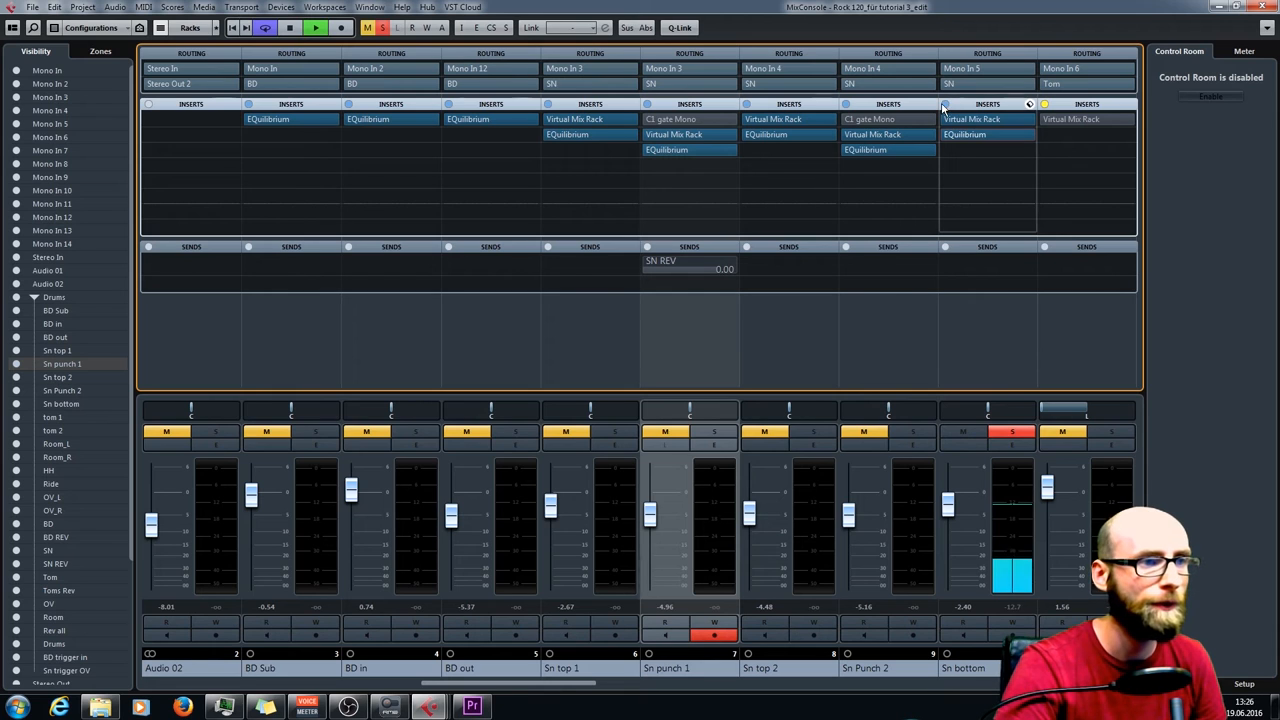
# Step: Open the Sn bottom channel's Virtual Mix Rack insert
pyautogui.click(987, 103)
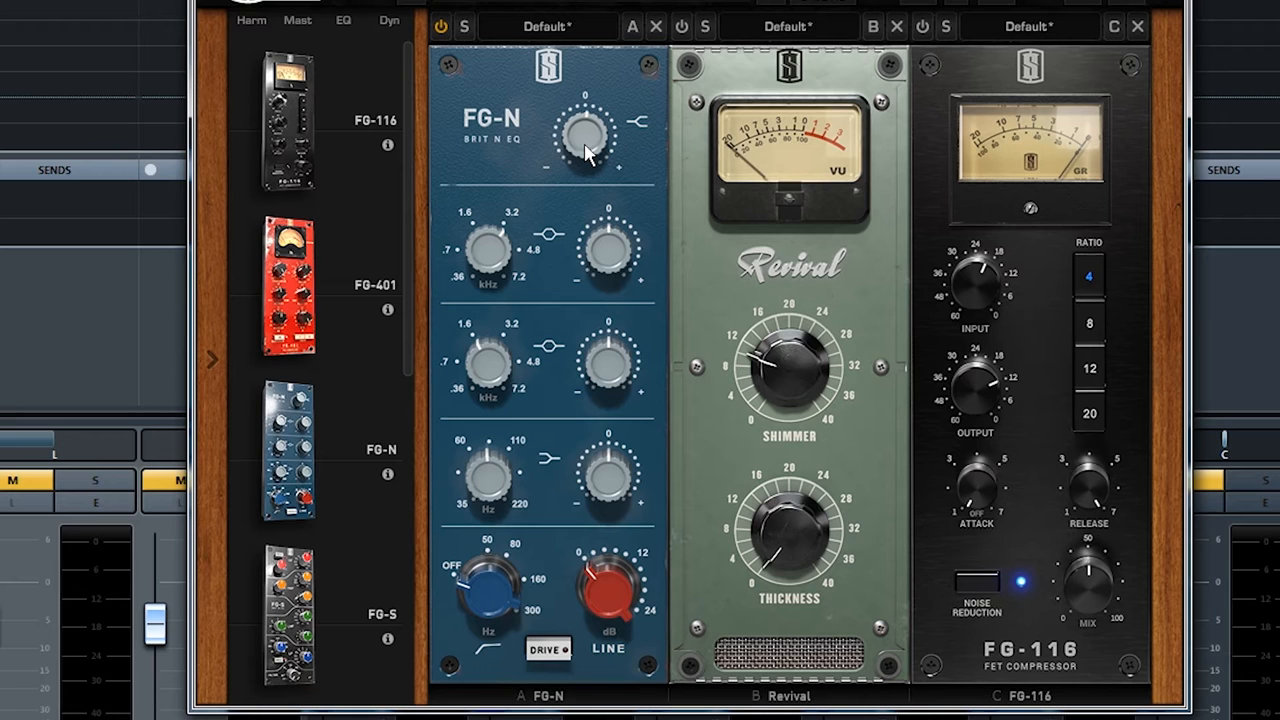
# Step: Nudge the FG-N top gain up, raise Revival shimmer to about 10, and set FG-116 attack
pyautogui.moveTo(583, 135); pyautogui.dragTo(583, 125)
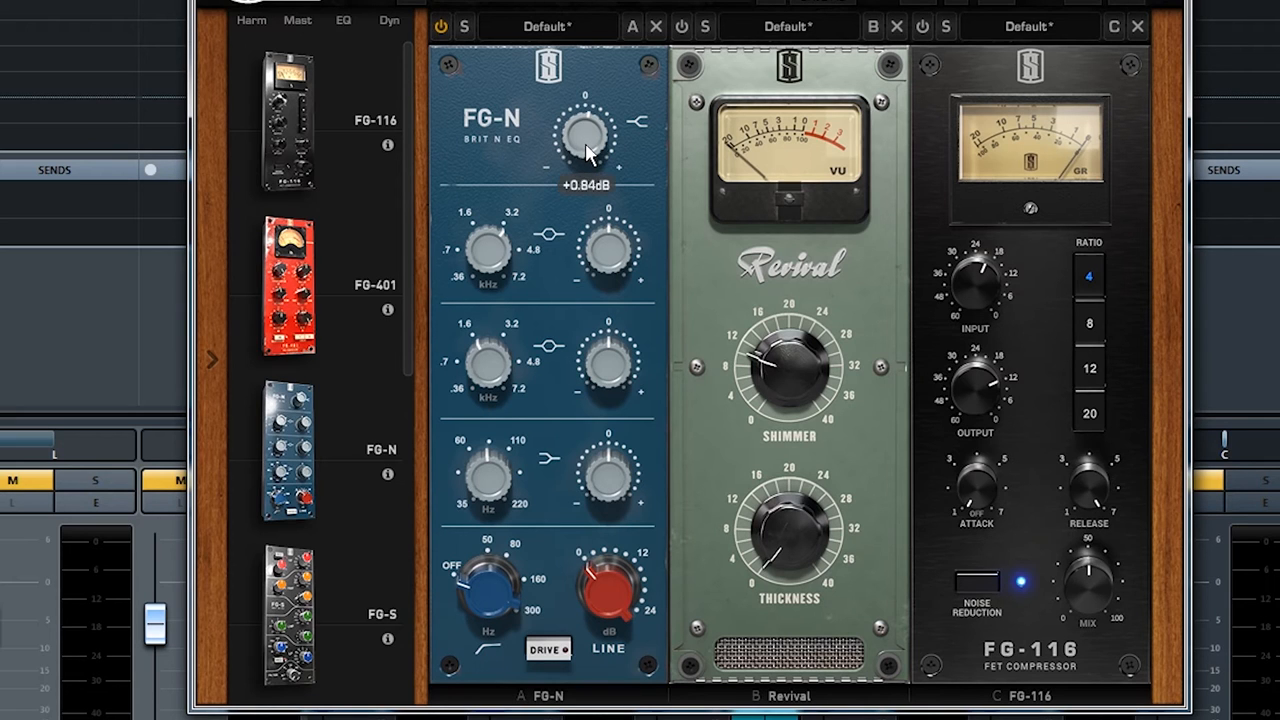
pyautogui.moveTo(585, 135); pyautogui.dragTo(585, 110)
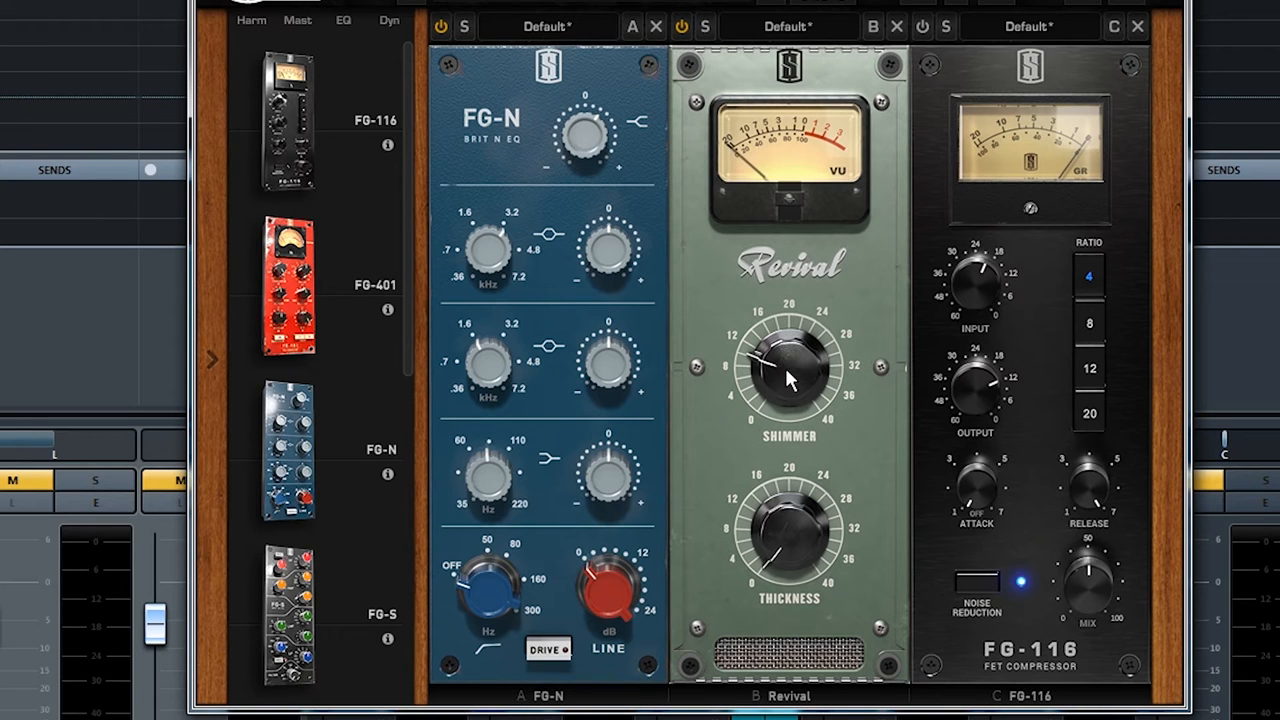
pyautogui.moveTo(787, 370); pyautogui.dragTo(775, 350)
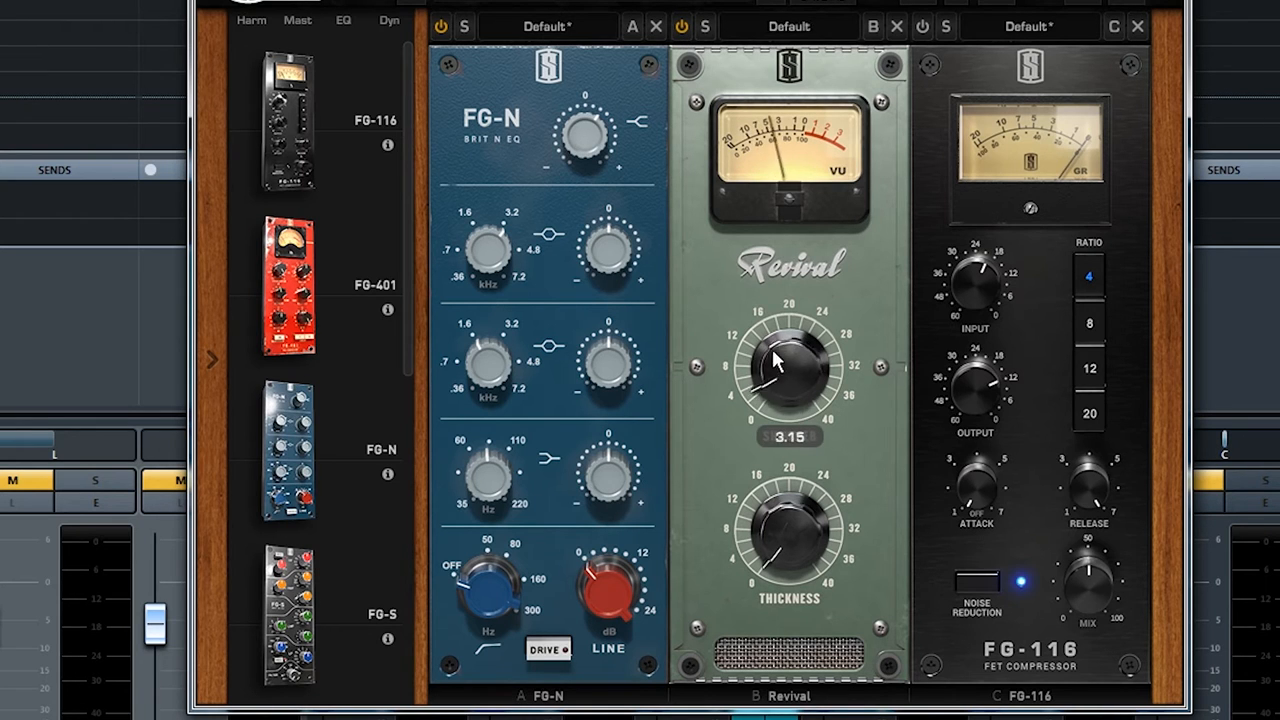
pyautogui.moveTo(788, 370); pyautogui.dragTo(770, 360)
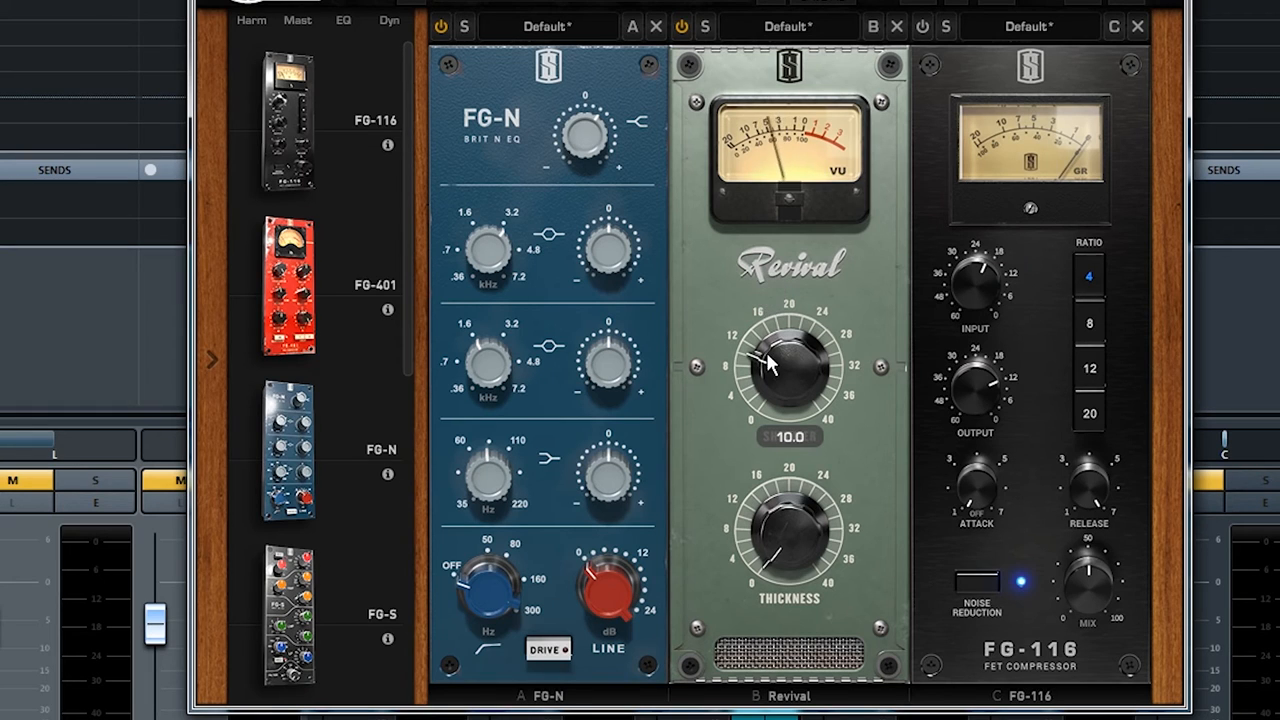
pyautogui.moveTo(790, 360); pyautogui.dragTo(785, 375)
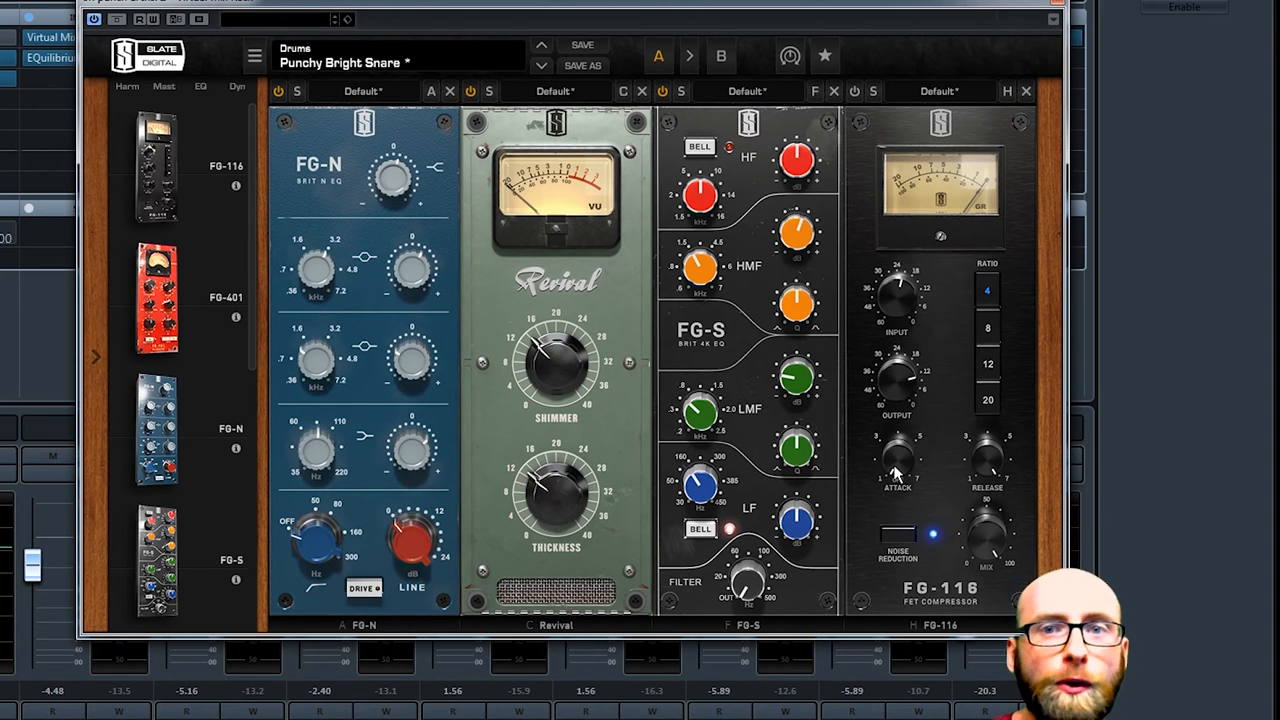
pyautogui.moveTo(897, 460); pyautogui.dragTo(895, 430)
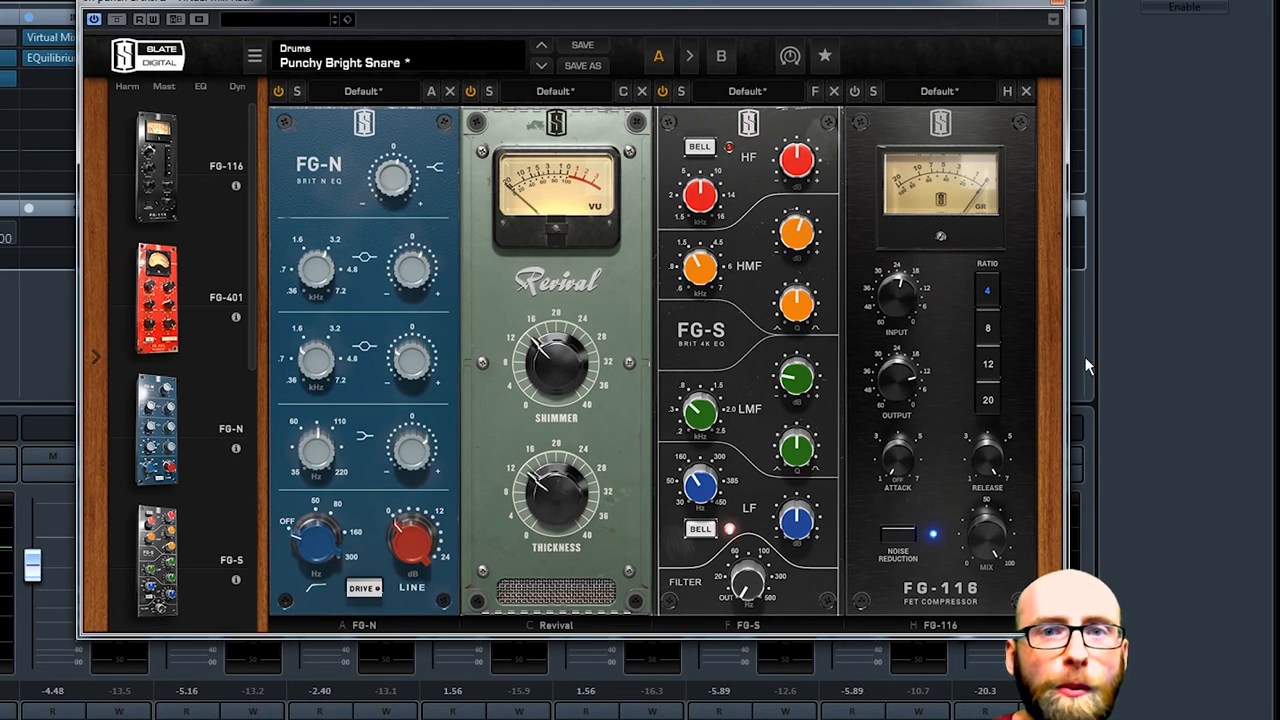
pyautogui.moveTo(1072, 365)
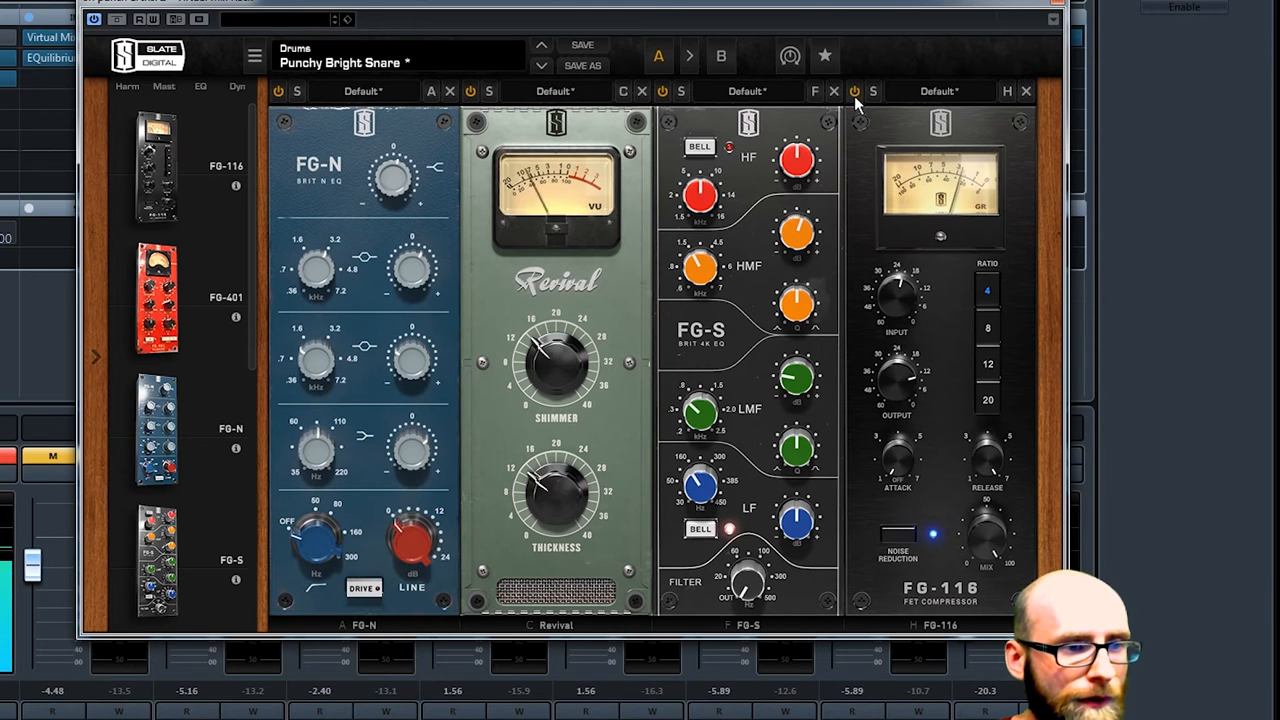
pyautogui.moveTo(947, 326)
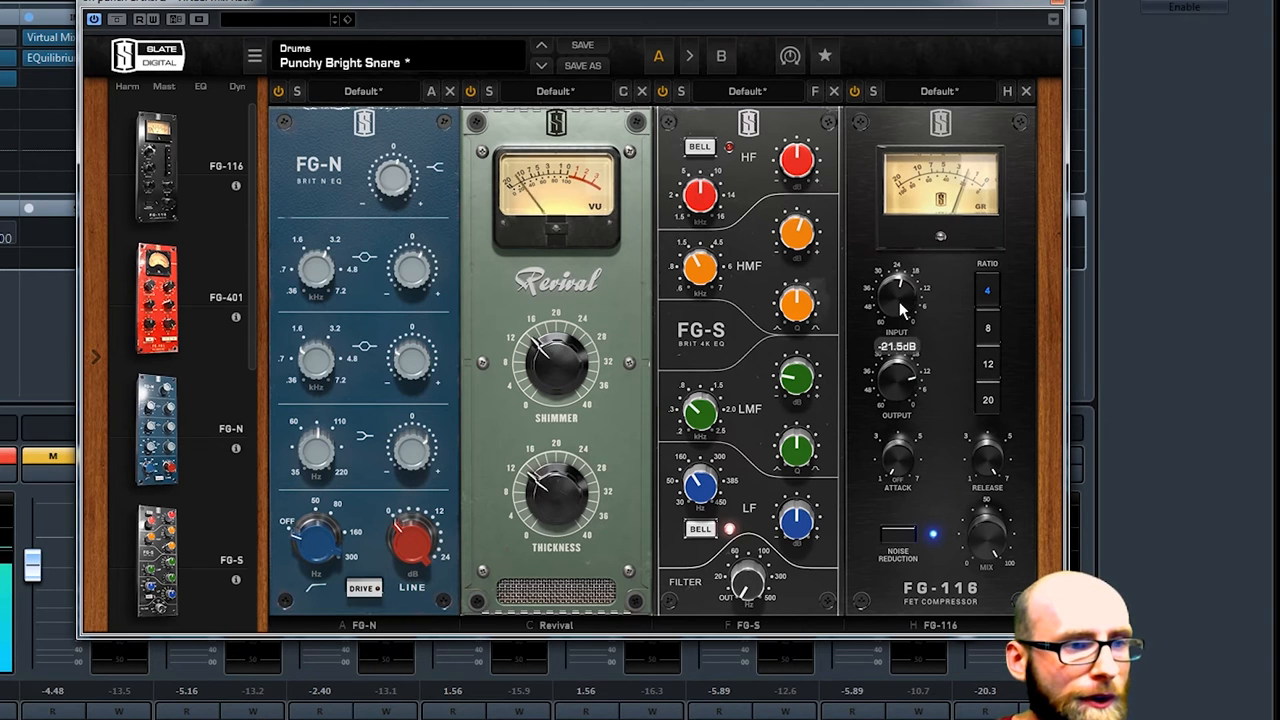
# Step: Fine-tune the FG-116 INPUT knob in the Punchy Bright Snare rack to about −14 dB
pyautogui.moveTo(895, 290); pyautogui.dragTo(895, 360)
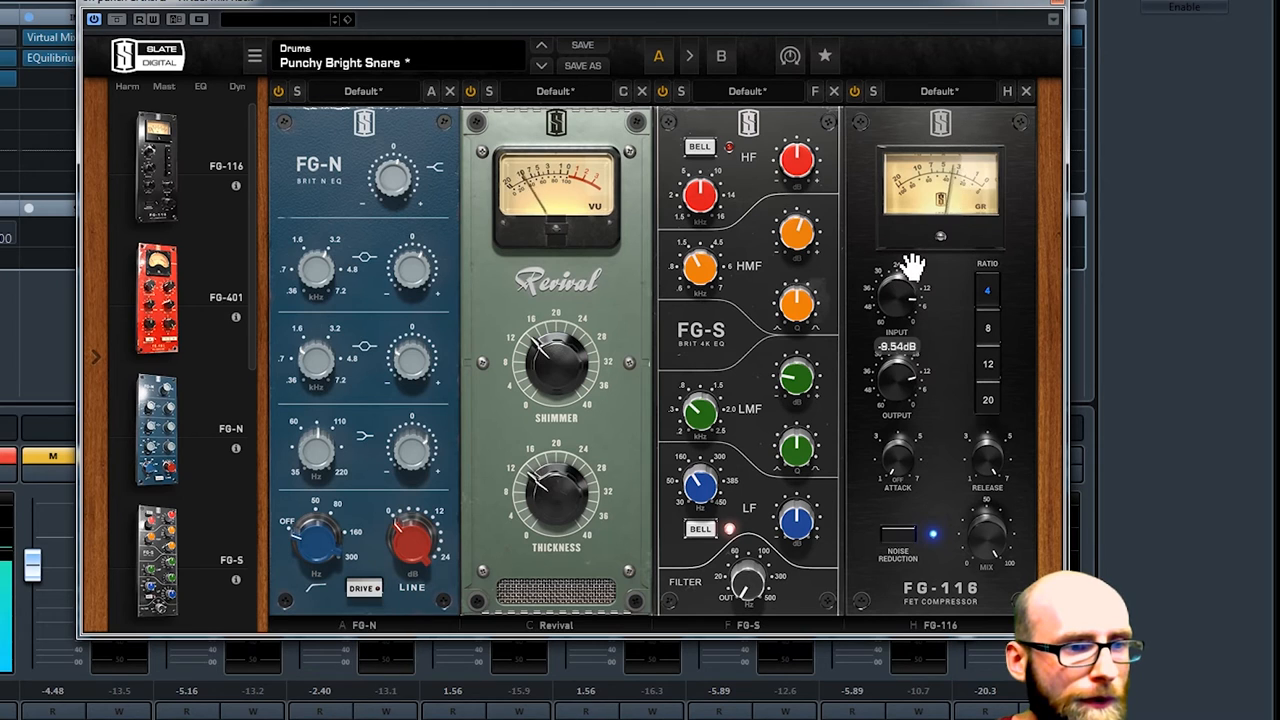
pyautogui.moveTo(895, 290); pyautogui.dragTo(910, 270)
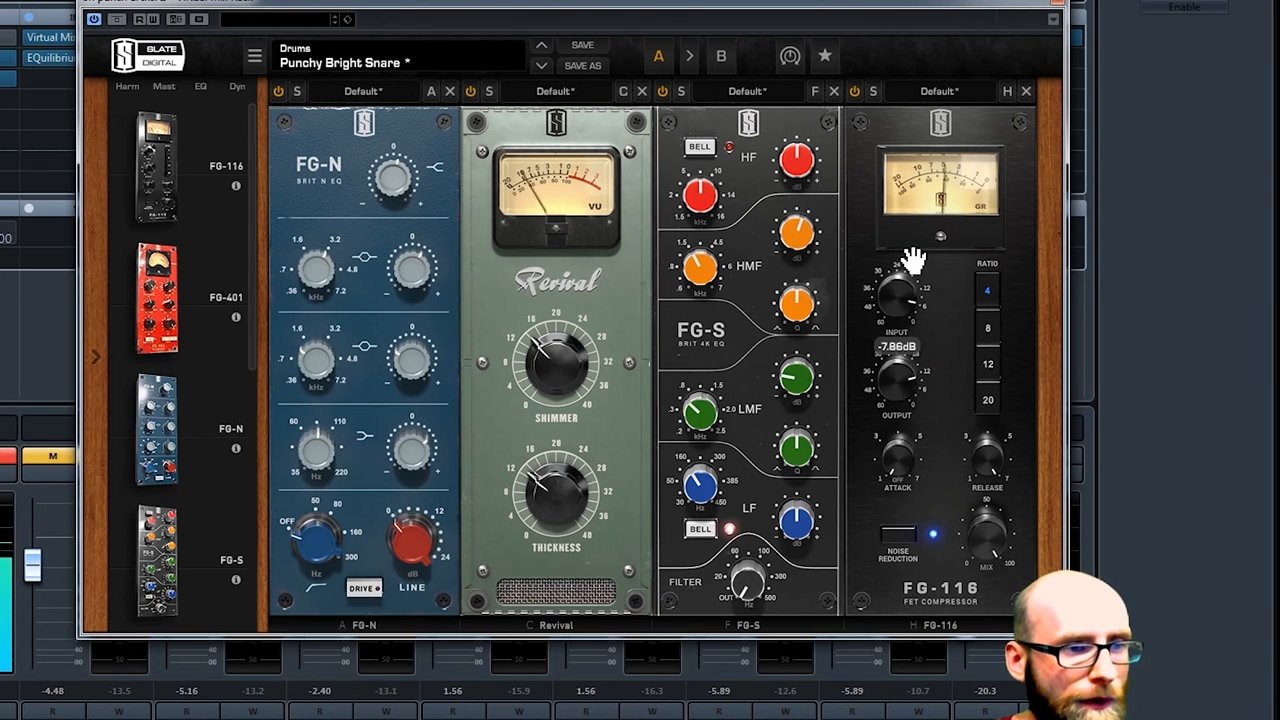
pyautogui.moveTo(897, 290); pyautogui.dragTo(903, 310)
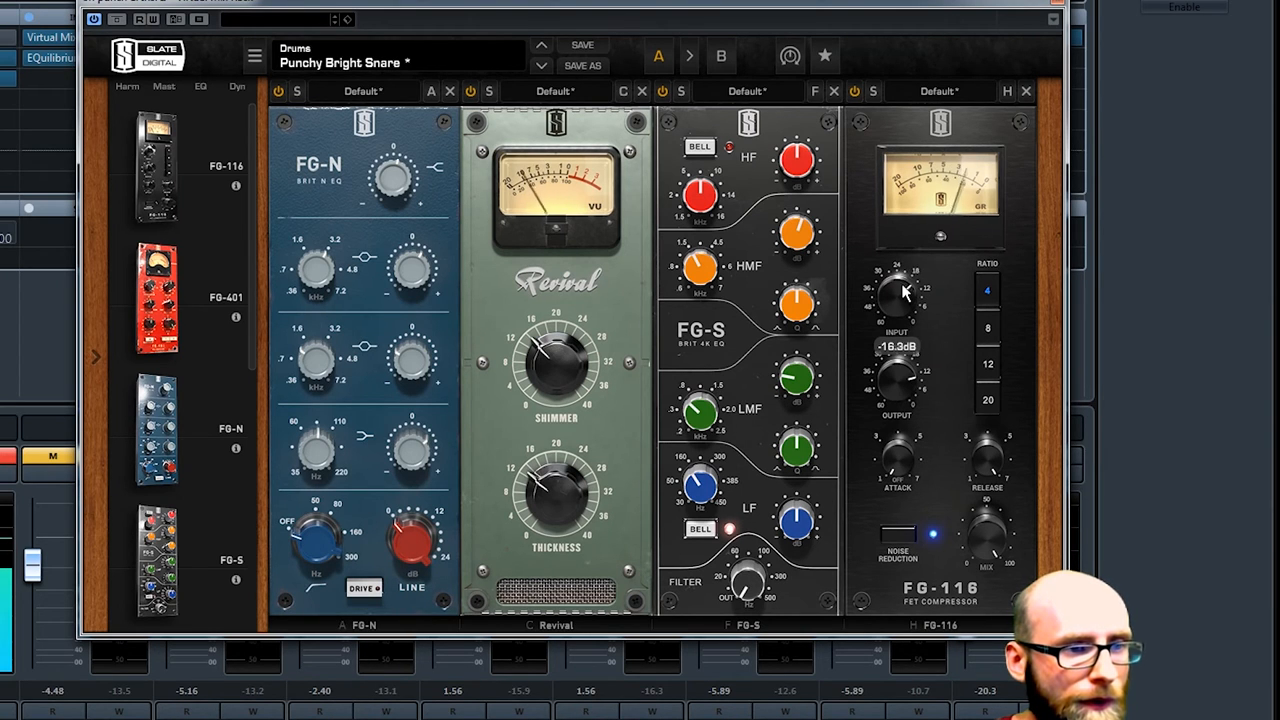
pyautogui.moveTo(895, 290); pyautogui.dragTo(900, 305)
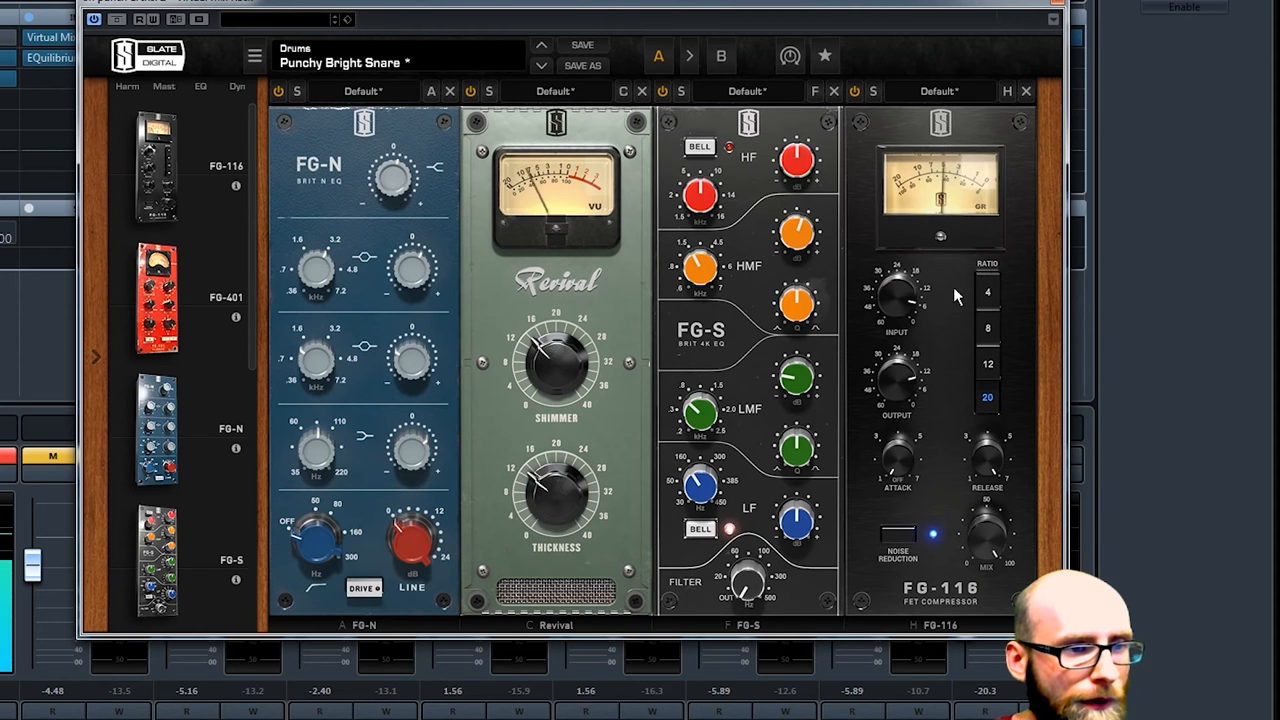
pyautogui.moveTo(895, 290); pyautogui.dragTo(895, 310)
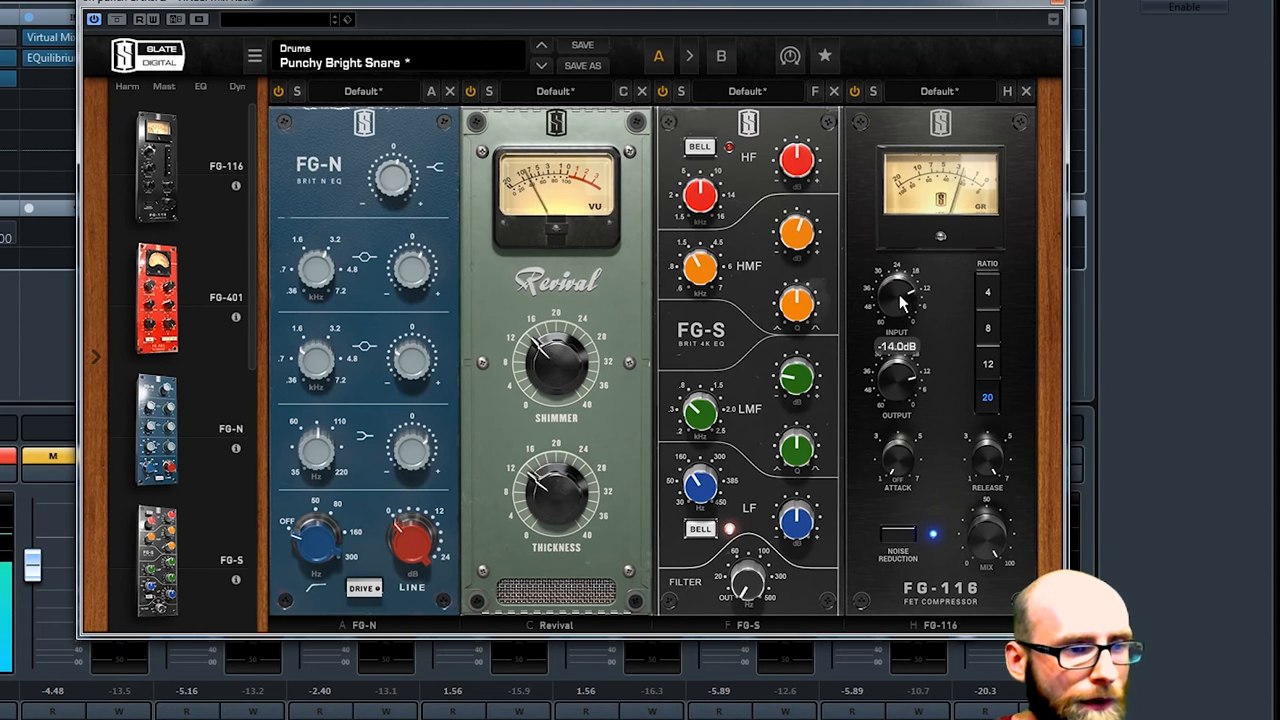
pyautogui.moveTo(895, 290); pyautogui.dragTo(910, 270)
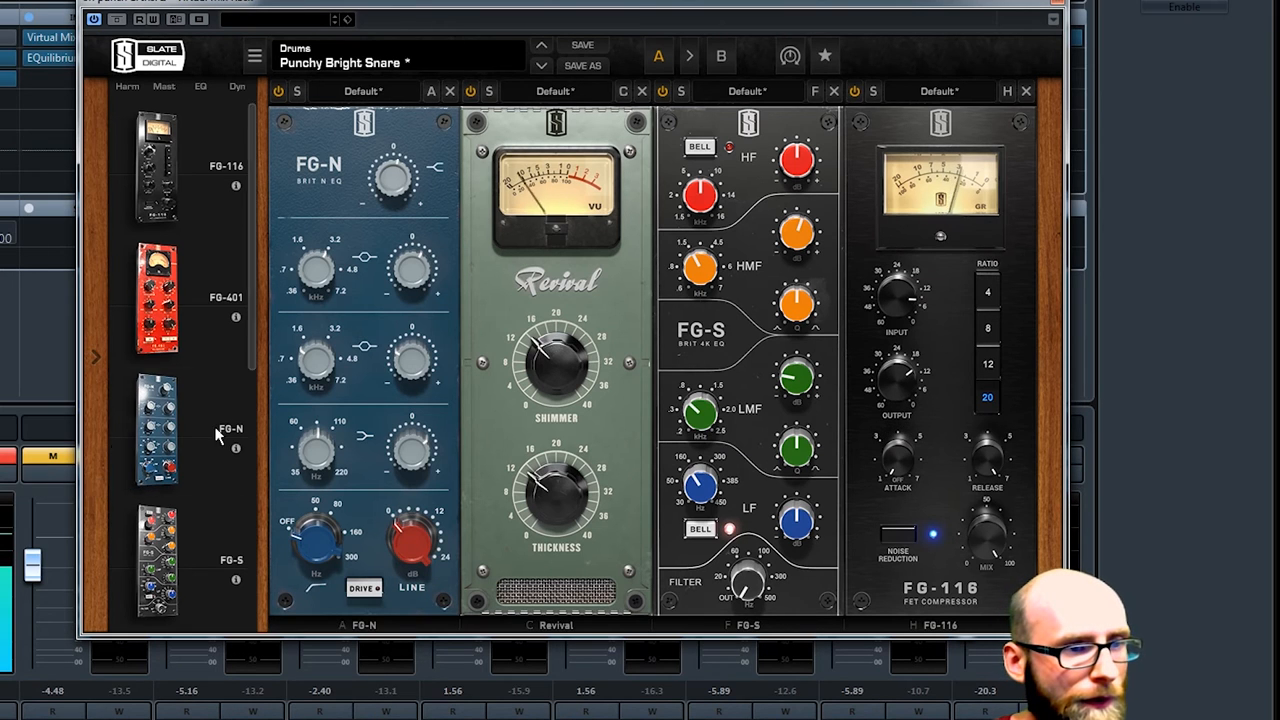
pyautogui.moveTo(660, 388)
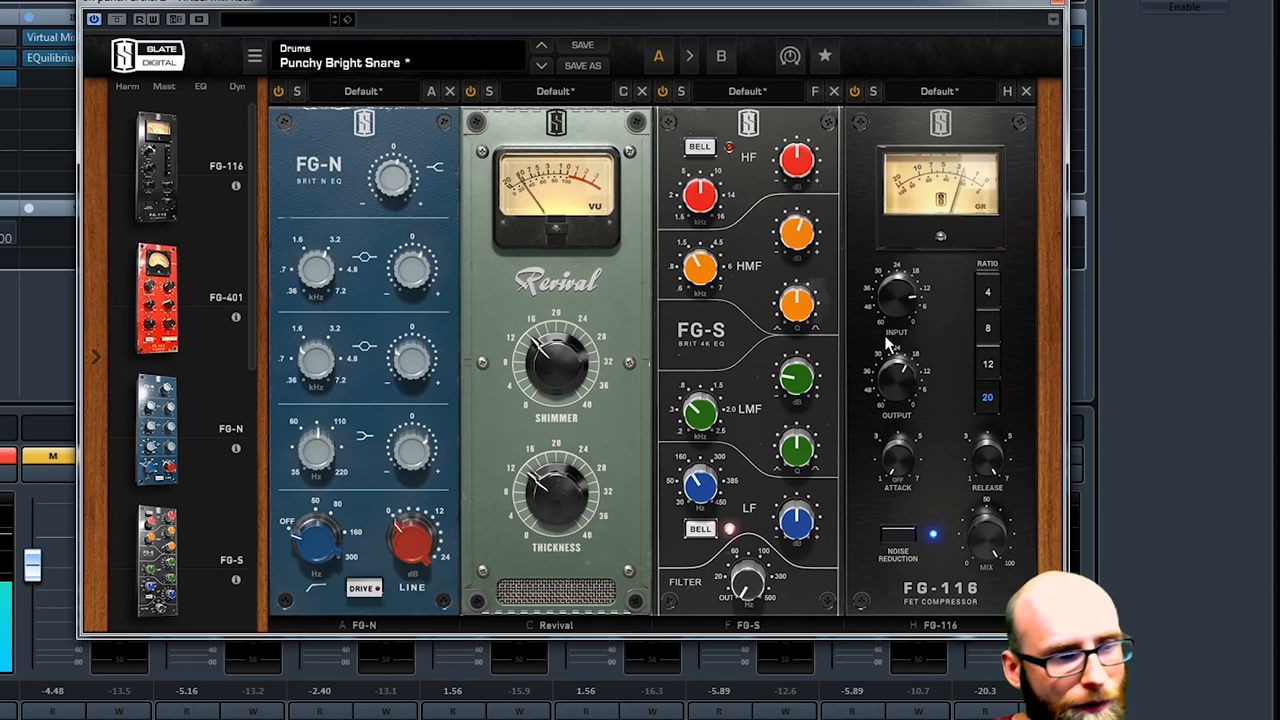
# Step: Tweak the FG-116 input and pull its output down to about −22.3 dB
pyautogui.moveTo(895, 290); pyautogui.dragTo(905, 305)
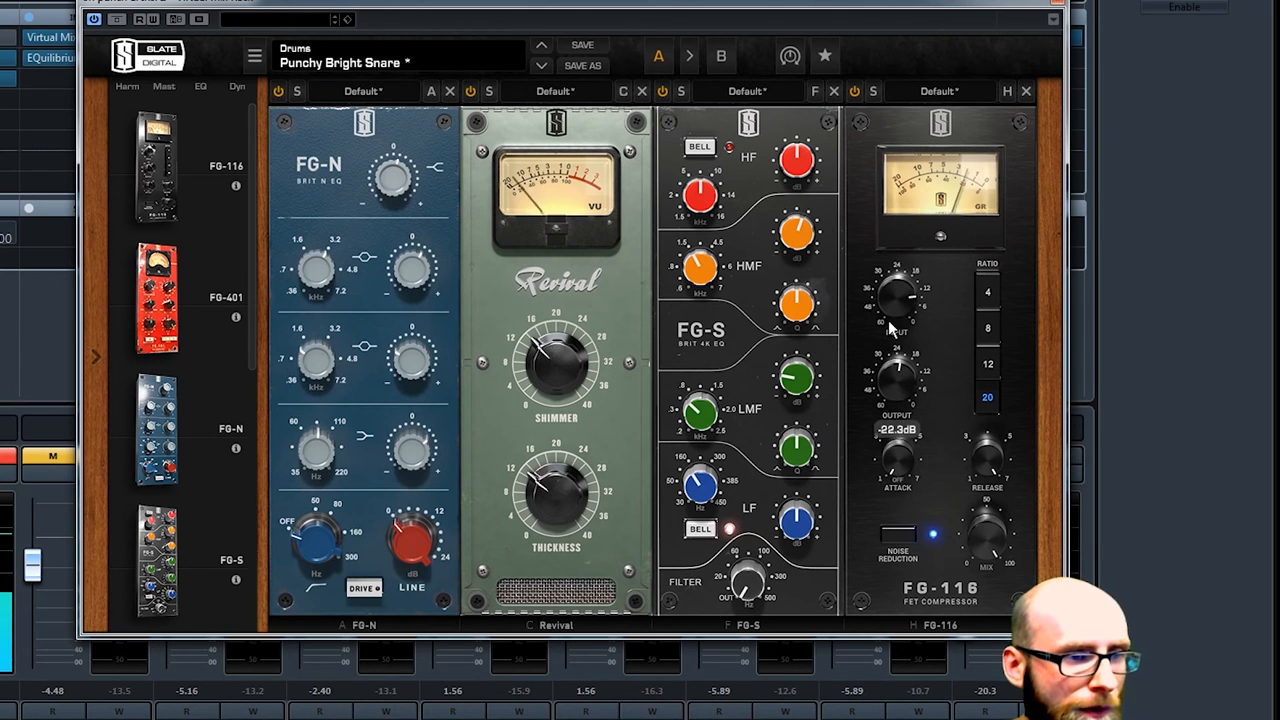
pyautogui.moveTo(895, 290); pyautogui.dragTo(895, 330)
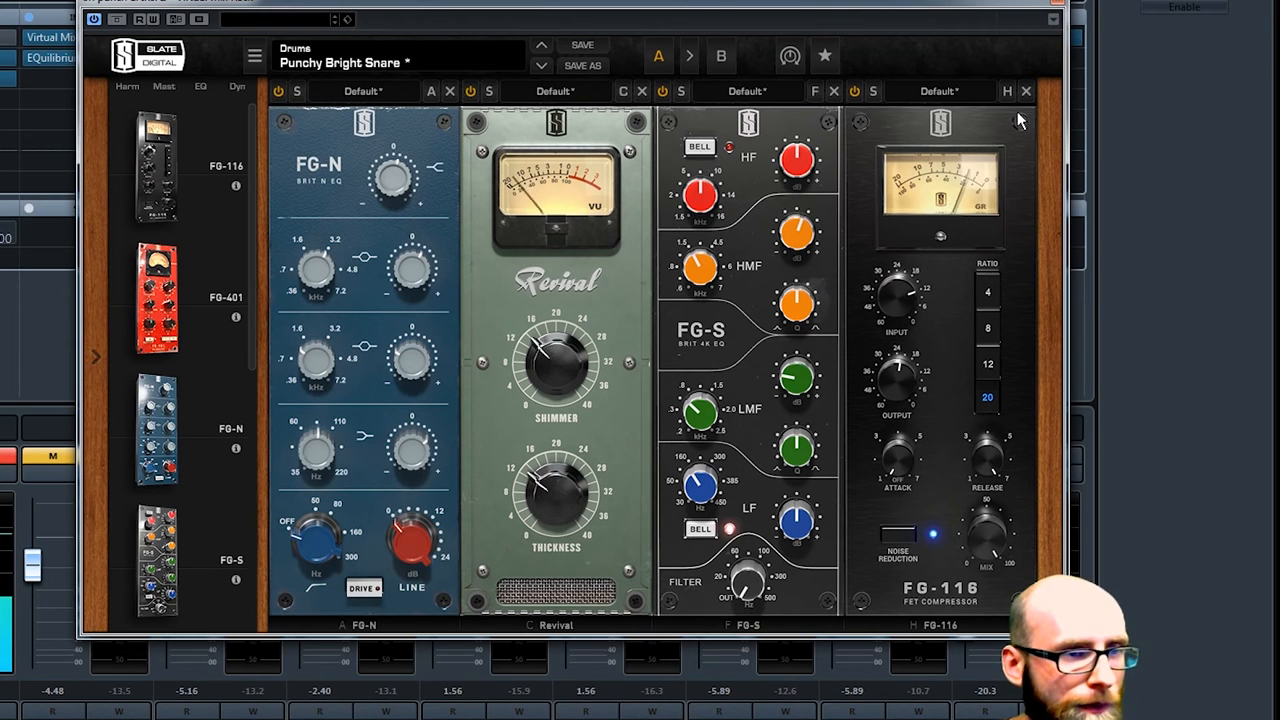
pyautogui.moveTo(1050, 10)
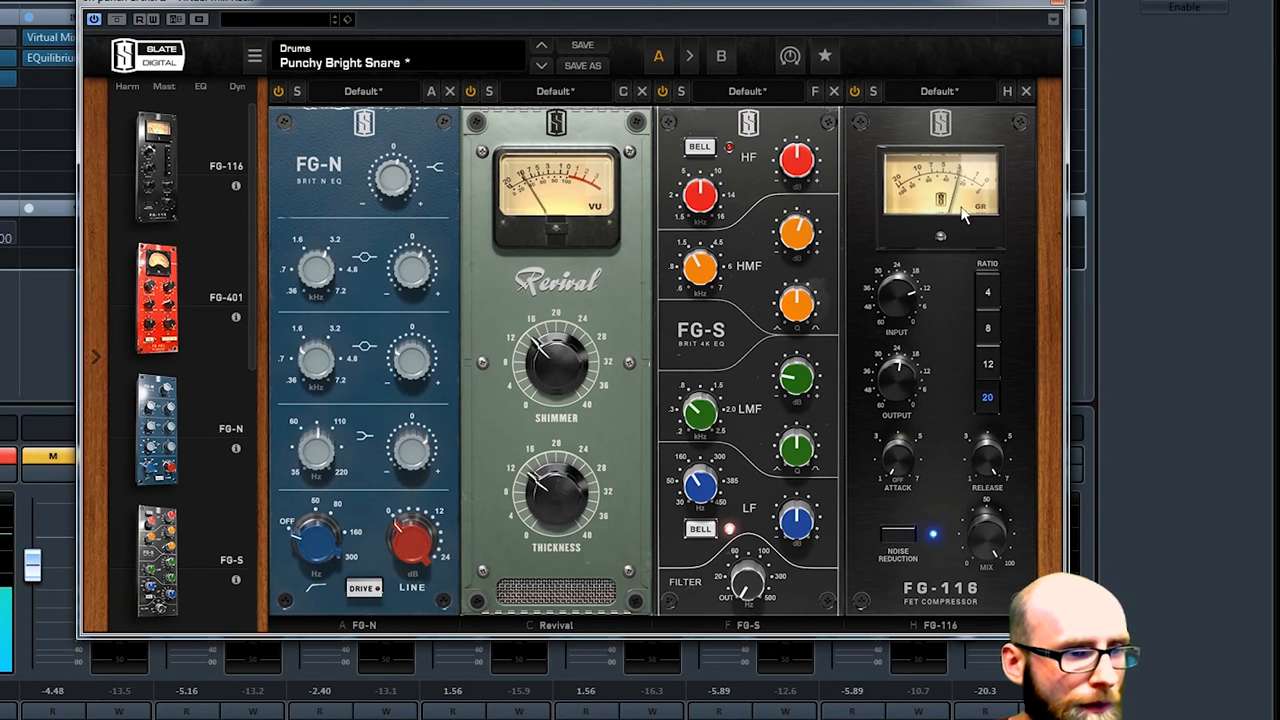
pyautogui.click(986, 291)
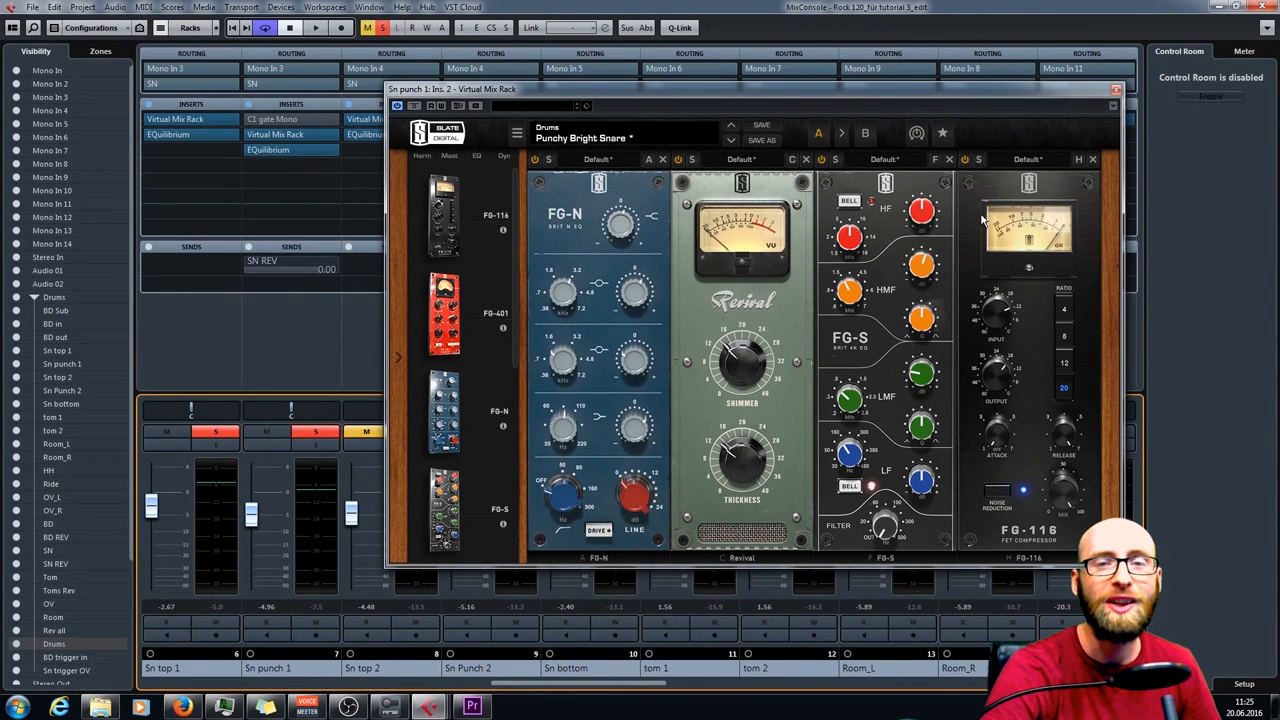
pyautogui.moveTo(1074, 99)
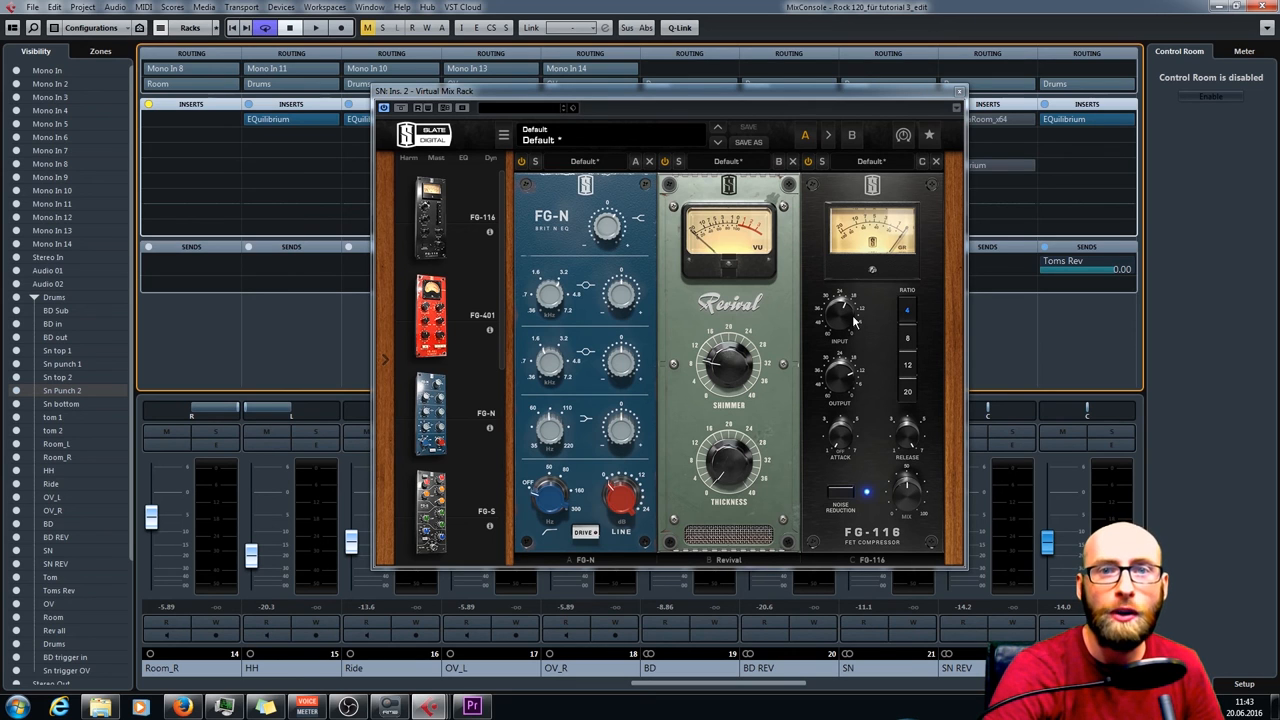
pyautogui.moveTo(835, 390)
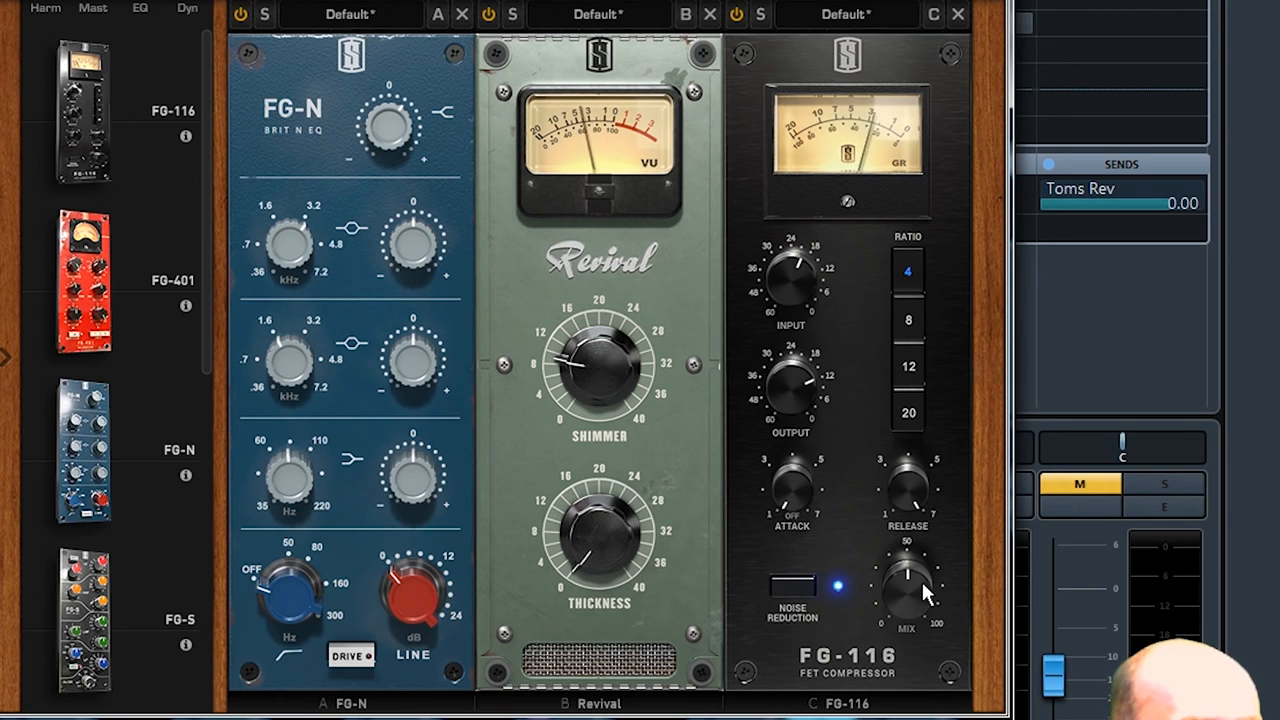
# Step: Adjust the FG-116 dry/wet mix on the SN bus and close the plugin window
pyautogui.moveTo(905, 590); pyautogui.dragTo(920, 570)
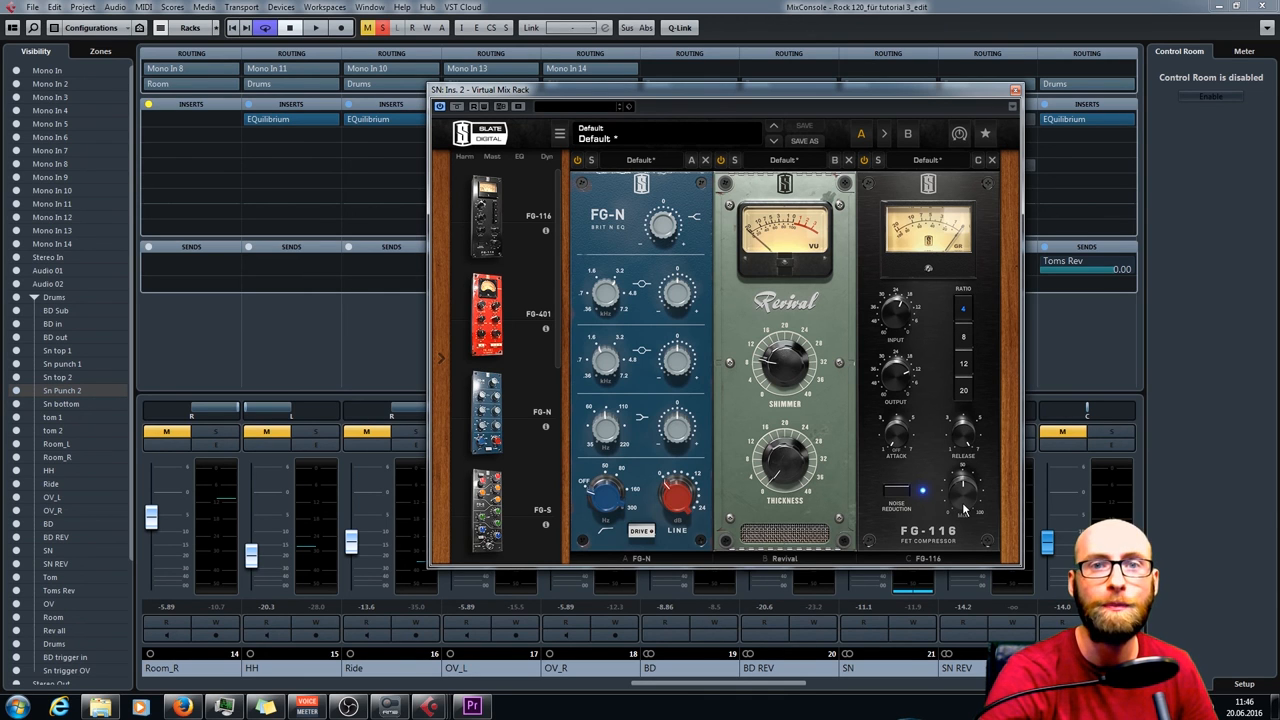
pyautogui.click(1012, 90)
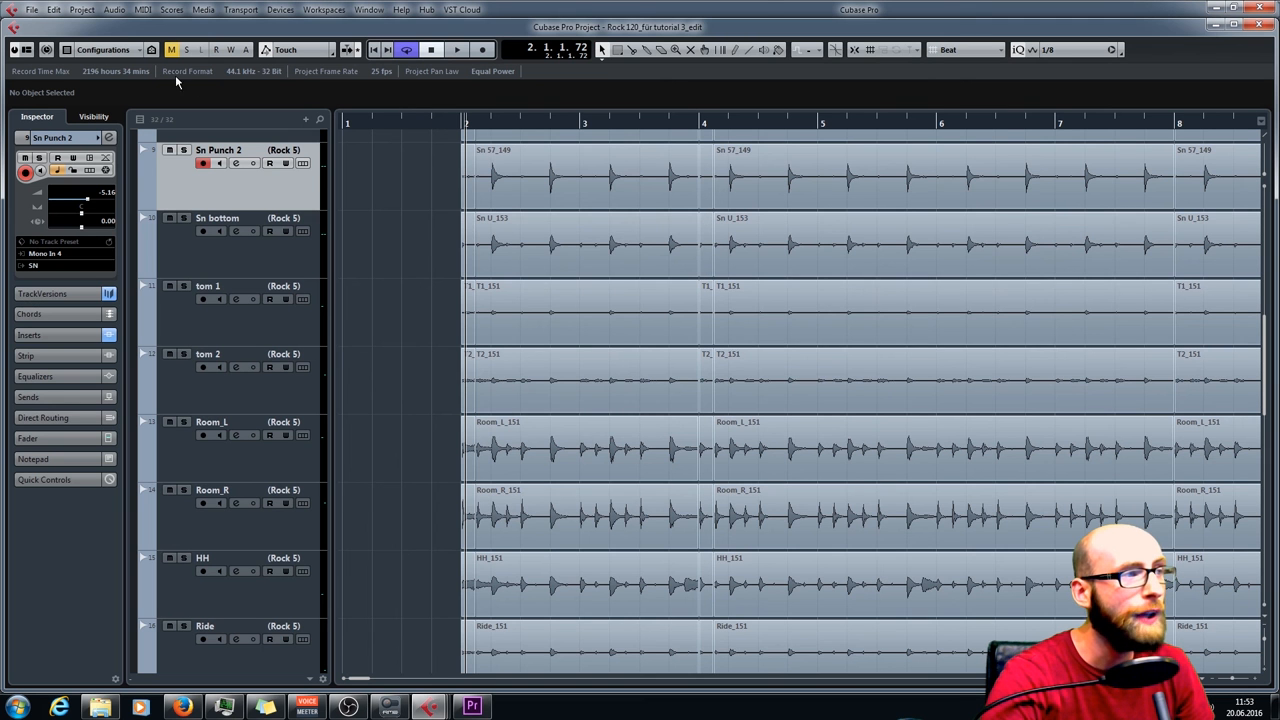
# Step: Add a stereo FX channel named SN_parallel, then open the MixConsole with F3
pyautogui.click(95, 10)
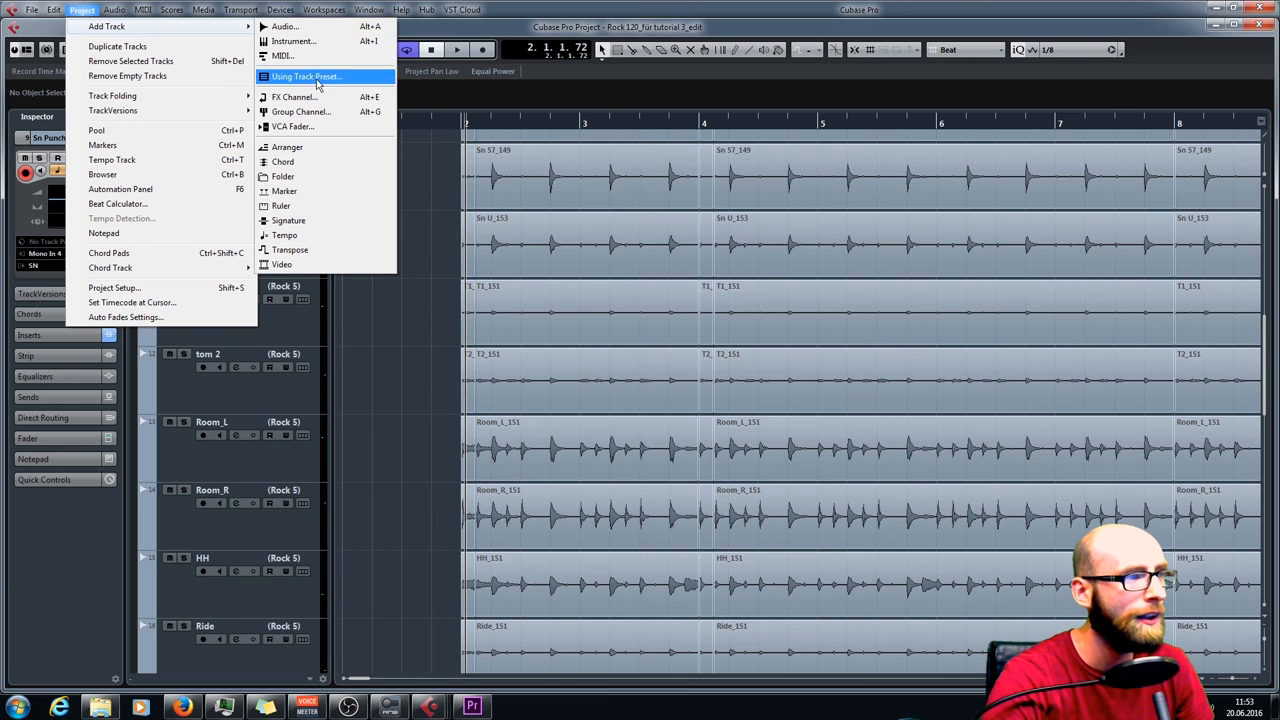
pyautogui.click(300, 96)
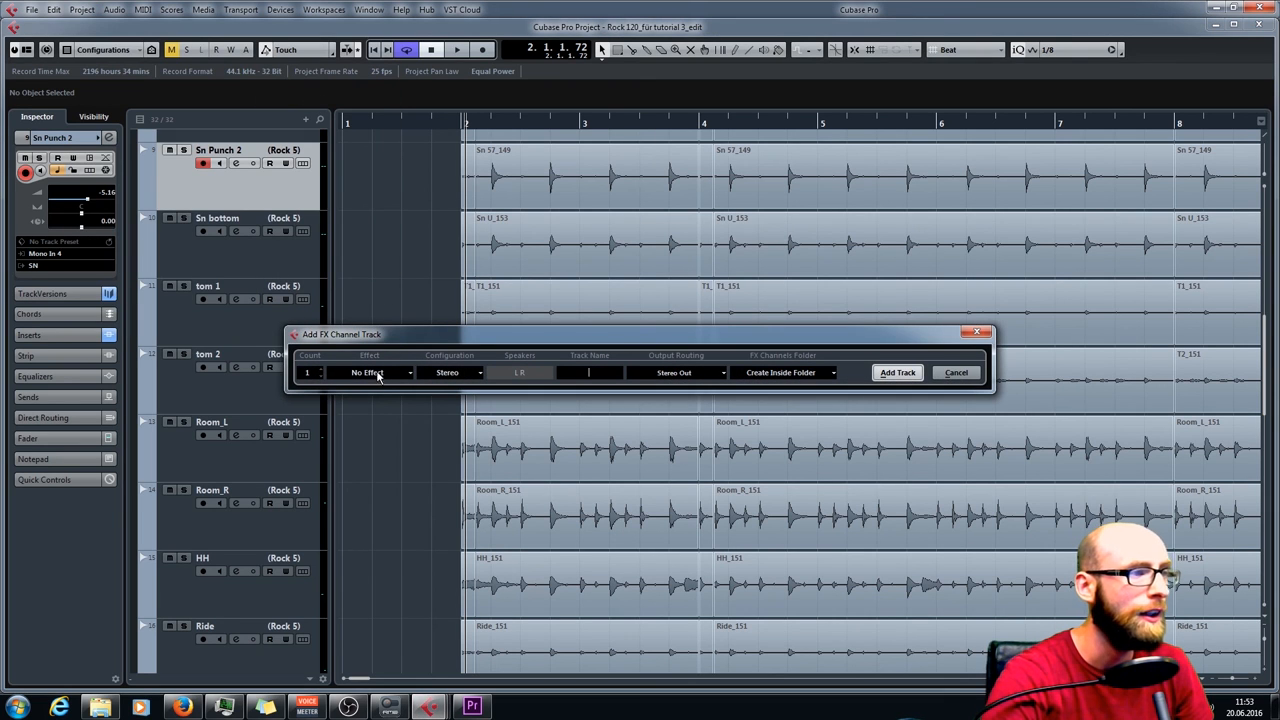
pyautogui.write('SN_parallel')
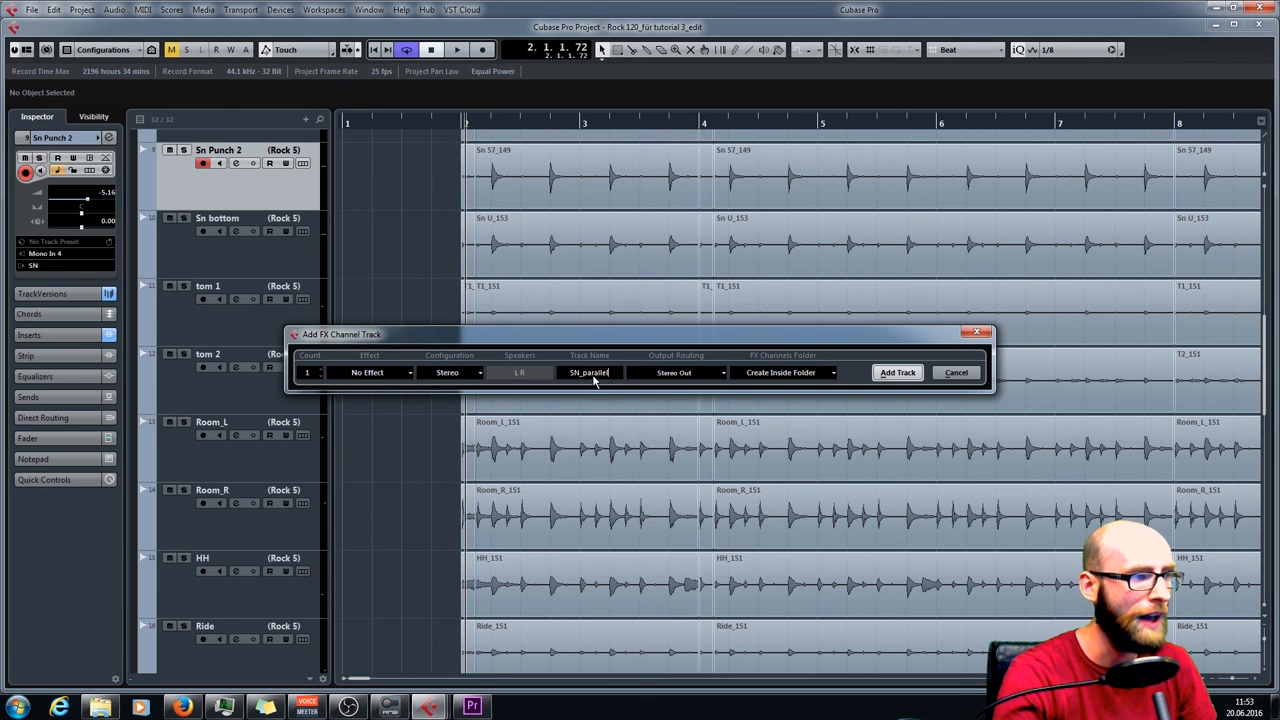
pyautogui.click(897, 372)
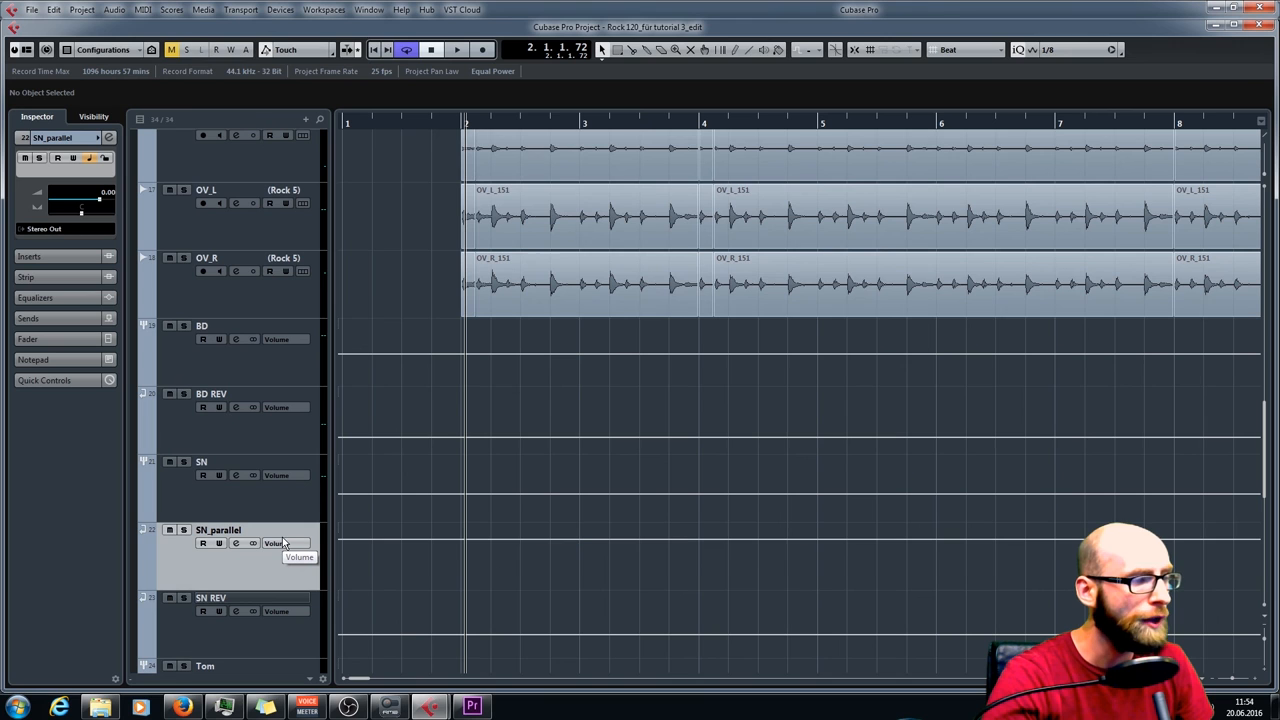
pyautogui.press('F3')
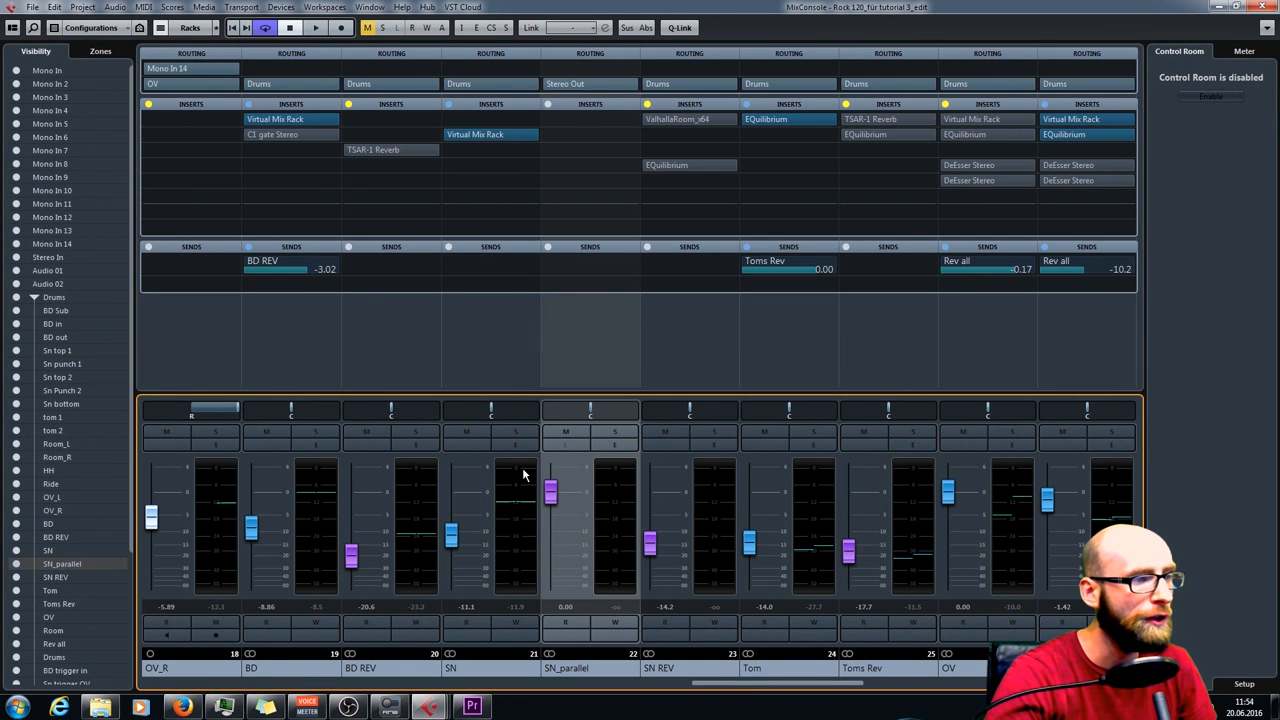
pyautogui.moveTo(610, 528)
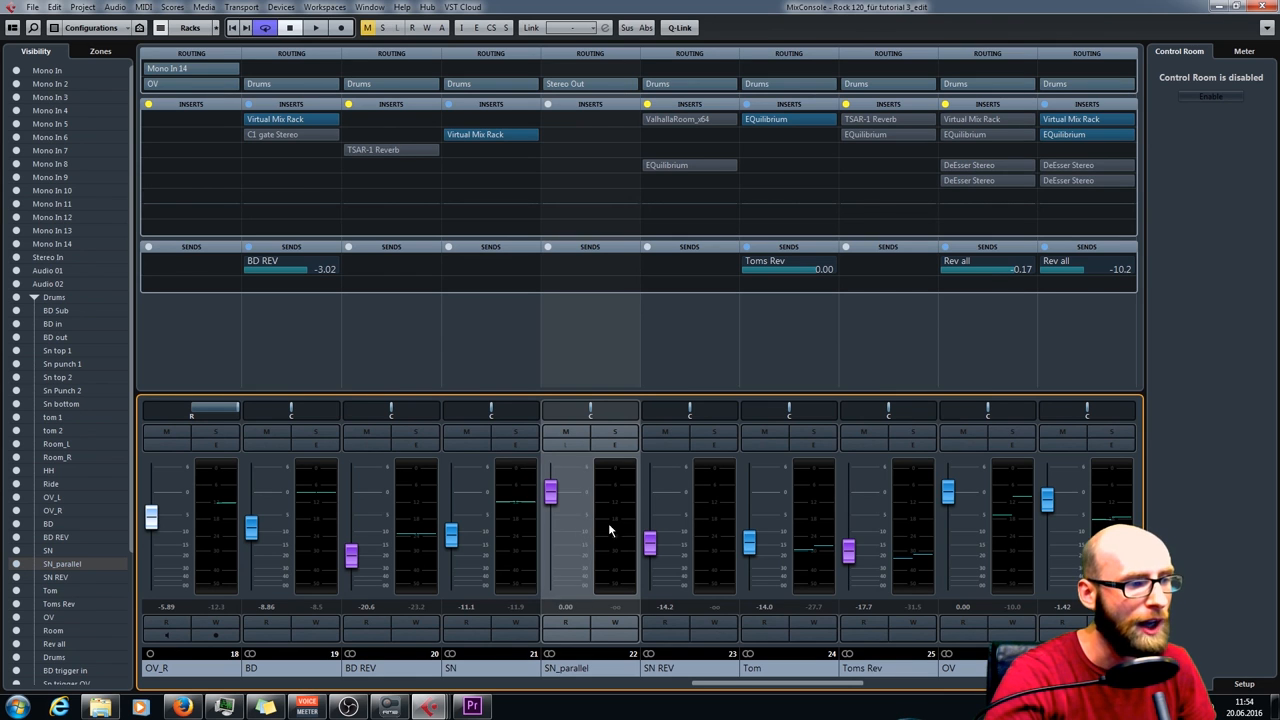
# Step: Add a send on the SN channel routed to SN_parallel and enable it at 0.00 dB
pyautogui.click(489, 267)
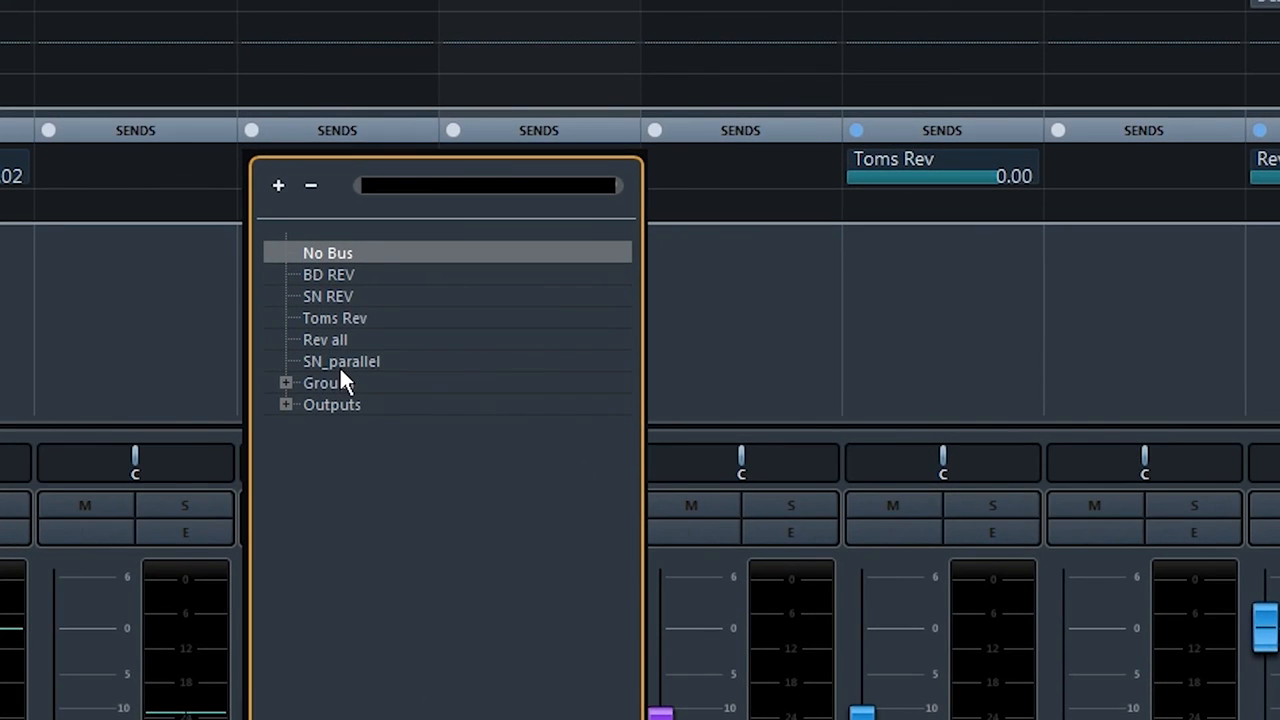
pyautogui.click(328, 252)
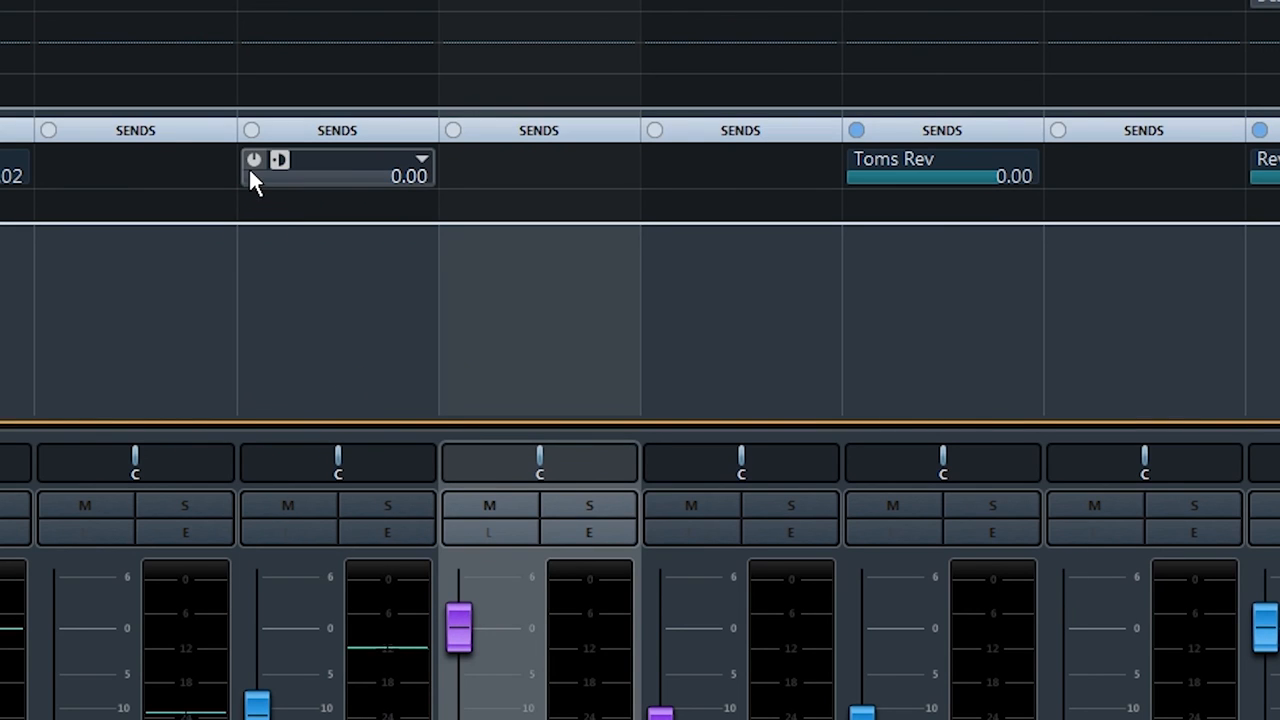
pyautogui.click(254, 160)
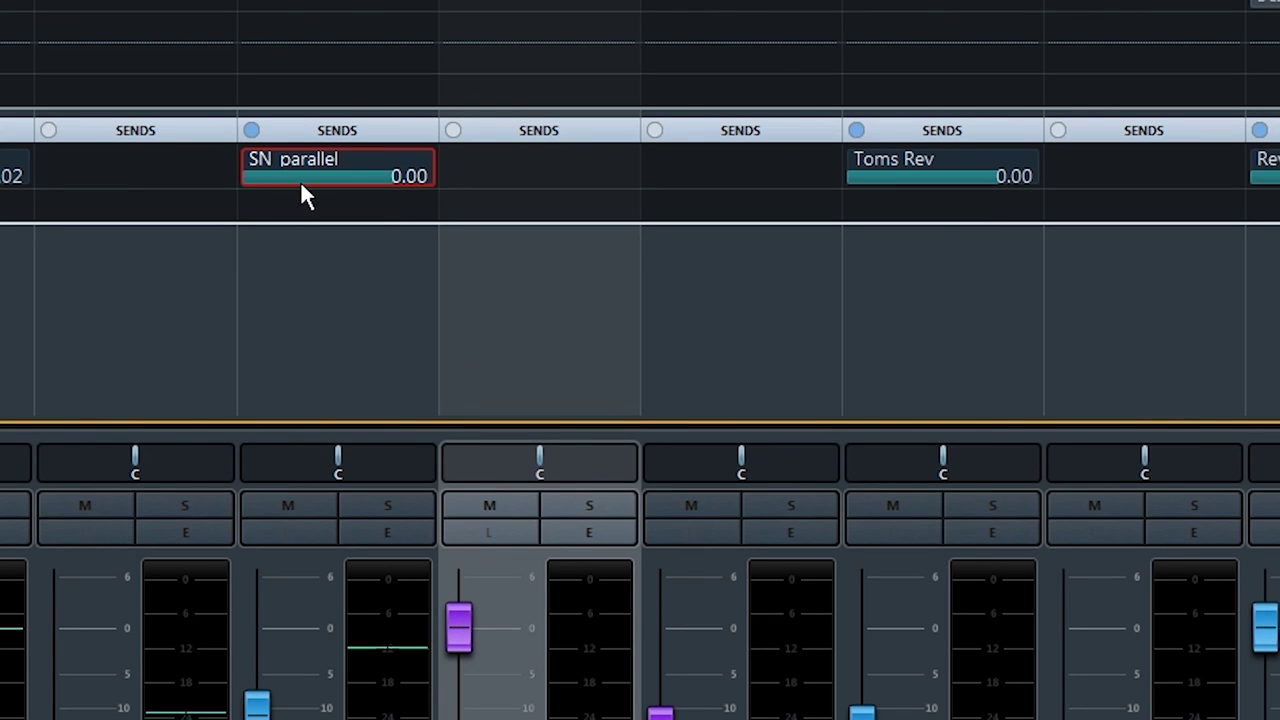
pyautogui.rightClick(305, 178)
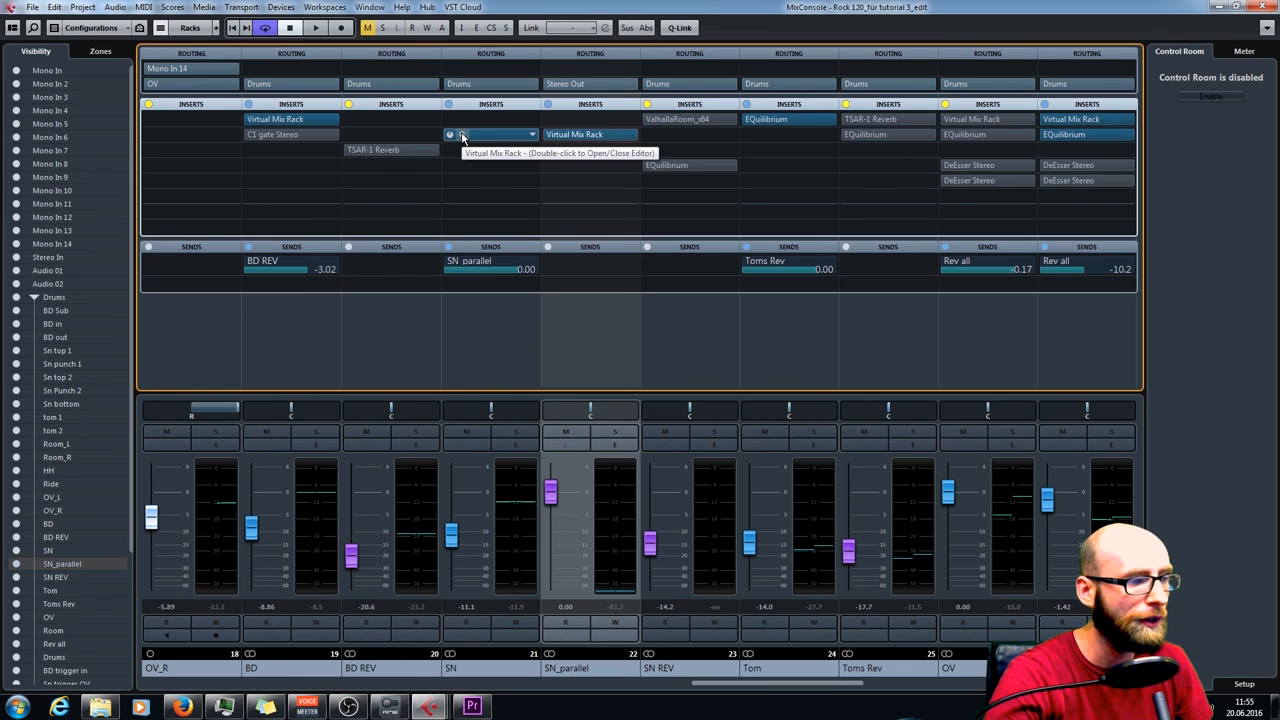
# Step: Open the Virtual Mix Rack editor with its FG-N, Revival and FG-116 modules
pyautogui.doubleClick(490, 134)
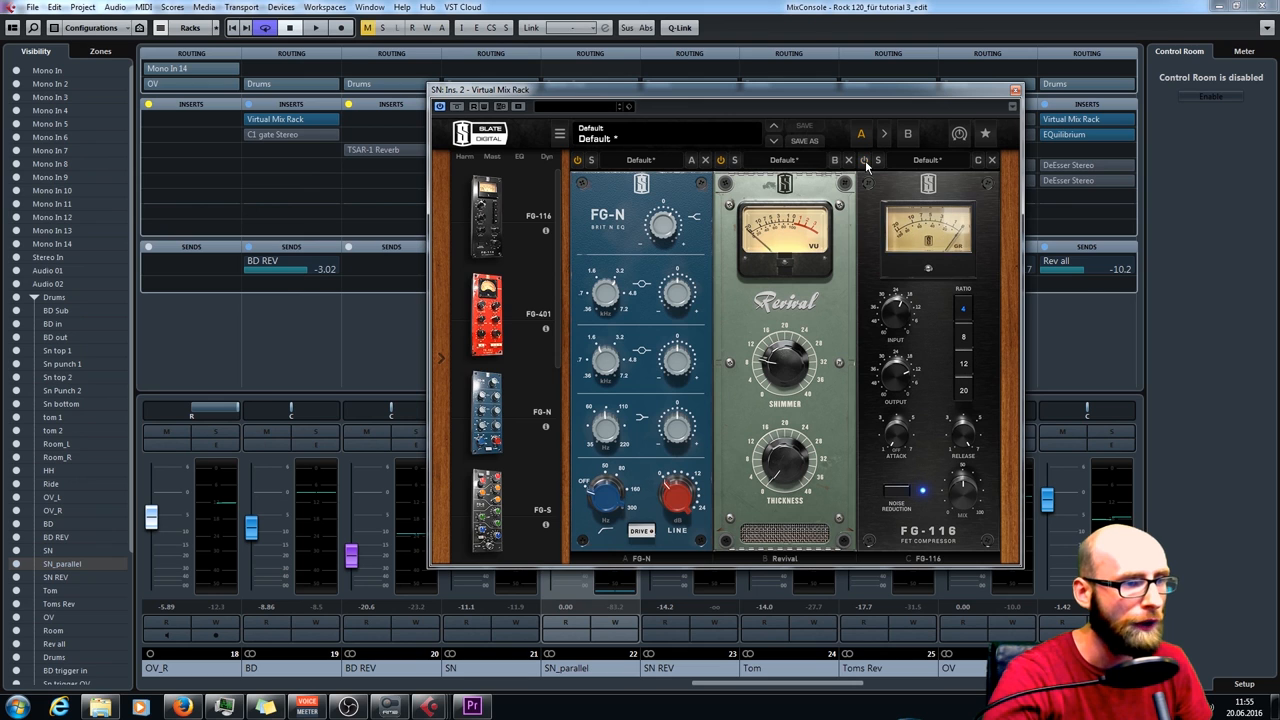
pyautogui.click(1010, 89)
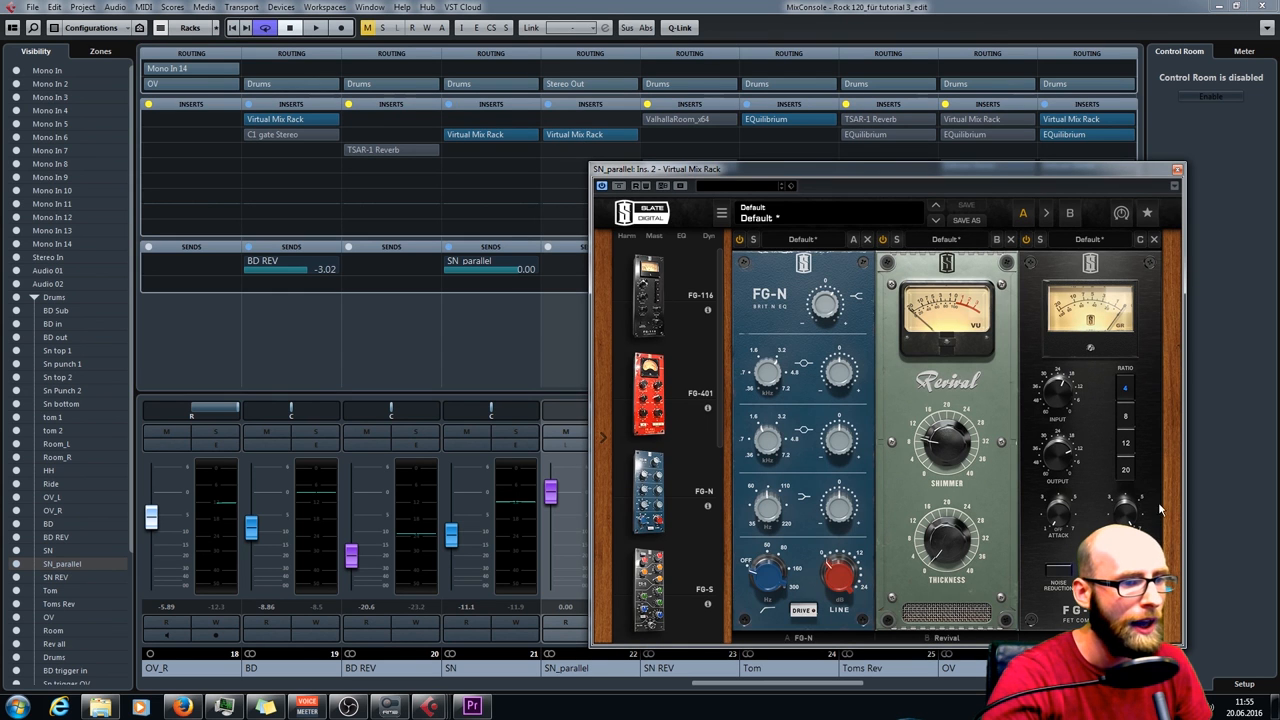
pyautogui.moveTo(1152, 424)
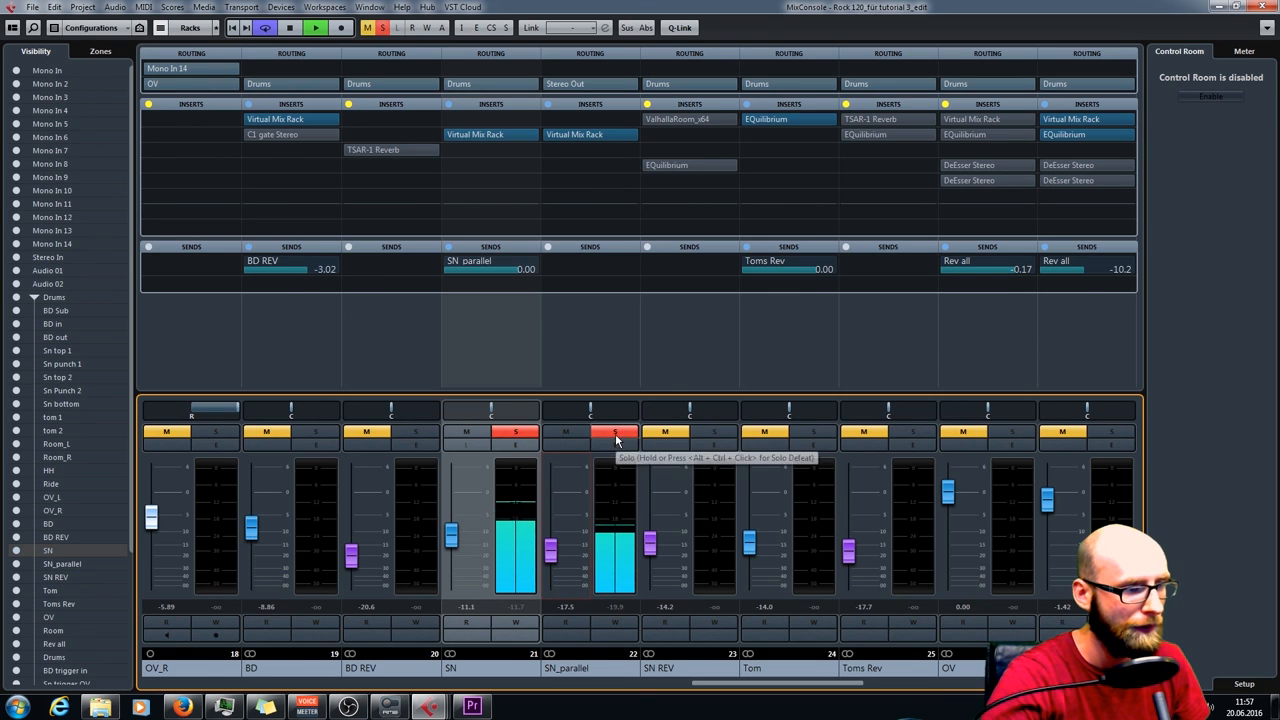
# Step: Solo SN_parallel, set its fader near -20.1 dB, then unsolo it so SN plays alone
pyautogui.click(615, 437)
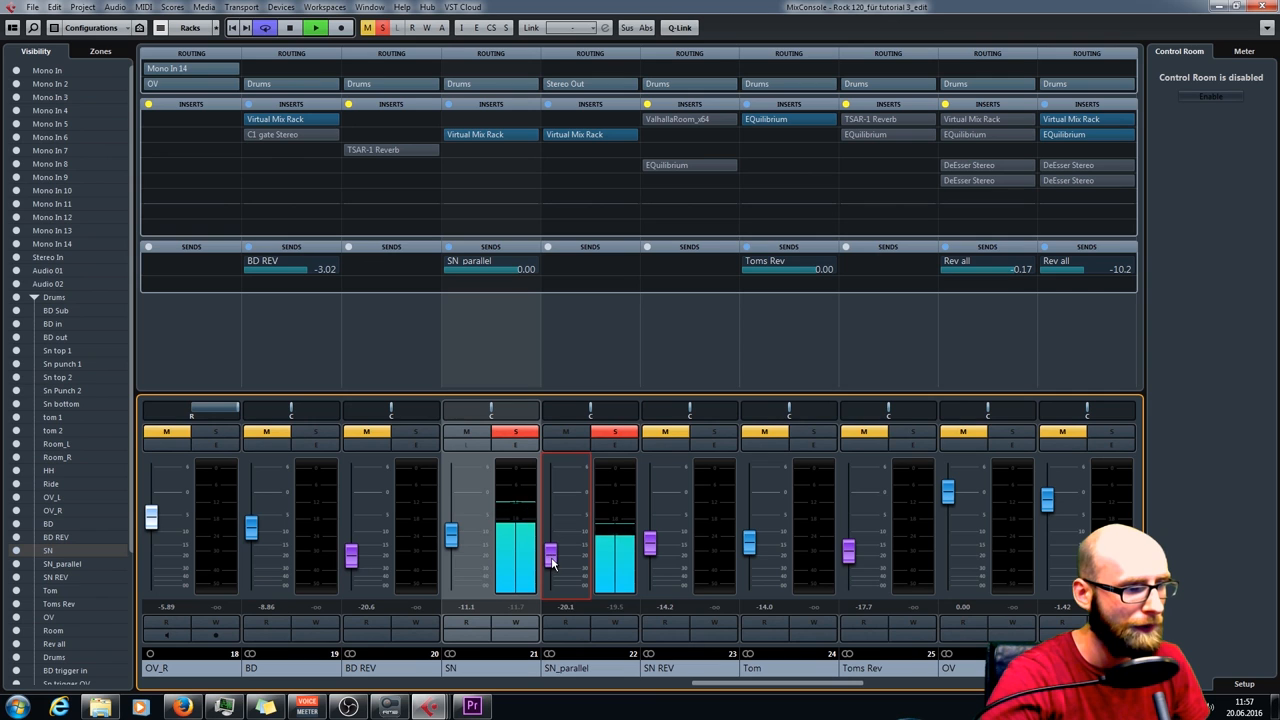
pyautogui.click(615, 431)
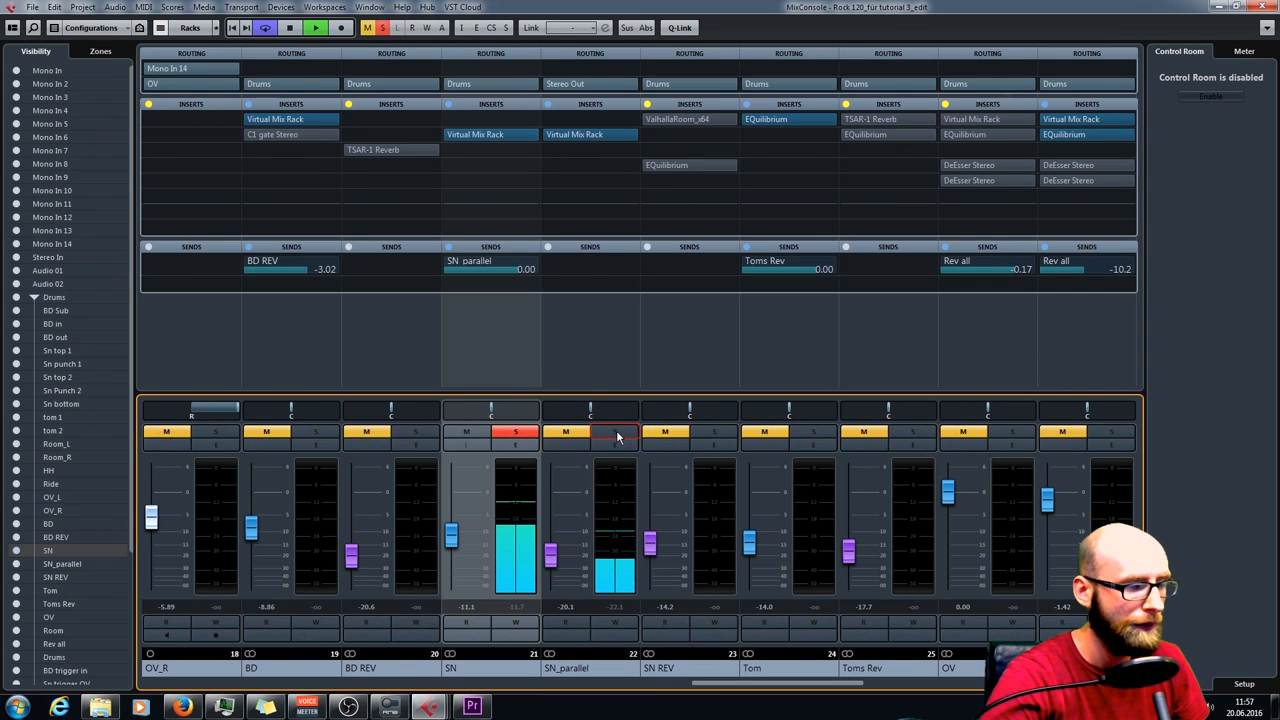